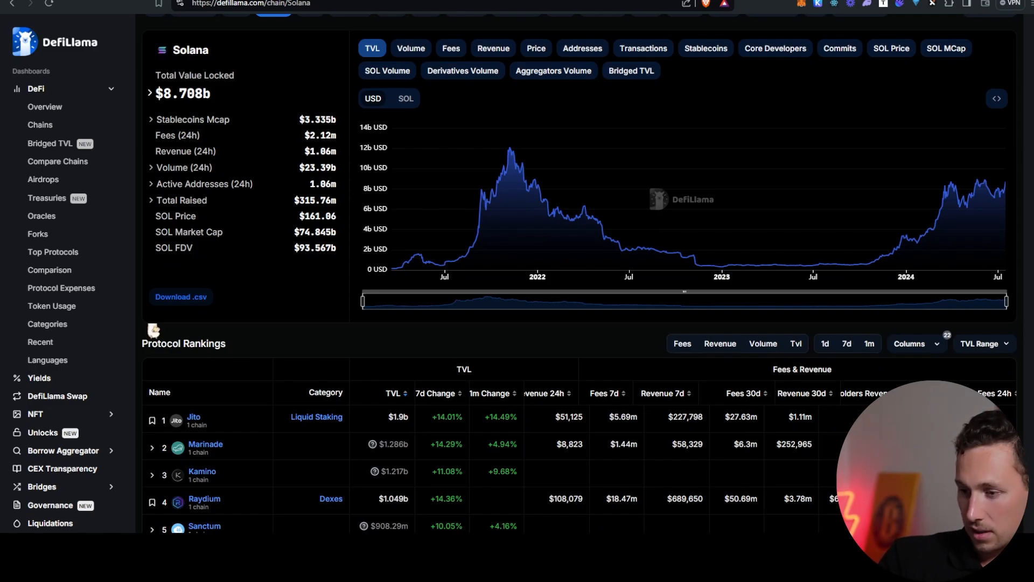
Adjust the TVL chart range slider, zooming into 2023 onward then widening back to mid-2021's peak.
{"action": "left_click_drag", "start_coordinate": [362, 302], "coordinate": [706, 302]}
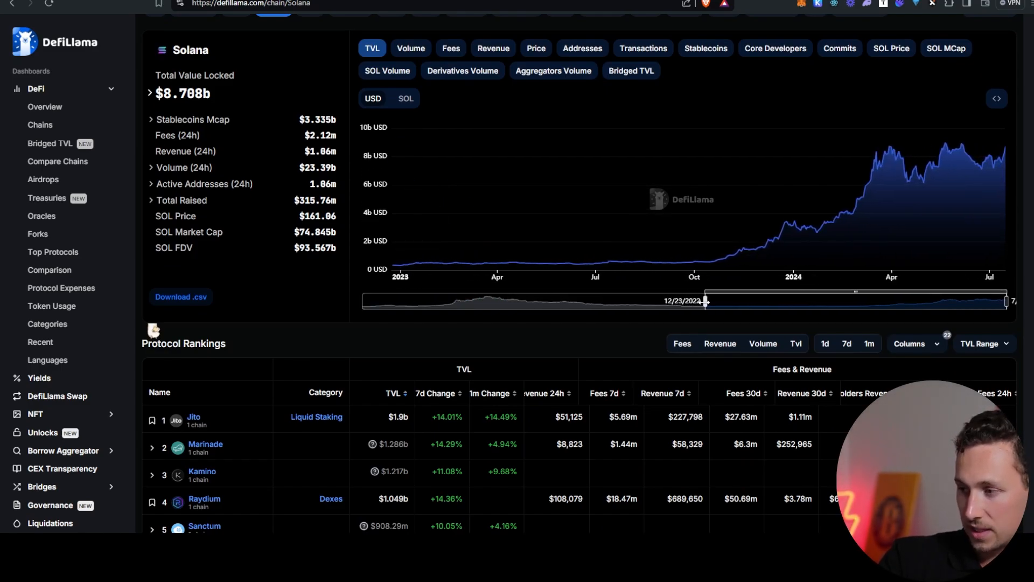
{"action": "left_click_drag", "start_coordinate": [706, 300], "coordinate": [452, 301]}
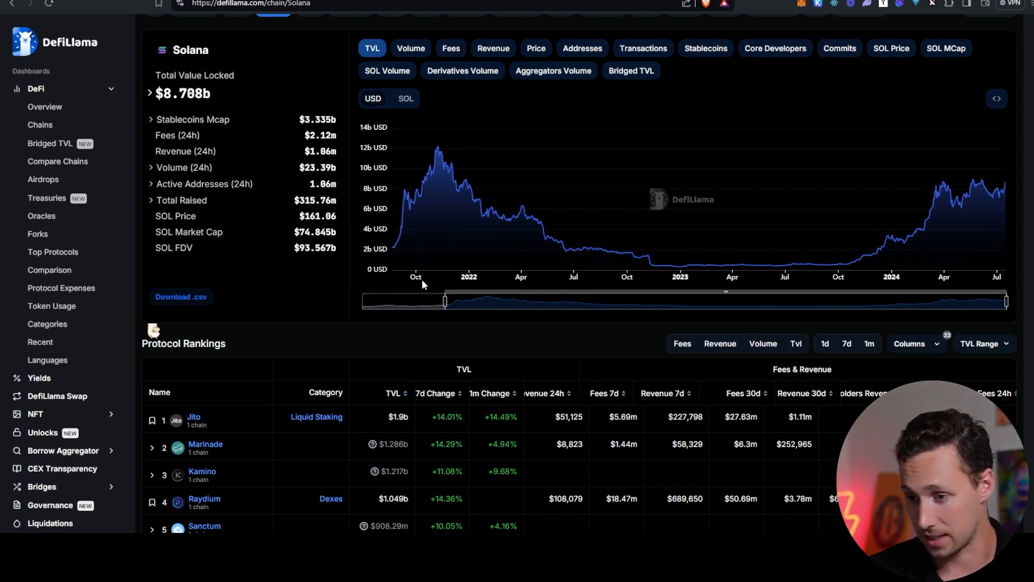
{"action": "mouse_move", "coordinate": [441, 302]}
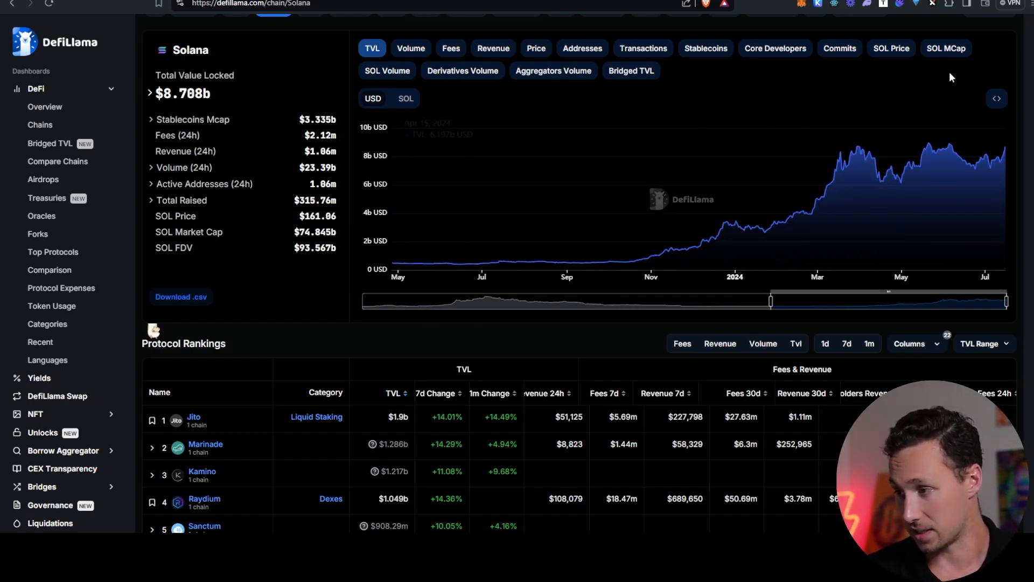
{"action": "left_click_drag", "start_coordinate": [771, 301], "coordinate": [771, 301]}
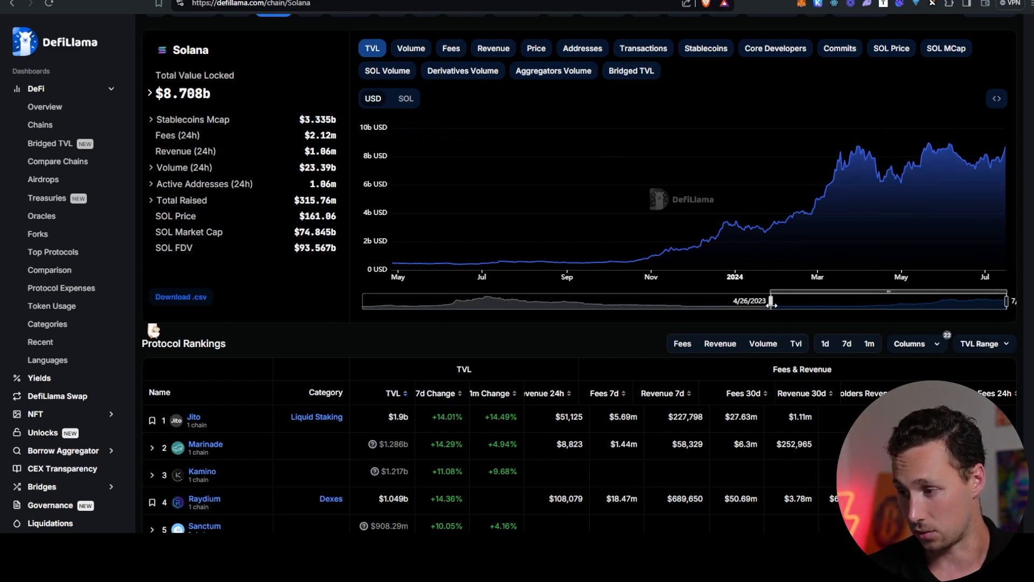
{"action": "left_click_drag", "start_coordinate": [770, 302], "coordinate": [440, 301]}
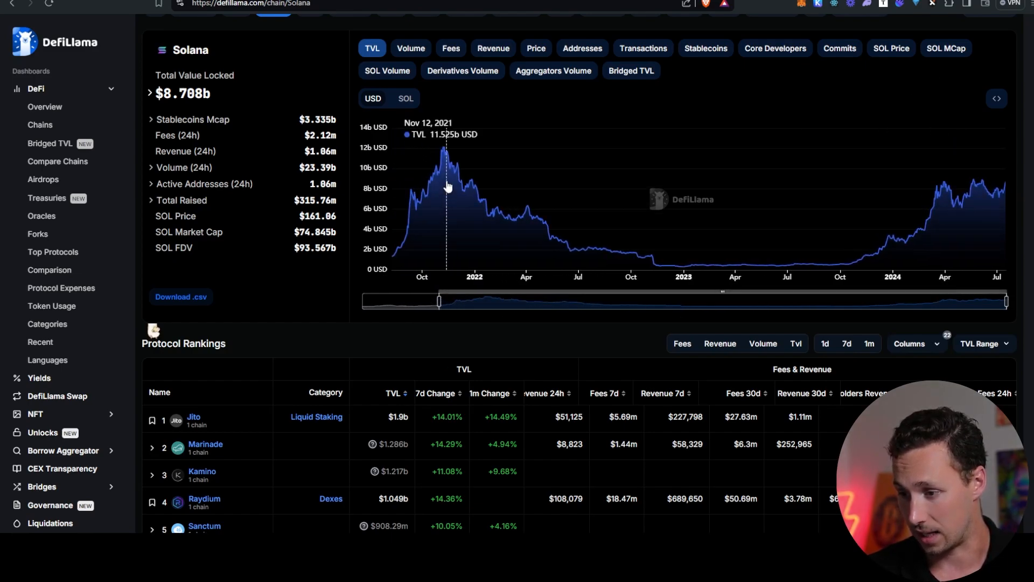
{"action": "mouse_move", "coordinate": [822, 257]}
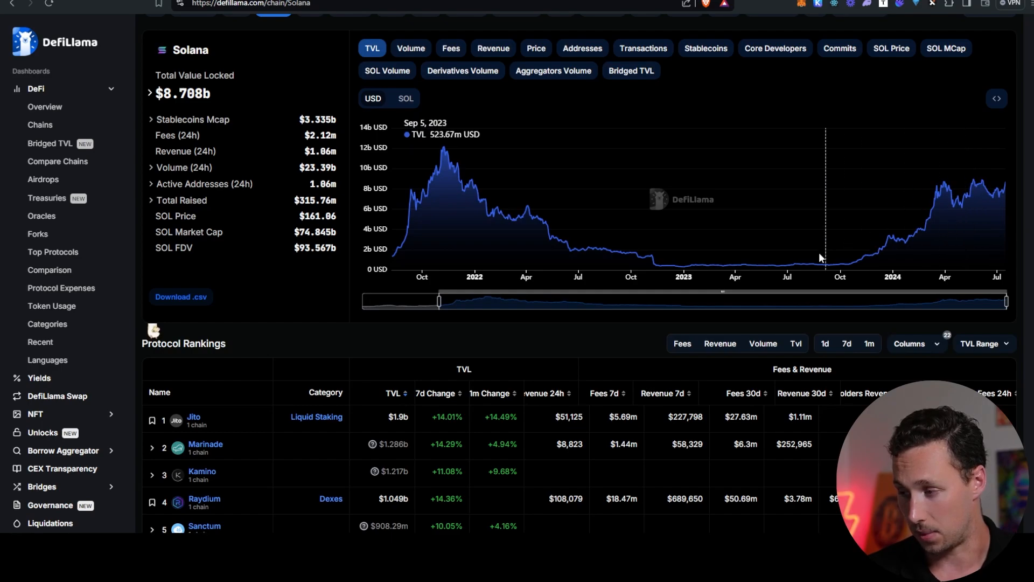
{"action": "mouse_move", "coordinate": [935, 246]}
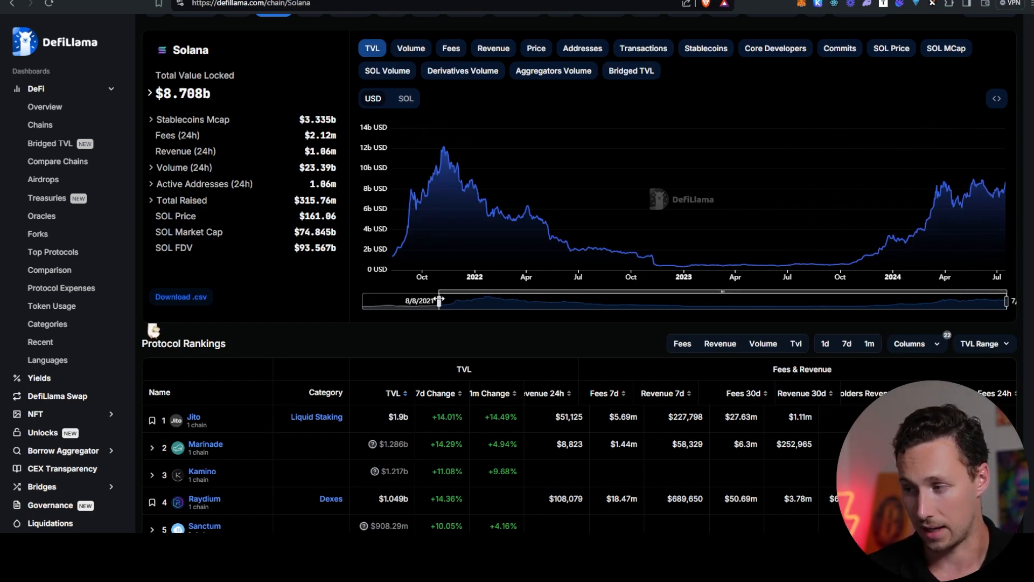
{"action": "mouse_move", "coordinate": [445, 177]}
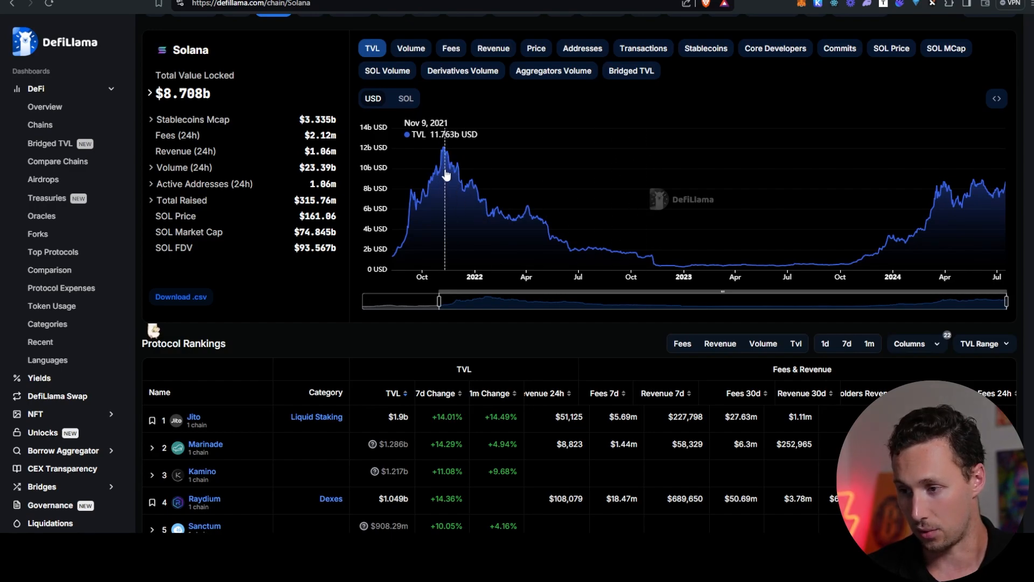
{"action": "scroll", "scroll_direction": "down", "scroll_amount": 3}
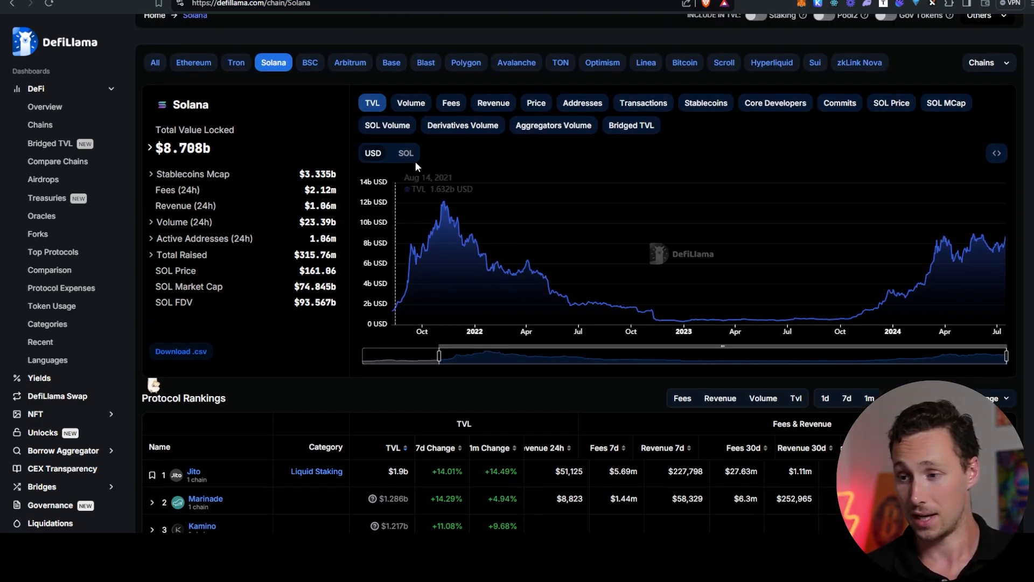
Overlay trading volume on the Solana TVL chart and set its range from early 2022 to now.
{"action": "left_click", "coordinate": [409, 103]}
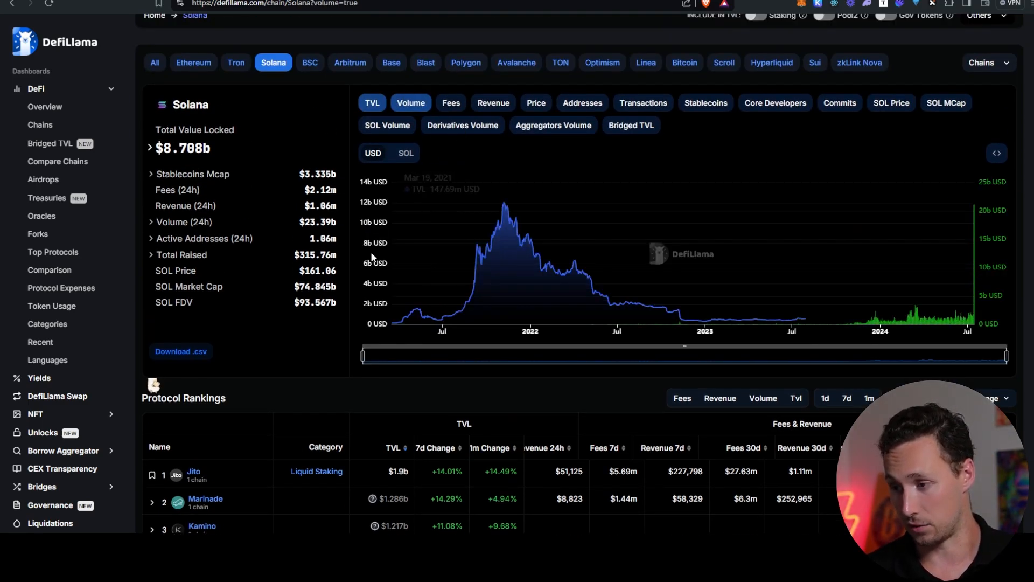
{"action": "left_click_drag", "start_coordinate": [362, 354], "coordinate": [376, 354]}
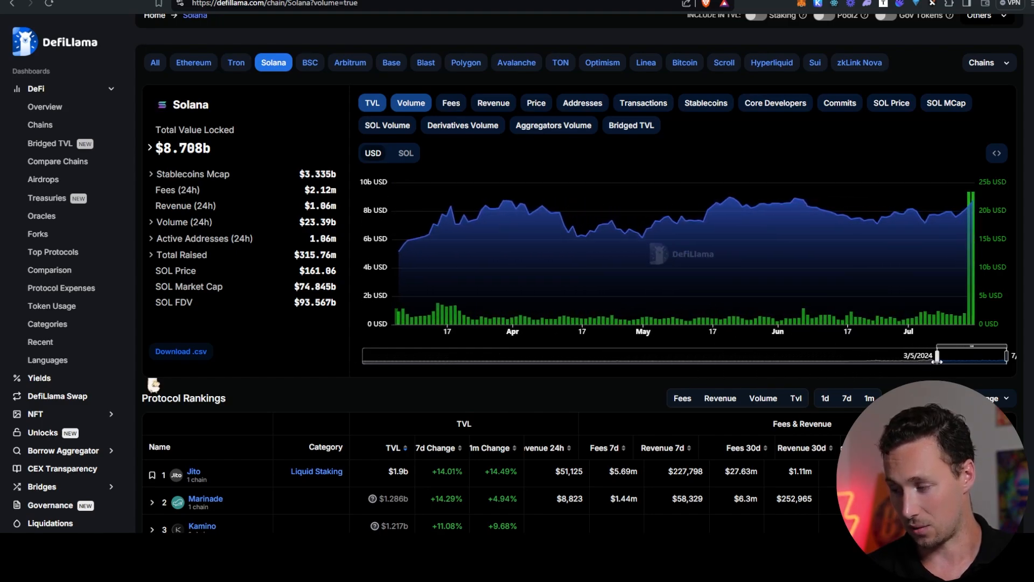
{"action": "left_click_drag", "start_coordinate": [936, 357], "coordinate": [842, 356]}
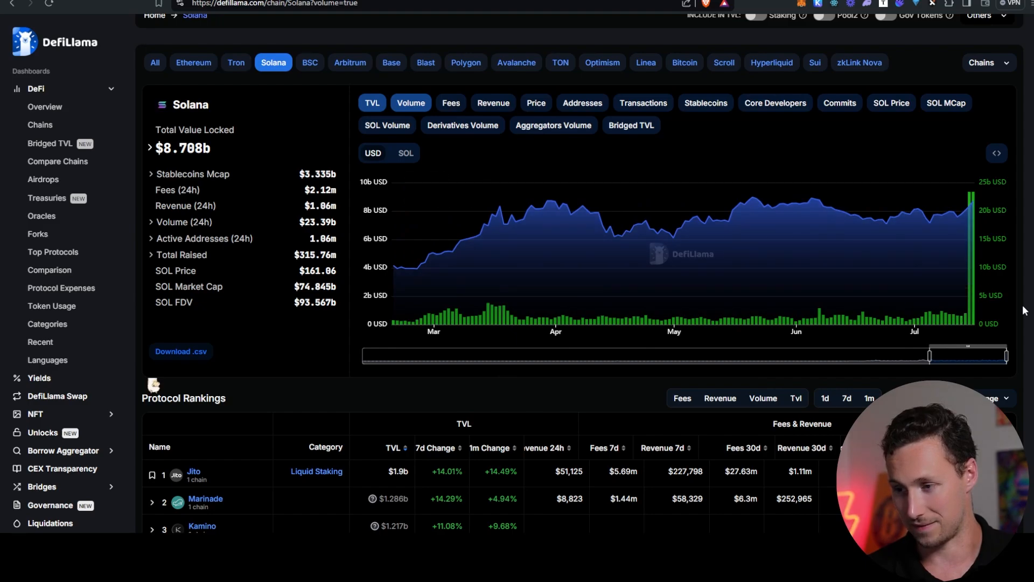
{"action": "left_click_drag", "start_coordinate": [930, 355], "coordinate": [630, 355]}
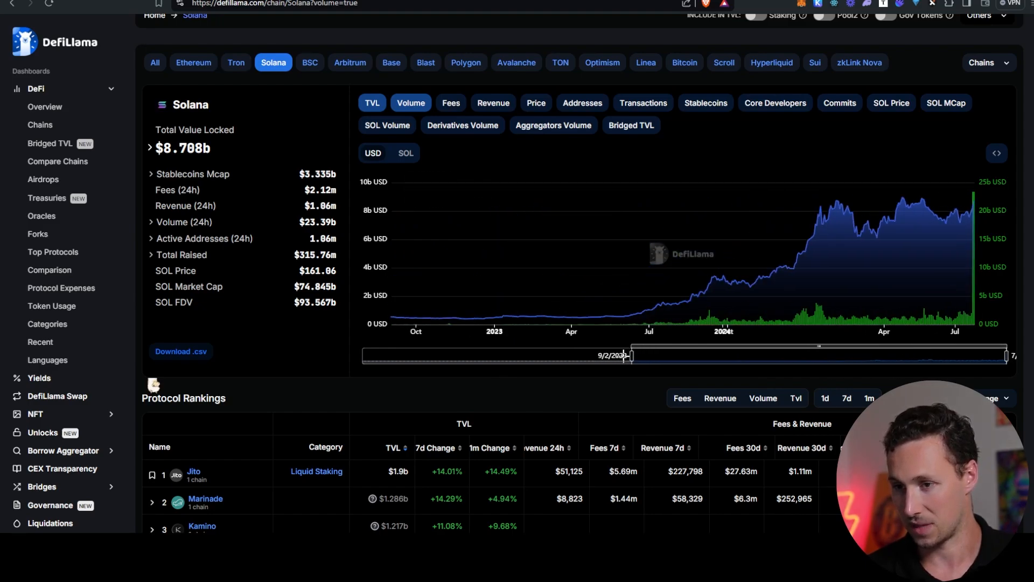
{"action": "left_click_drag", "start_coordinate": [627, 355], "coordinate": [504, 356]}
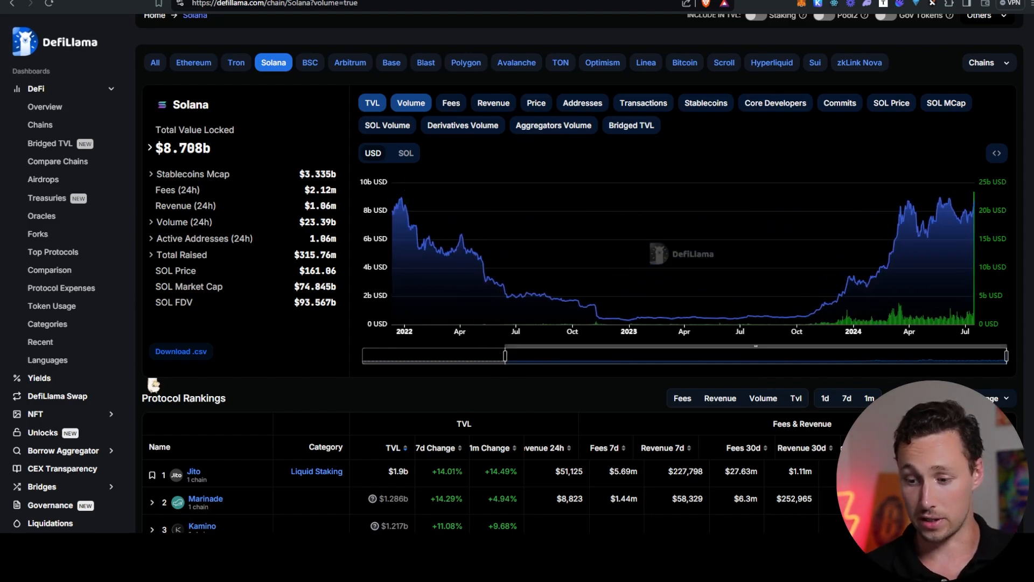
Reach Solana's Protocol Rankings and go to Solayer's protocol details page.
{"action": "scroll", "scroll_direction": "down", "scroll_amount": 3}
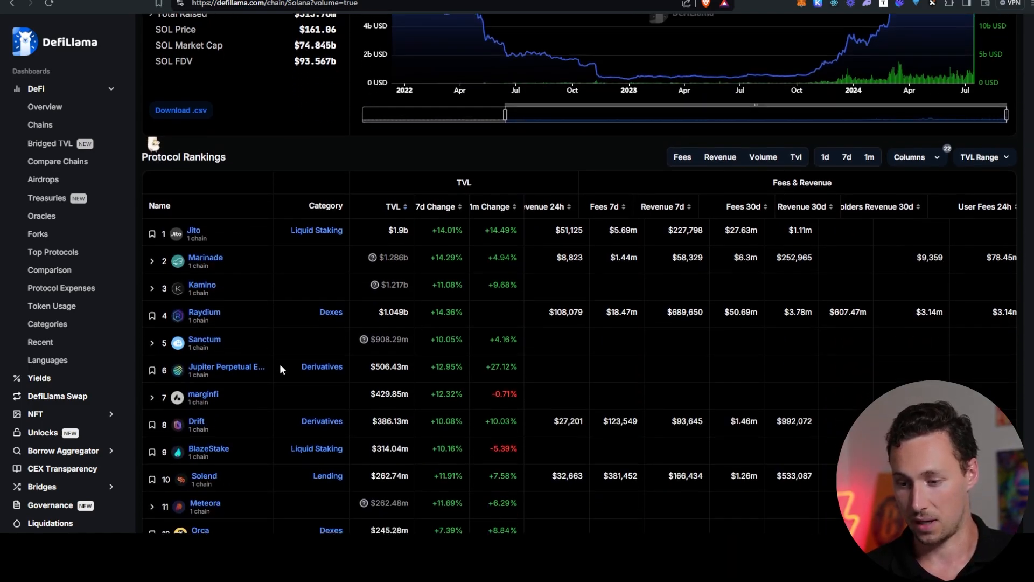
{"action": "scroll", "scroll_direction": "down", "scroll_amount": 3}
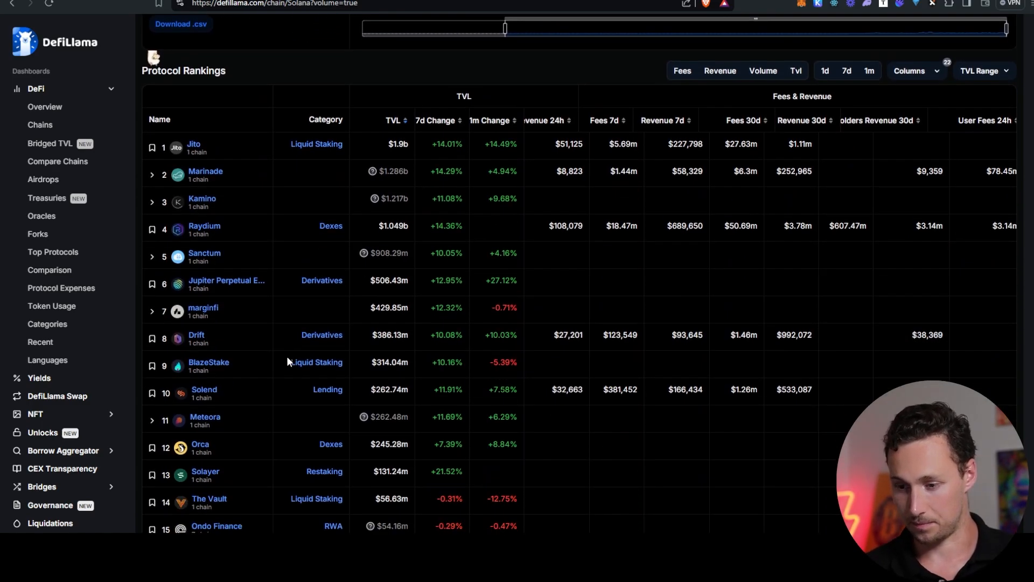
{"action": "scroll", "scroll_direction": "down", "scroll_amount": 3}
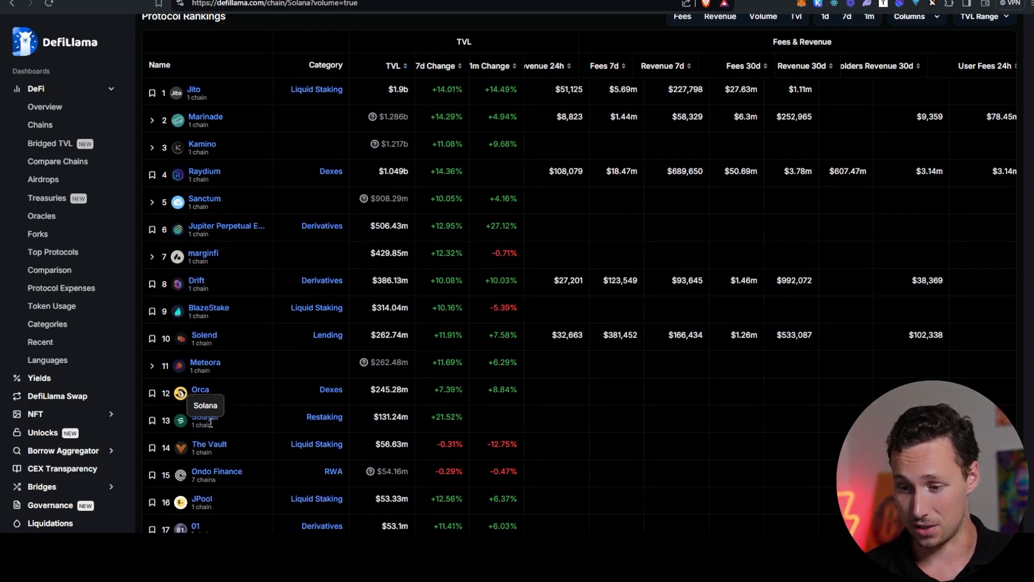
{"action": "left_click", "coordinate": [205, 416]}
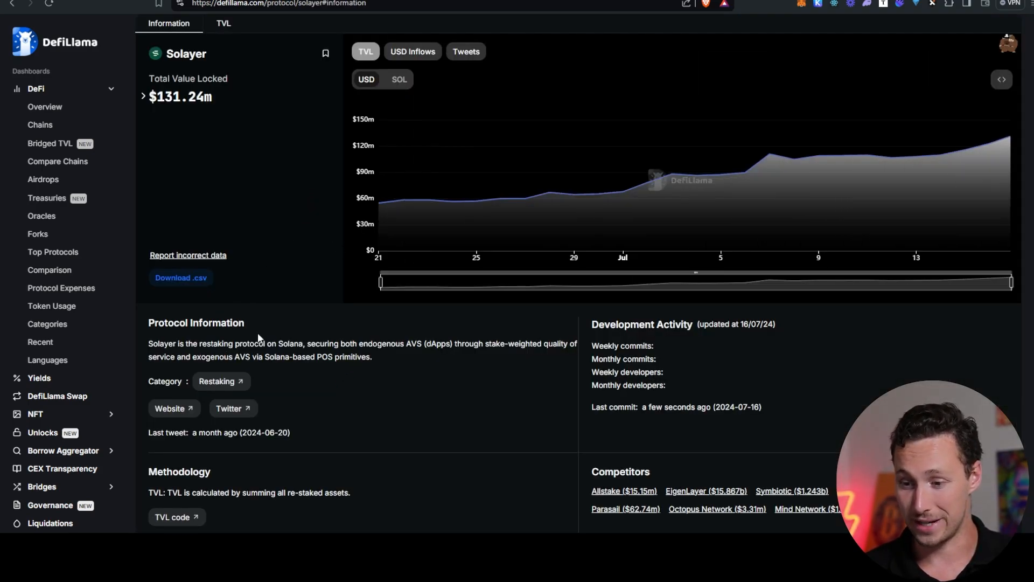
{"action": "mouse_move", "coordinate": [292, 258]}
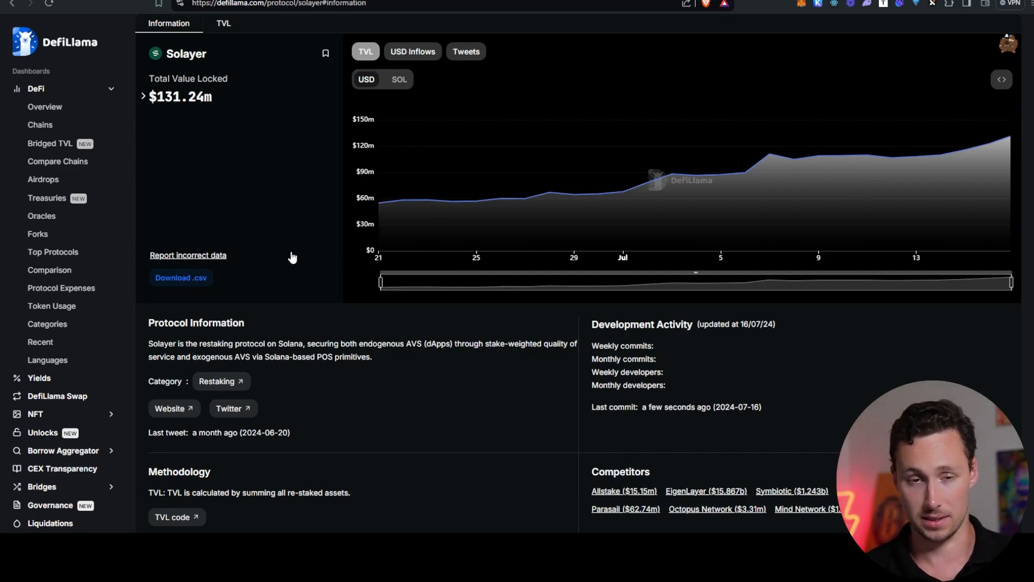
Visit solayer.org and browse the homepage's restaked total, depositor count and feature cards.
{"action": "left_click", "coordinate": [170, 409]}
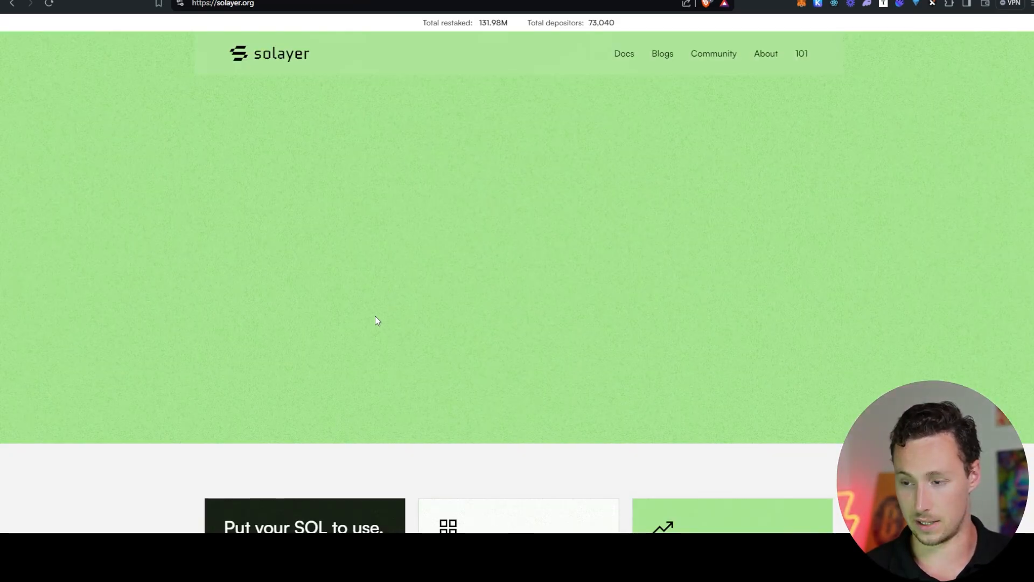
{"action": "scroll", "scroll_direction": "down", "scroll_amount": 3}
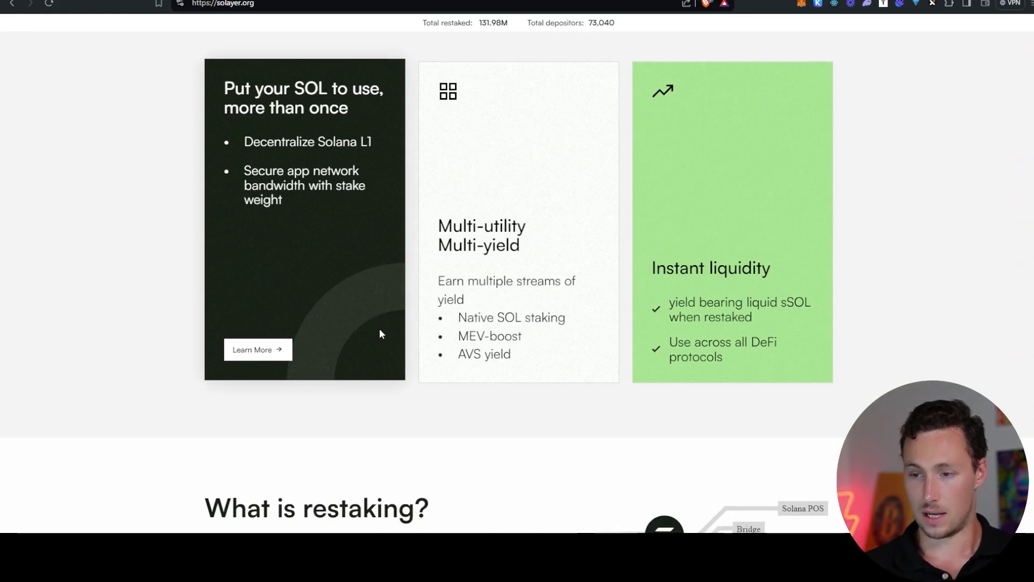
{"action": "scroll", "scroll_direction": "down", "scroll_amount": 3}
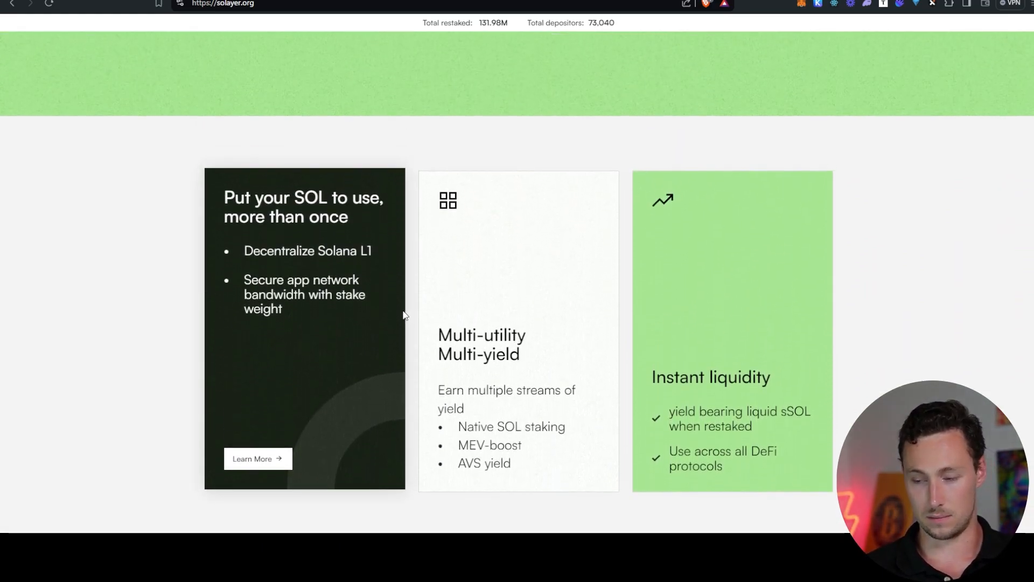
{"action": "scroll", "scroll_direction": "down", "scroll_amount": 3}
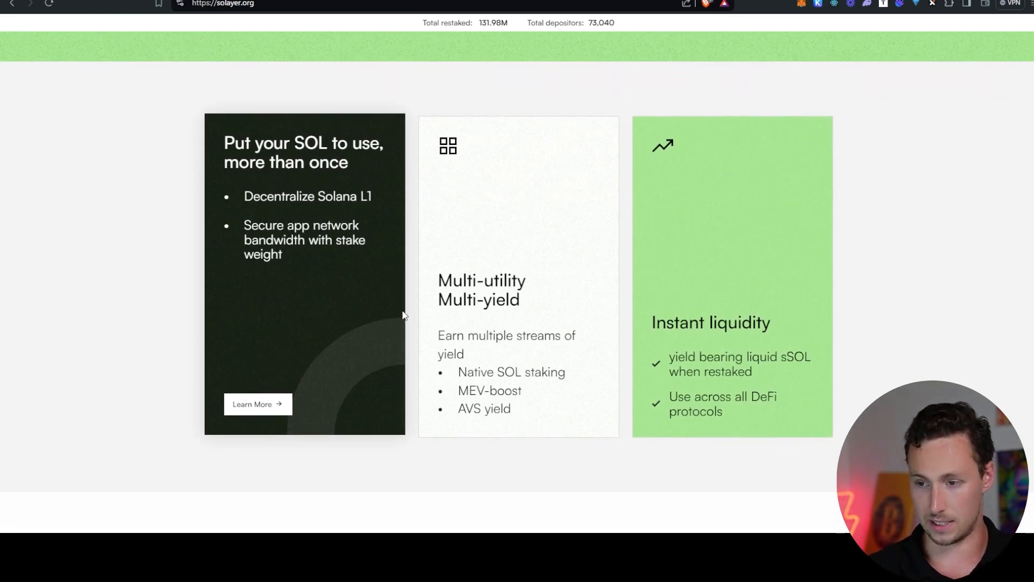
{"action": "scroll", "scroll_direction": "down", "scroll_amount": 3}
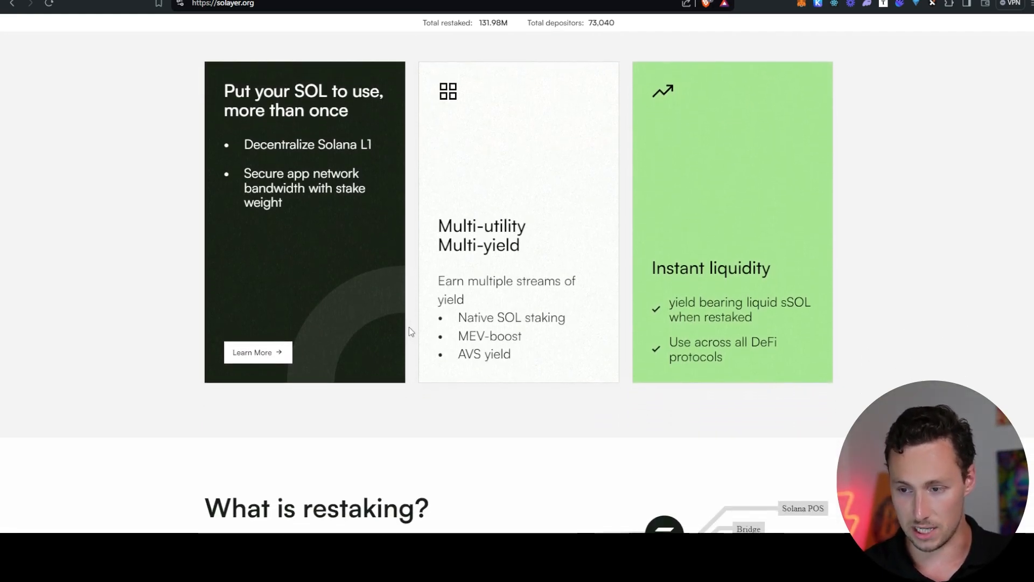
{"action": "scroll", "scroll_direction": "down", "scroll_amount": 3}
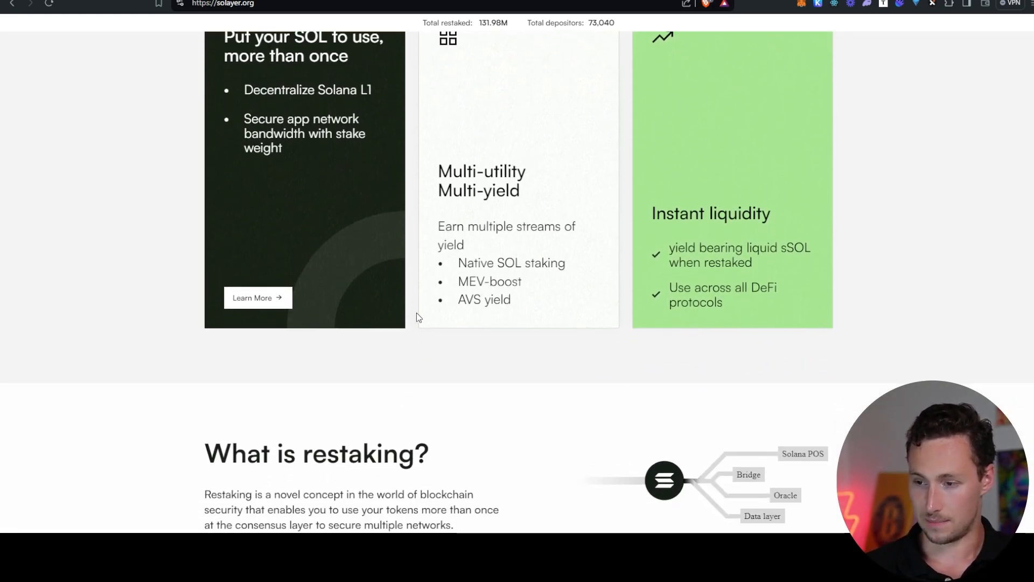
{"action": "scroll", "scroll_direction": "up", "scroll_amount": 3}
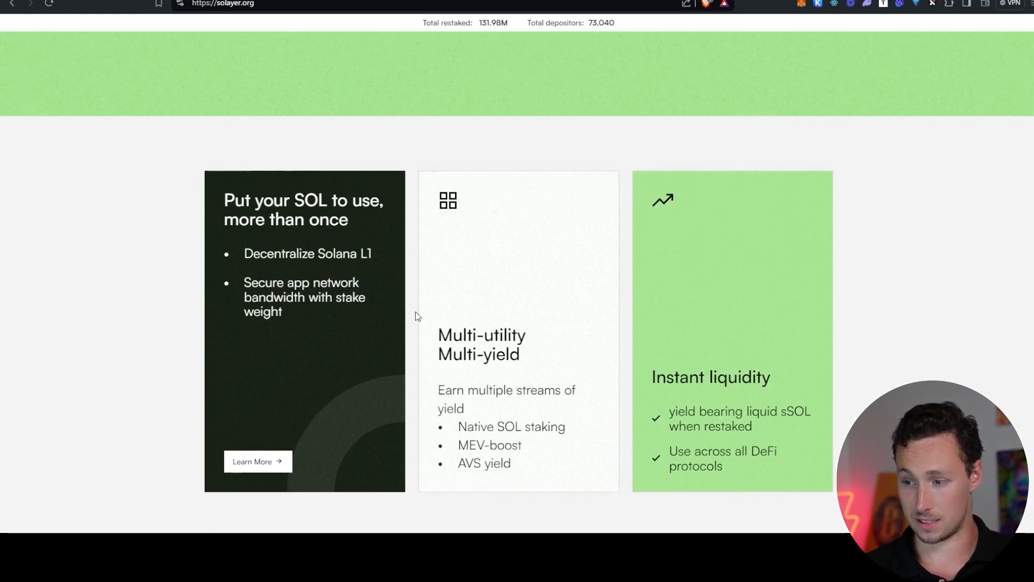
{"action": "scroll", "scroll_direction": "down", "scroll_amount": 3}
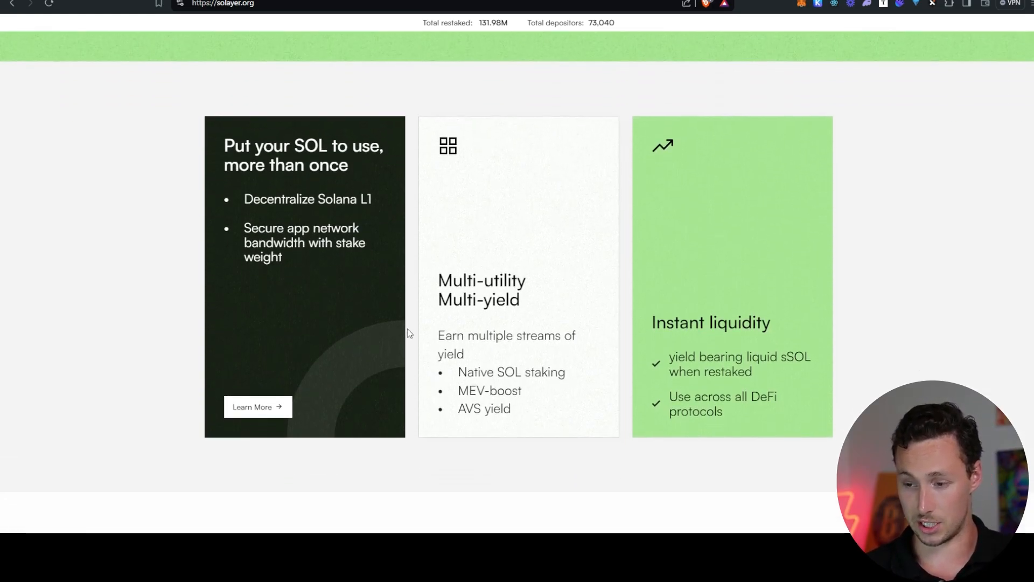
{"action": "scroll", "scroll_direction": "down", "scroll_amount": 3}
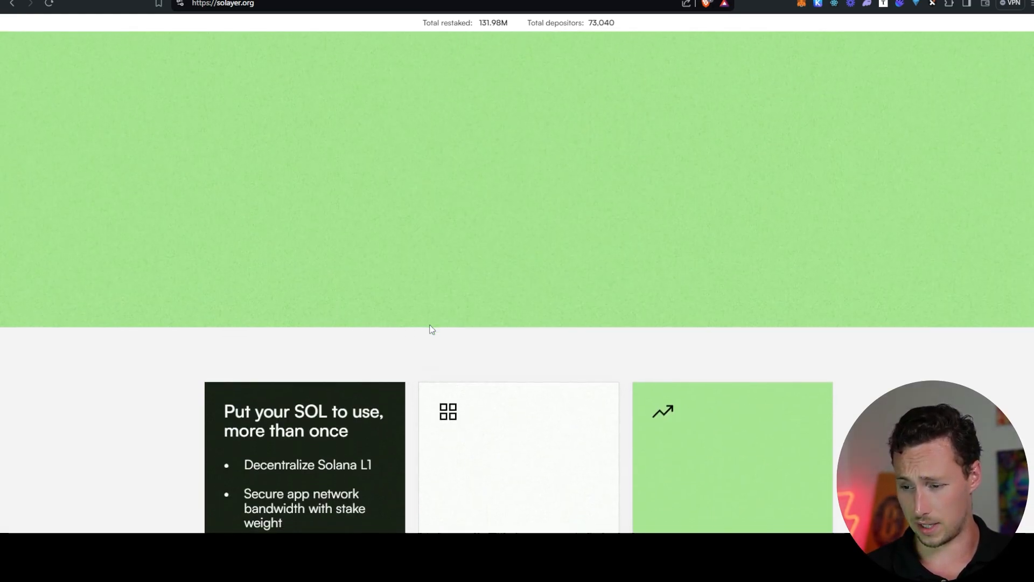
{"action": "scroll", "scroll_direction": "down", "scroll_amount": 3}
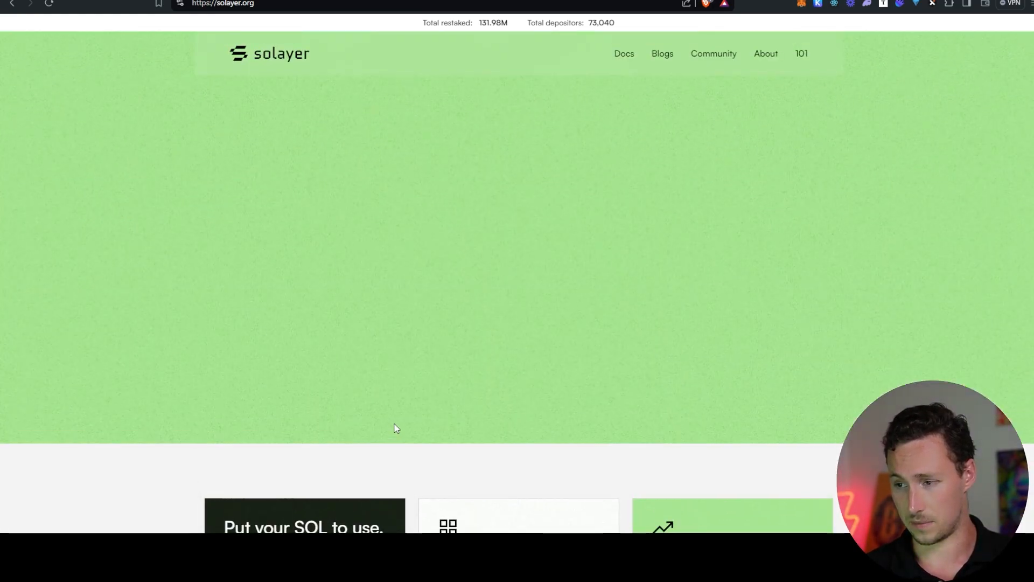
{"action": "mouse_move", "coordinate": [479, 63]}
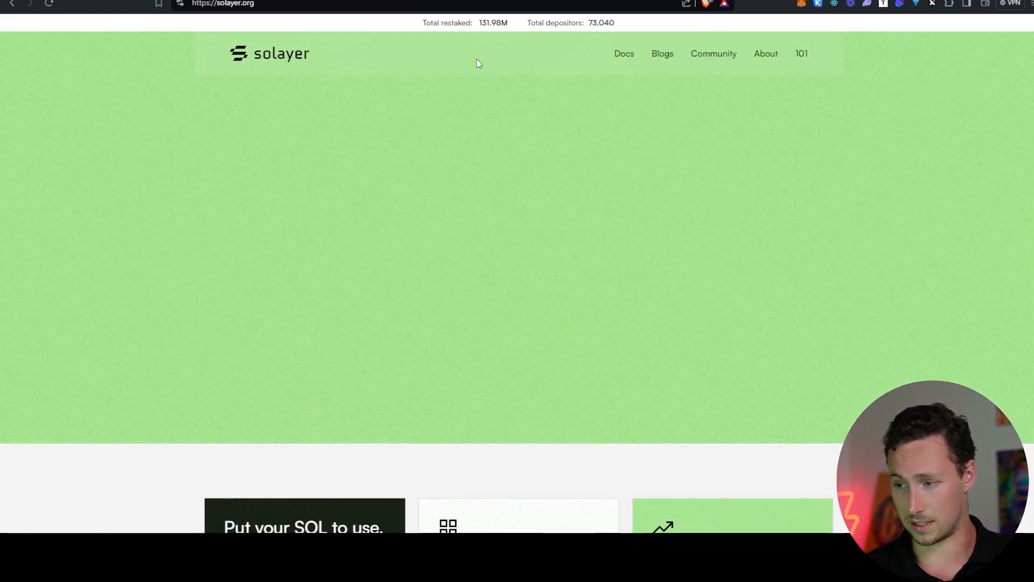
{"action": "mouse_move", "coordinate": [462, 252]}
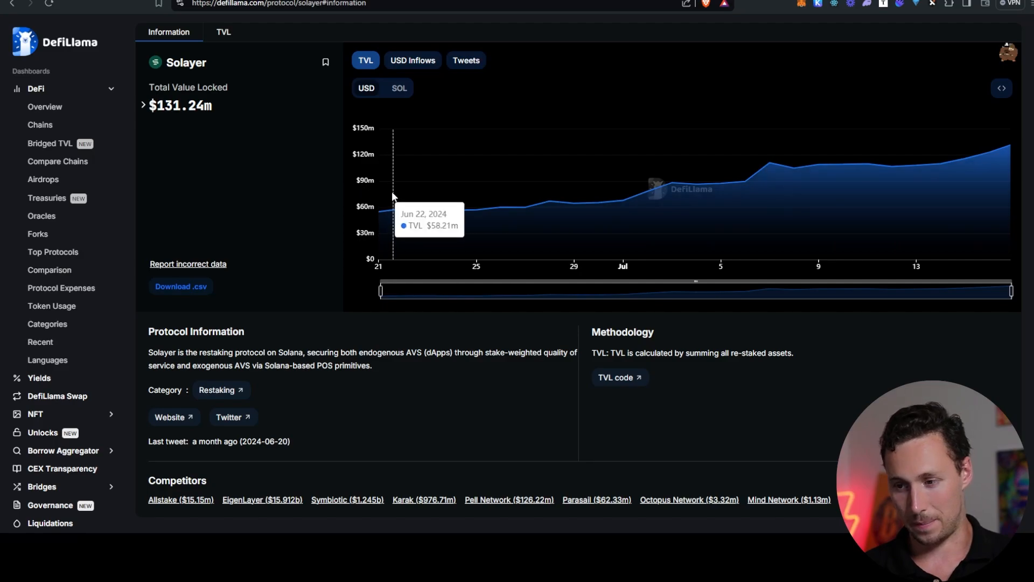
{"action": "mouse_move", "coordinate": [636, 190]}
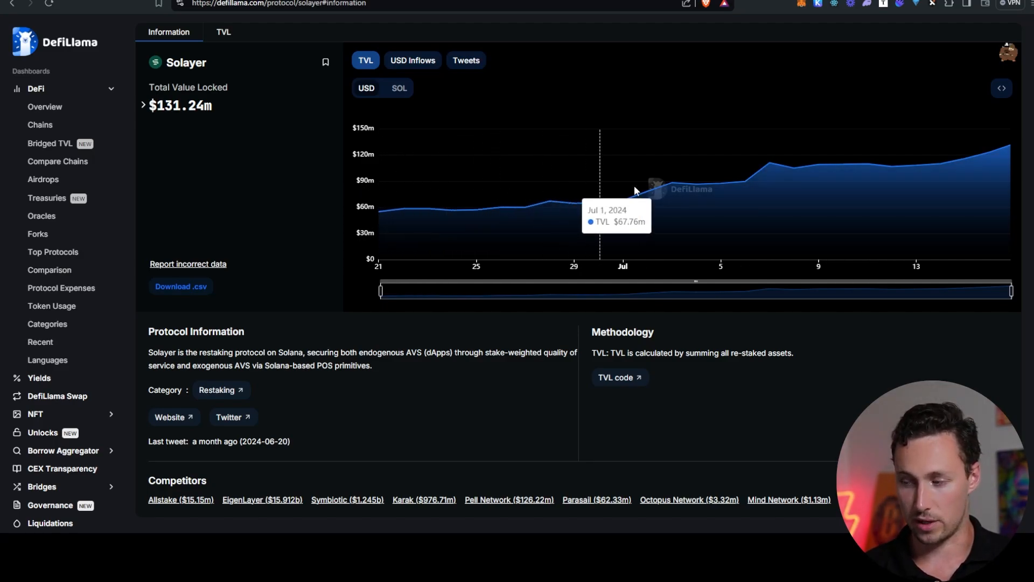
{"action": "mouse_move", "coordinate": [953, 195]}
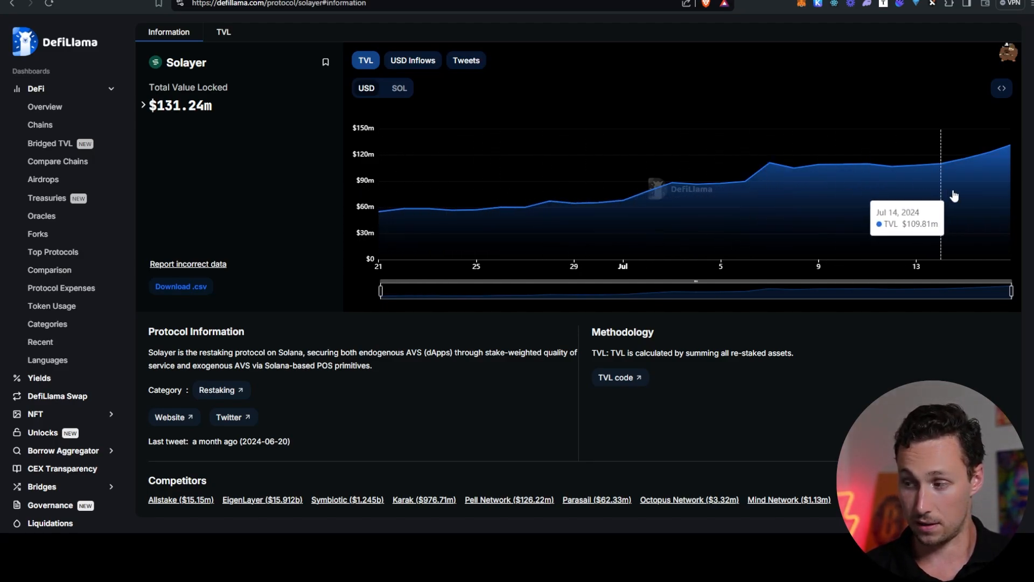
{"action": "mouse_move", "coordinate": [388, 242]}
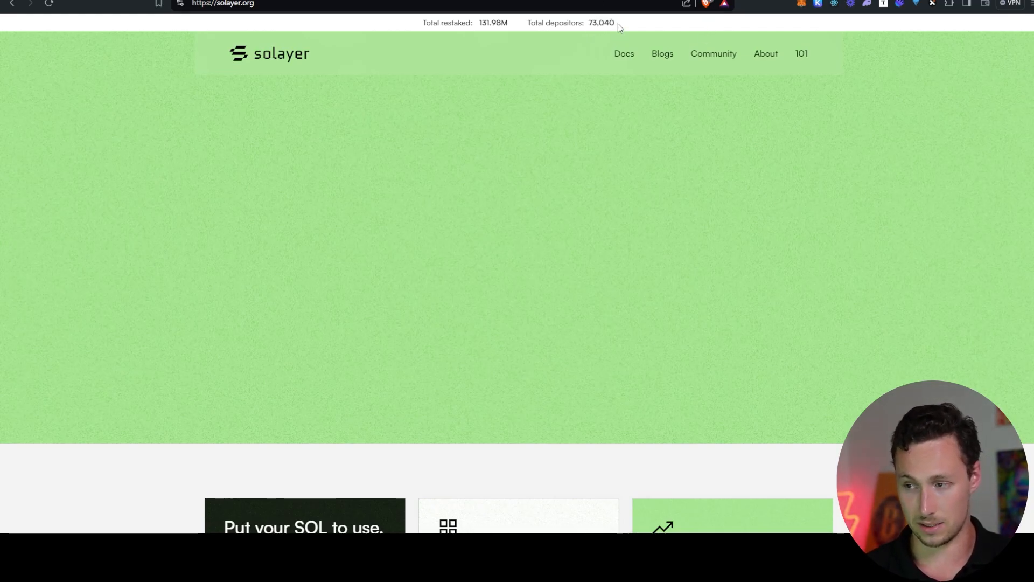
{"action": "mouse_move", "coordinate": [583, 402]}
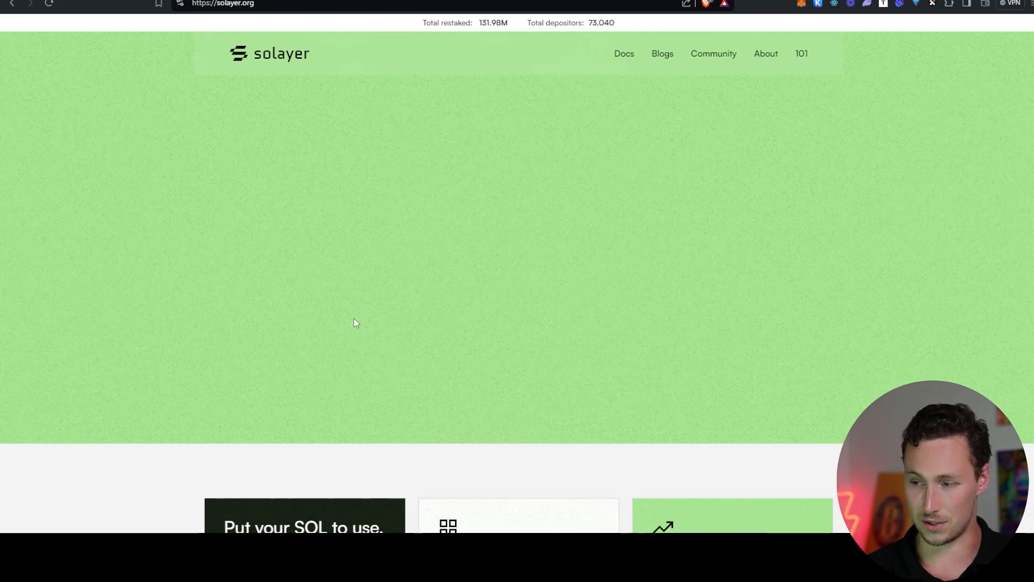
{"action": "mouse_move", "coordinate": [176, 482]}
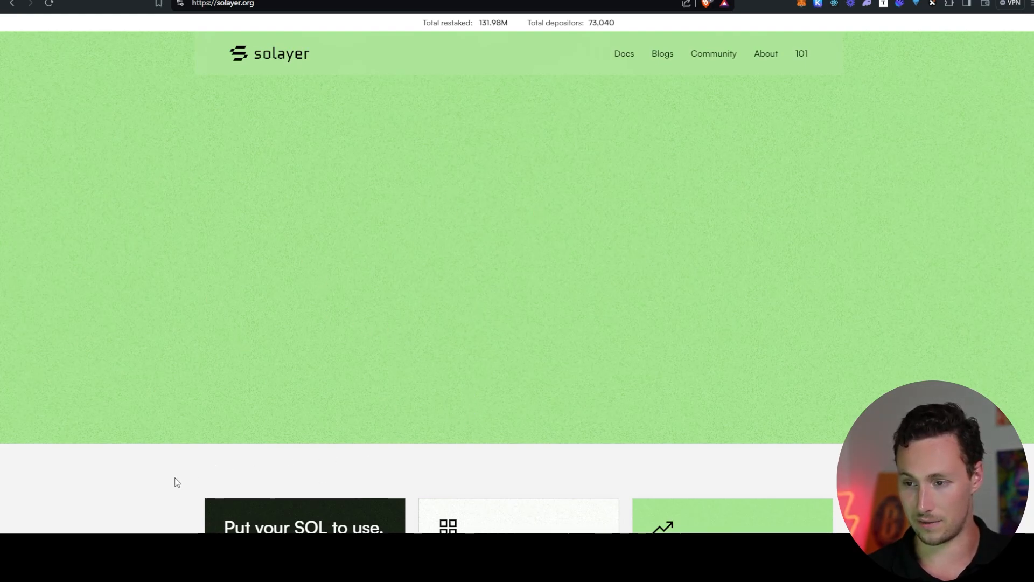
Scroll the Solayer restaking homepage past its totals and back to the top.
{"action": "scroll", "scroll_direction": "down", "scroll_amount": 3}
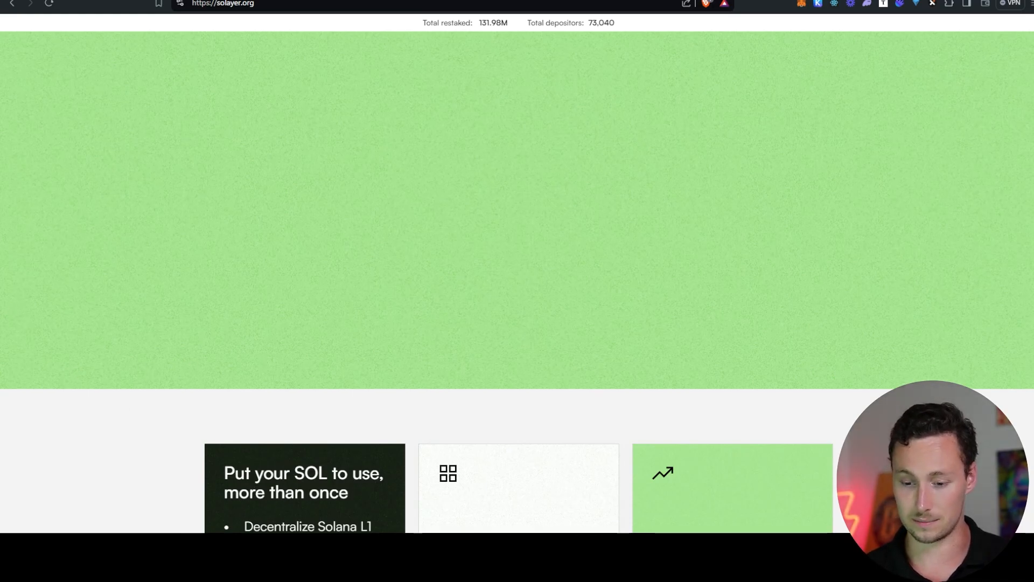
{"action": "scroll", "scroll_direction": "up", "scroll_amount": 3}
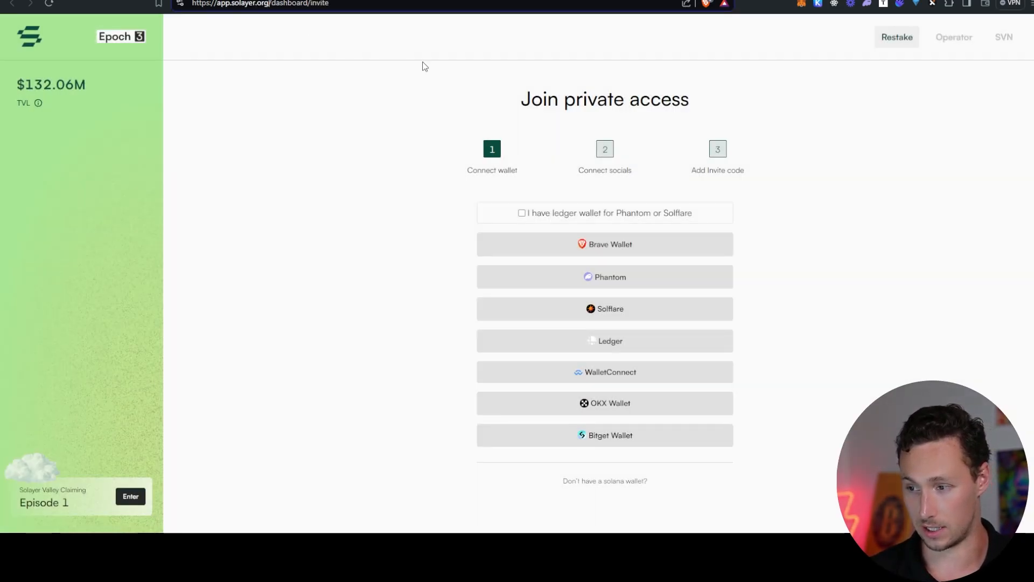
{"action": "mouse_move", "coordinate": [604, 277]}
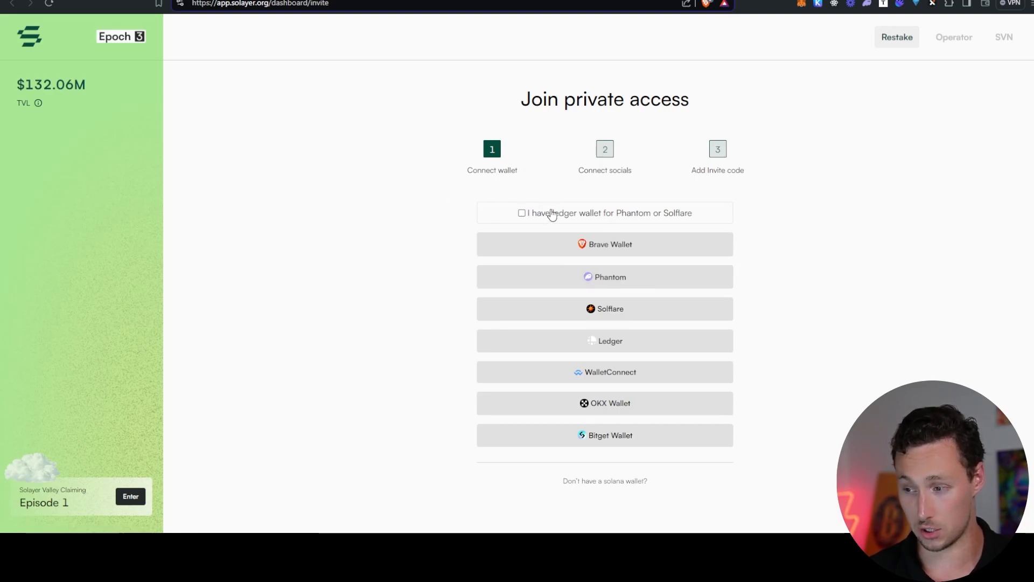
{"action": "mouse_move", "coordinate": [610, 277]}
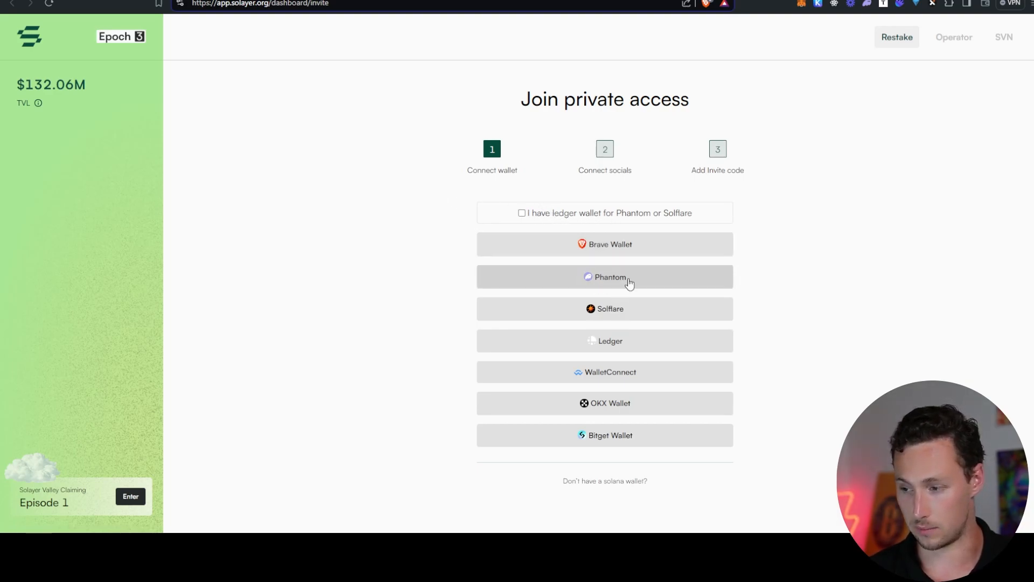
Connect the Phantom wallet, approve the signature, follow Solayer on X and advance to the invite code step.
{"action": "left_click", "coordinate": [605, 277]}
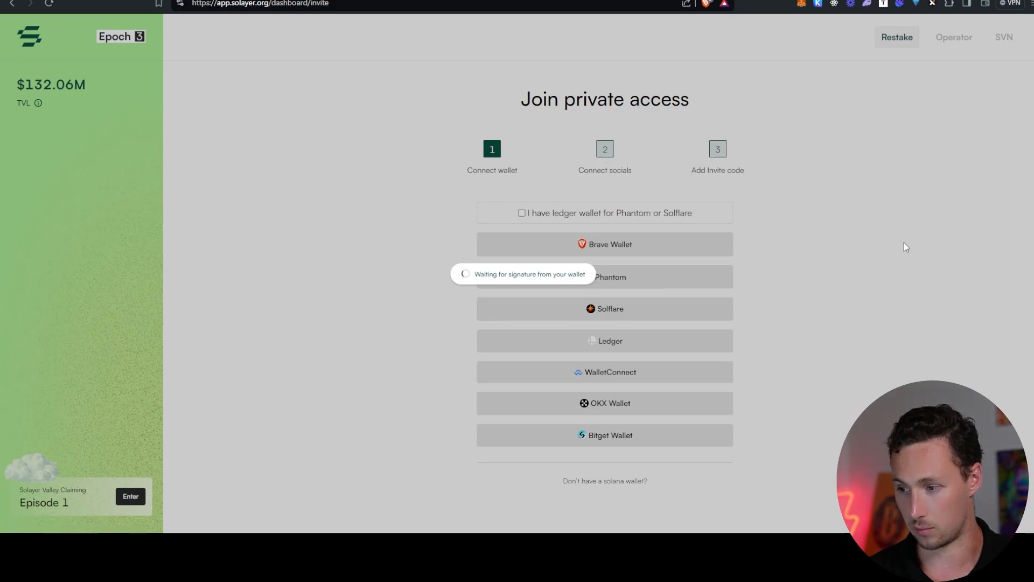
{"action": "left_click", "coordinate": [609, 277]}
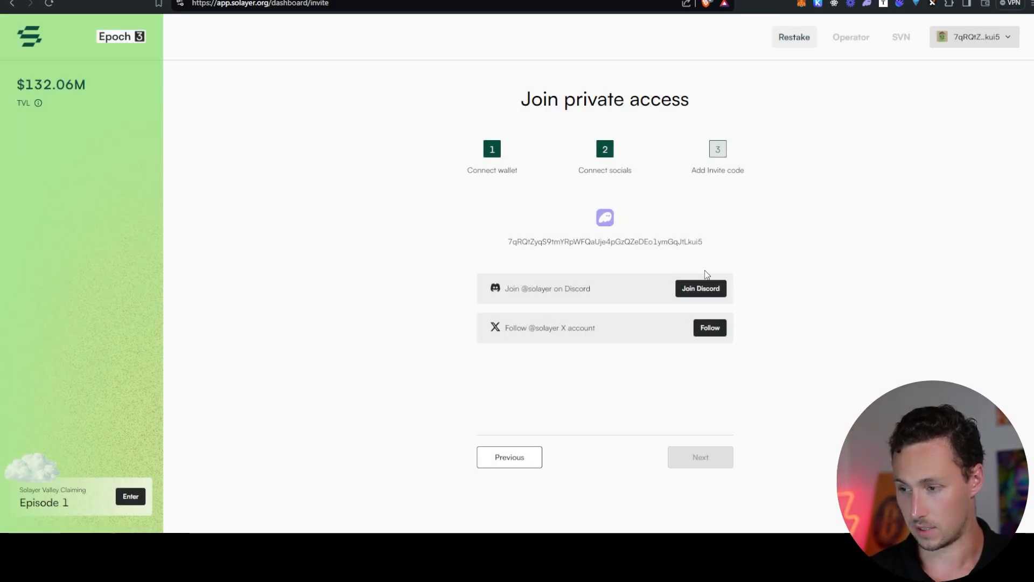
{"action": "mouse_move", "coordinate": [649, 257]}
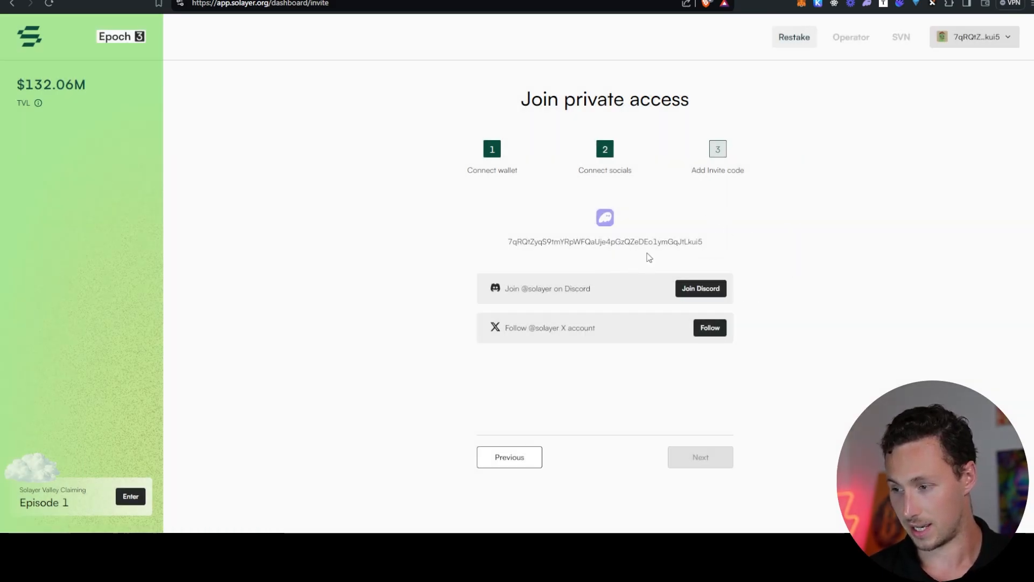
{"action": "mouse_move", "coordinate": [658, 302]}
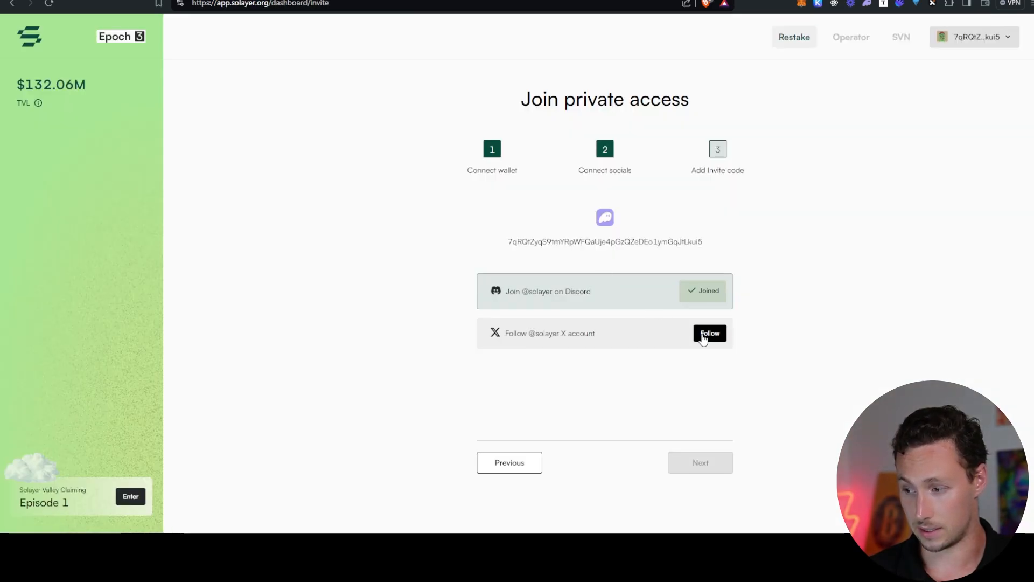
{"action": "left_click", "coordinate": [710, 333]}
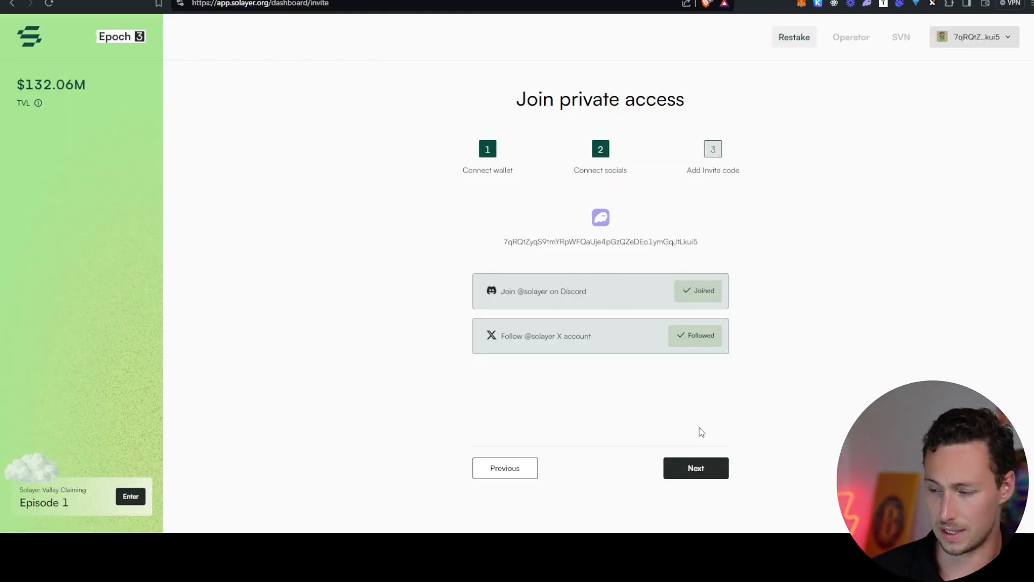
{"action": "mouse_move", "coordinate": [696, 467]}
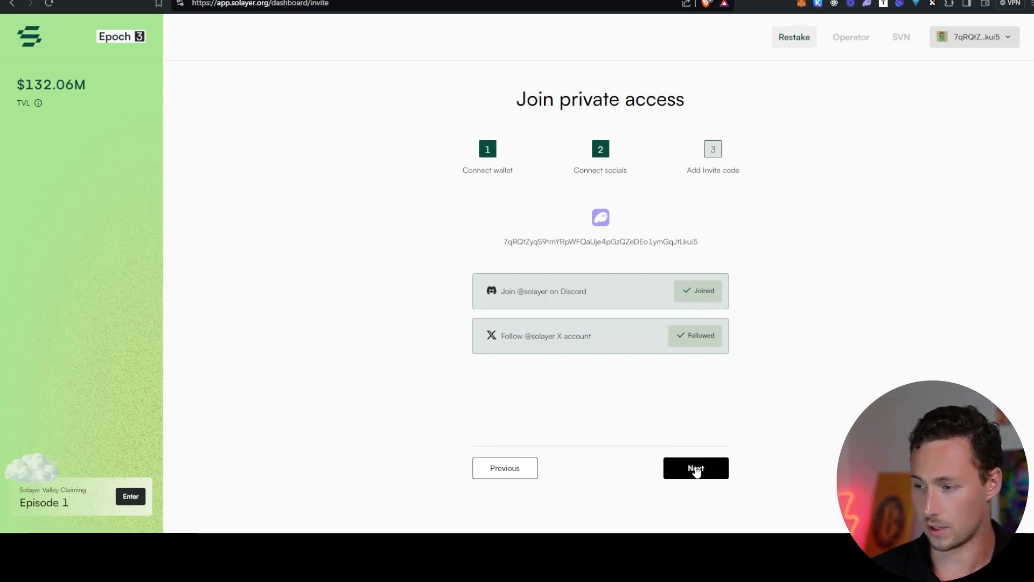
{"action": "left_click", "coordinate": [695, 468]}
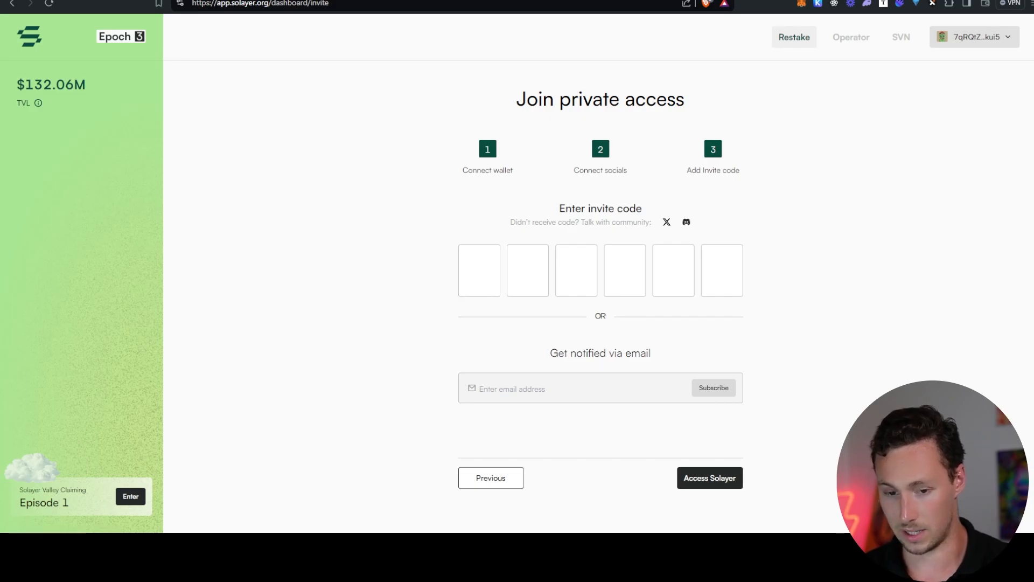
Enter the Solayer restaking dashboard with its five liquid restaking markets.
{"action": "left_click", "coordinate": [709, 477]}
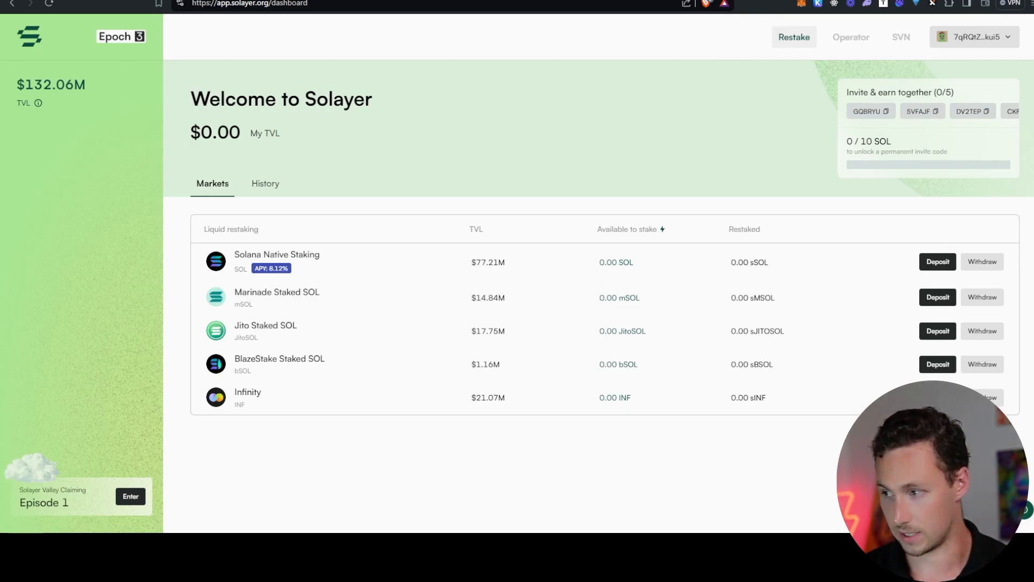
{"action": "mouse_move", "coordinate": [647, 160]}
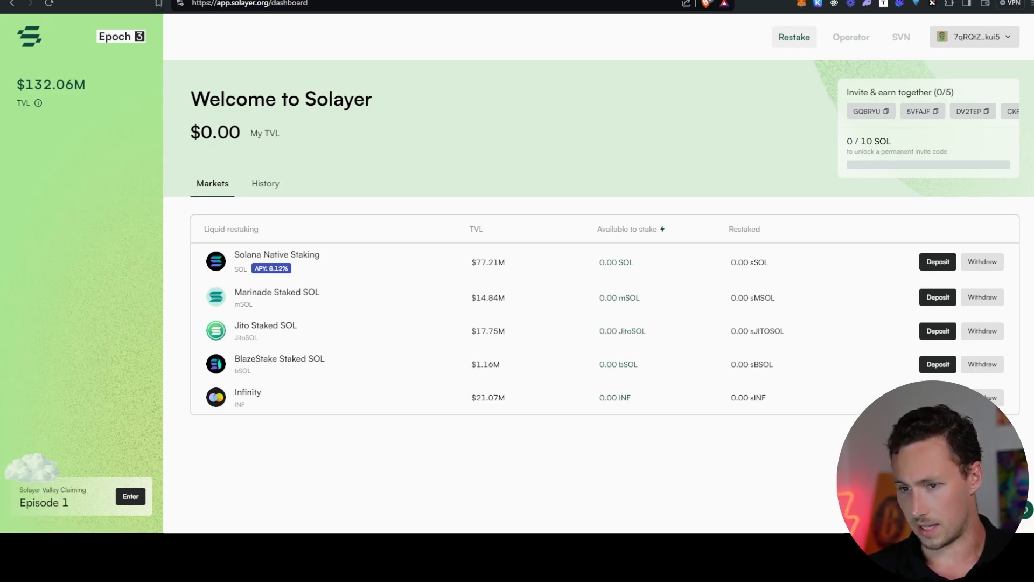
Go to the Solayer Valley Episode 1 claim page from the sidebar card.
{"action": "left_click", "coordinate": [131, 495]}
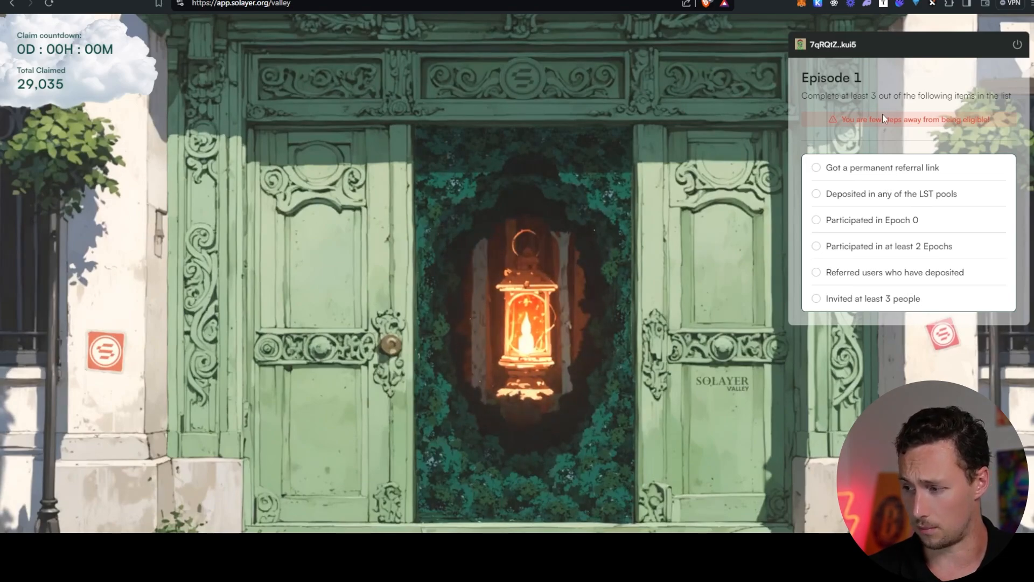
{"action": "mouse_move", "coordinate": [904, 275]}
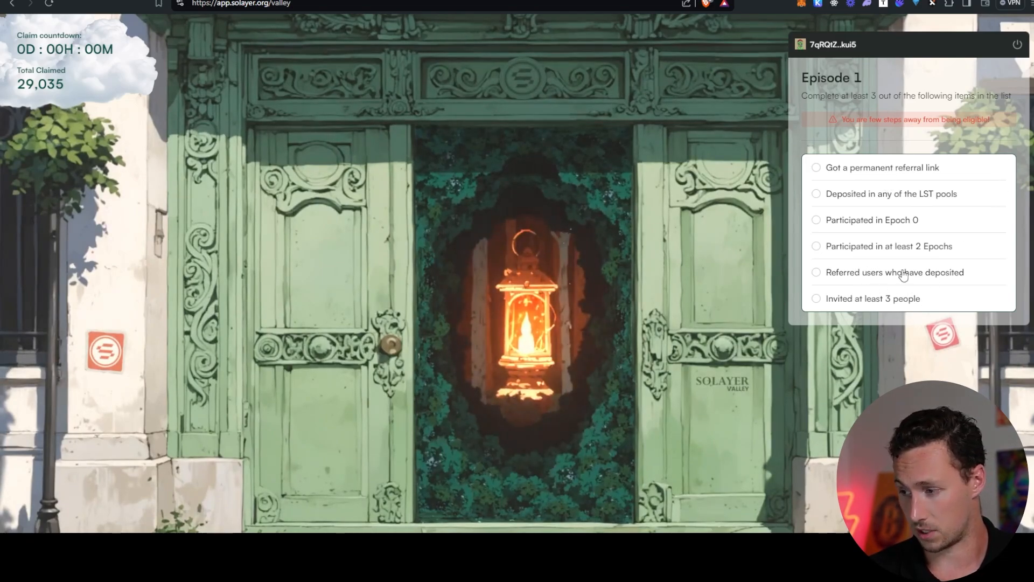
{"action": "mouse_move", "coordinate": [876, 240]}
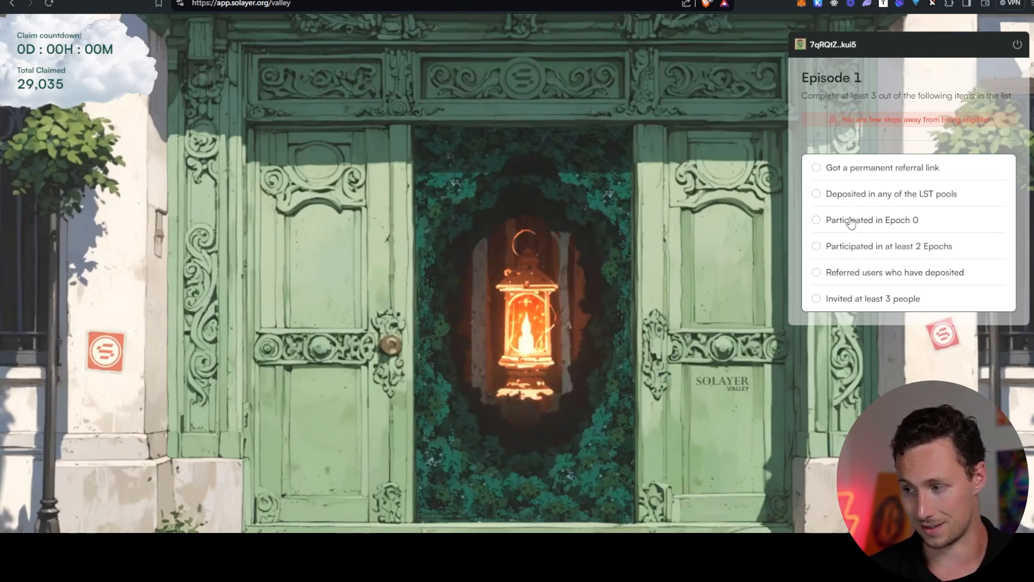
{"action": "mouse_move", "coordinate": [840, 230]}
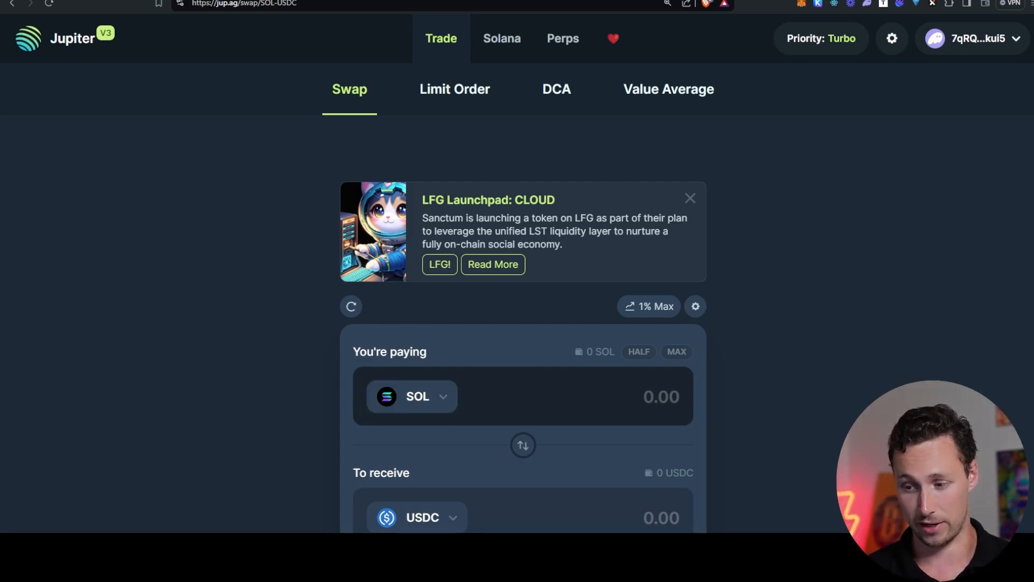
Go to Jupiter's Perps section and accept the perpetual trading terms to reach SOL-PERP.
{"action": "scroll", "scroll_direction": "down", "scroll_amount": 3}
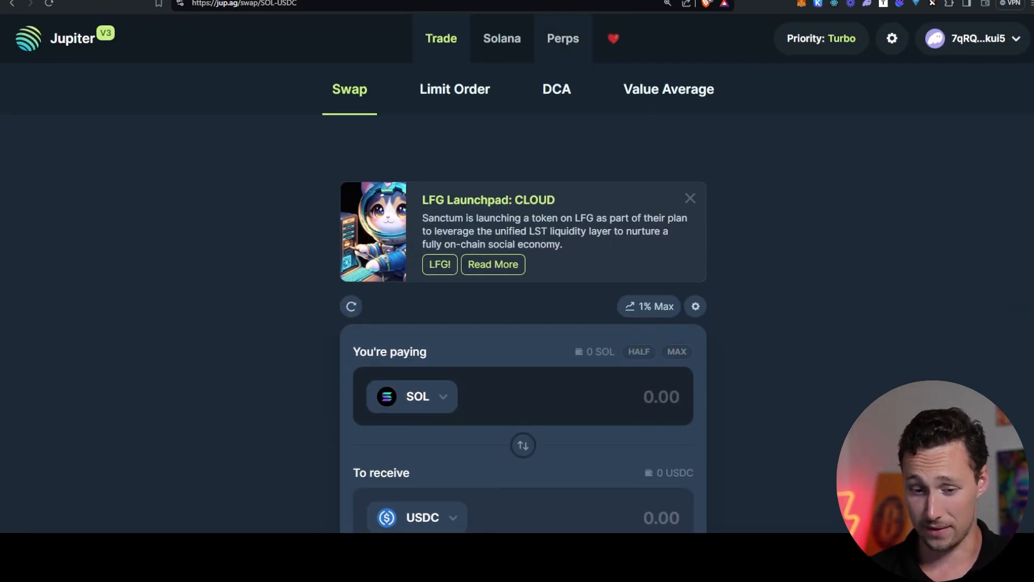
{"action": "left_click", "coordinate": [563, 39]}
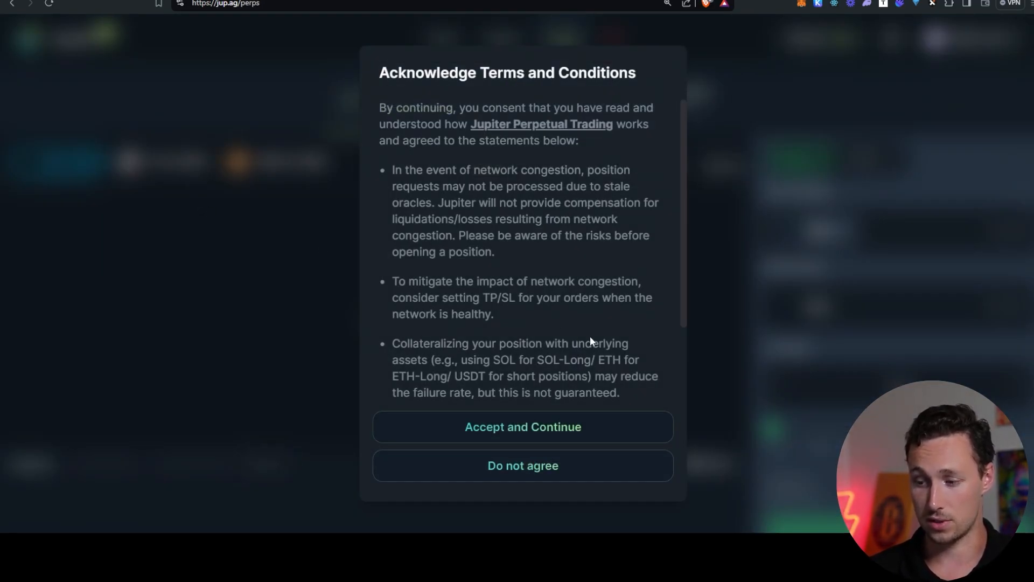
{"action": "left_click", "coordinate": [521, 427]}
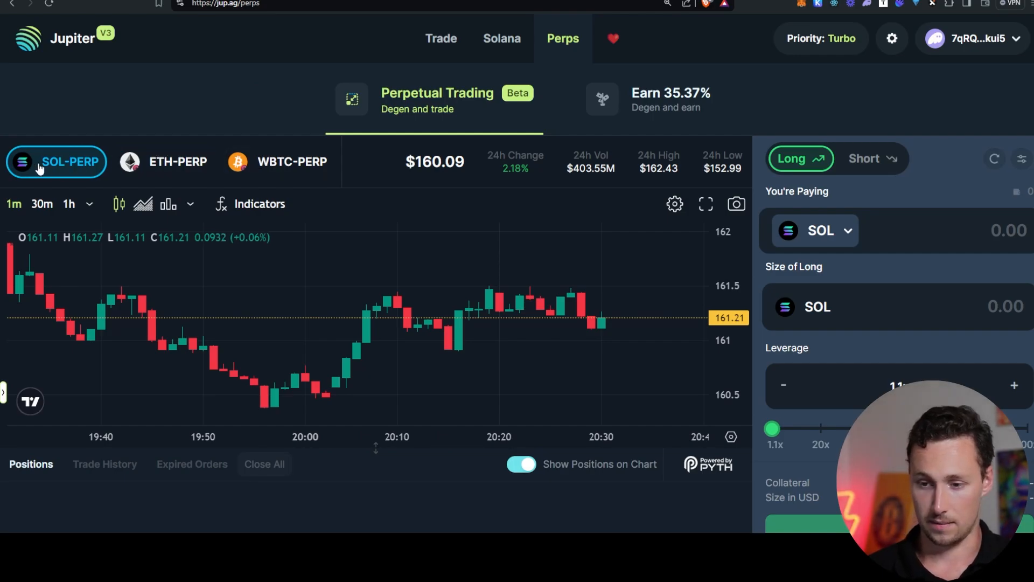
Switch to the JLP Pool earn page showing 35.37% APY and total value locked.
{"action": "scroll", "scroll_direction": "down", "scroll_amount": 3}
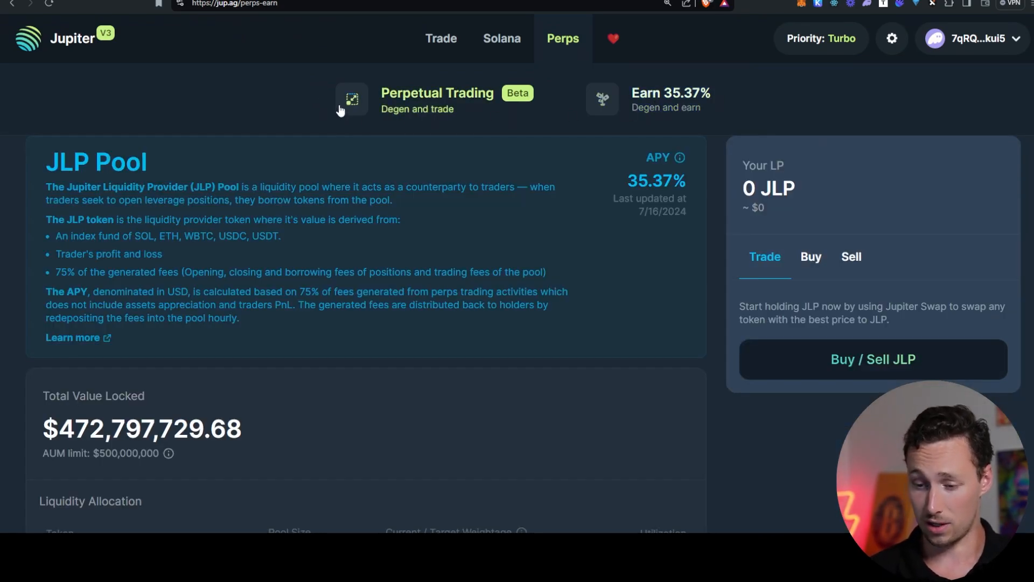
{"action": "mouse_move", "coordinate": [602, 99]}
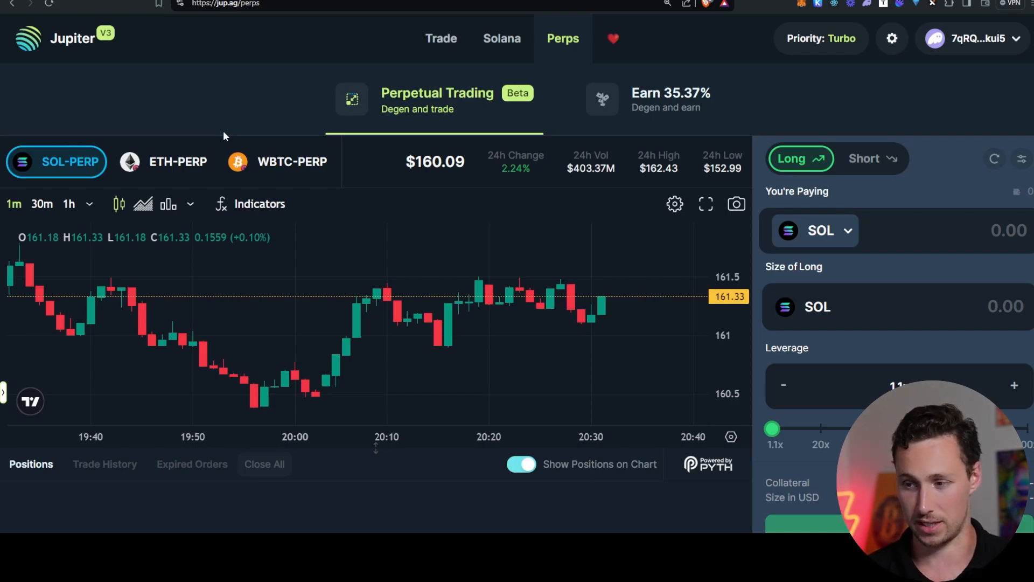
{"action": "left_click", "coordinate": [601, 99]}
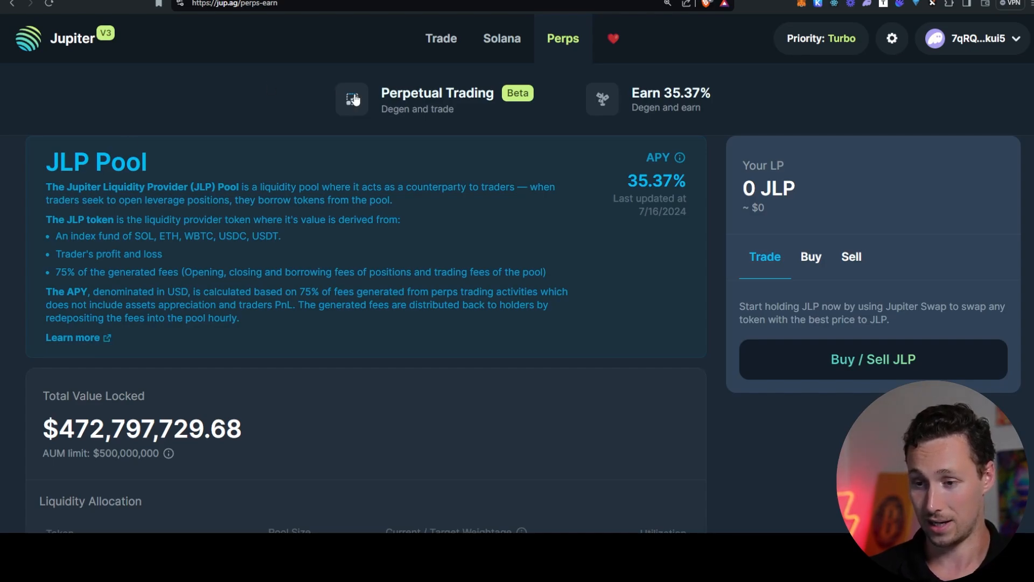
{"action": "scroll", "scroll_direction": "down", "scroll_amount": 3}
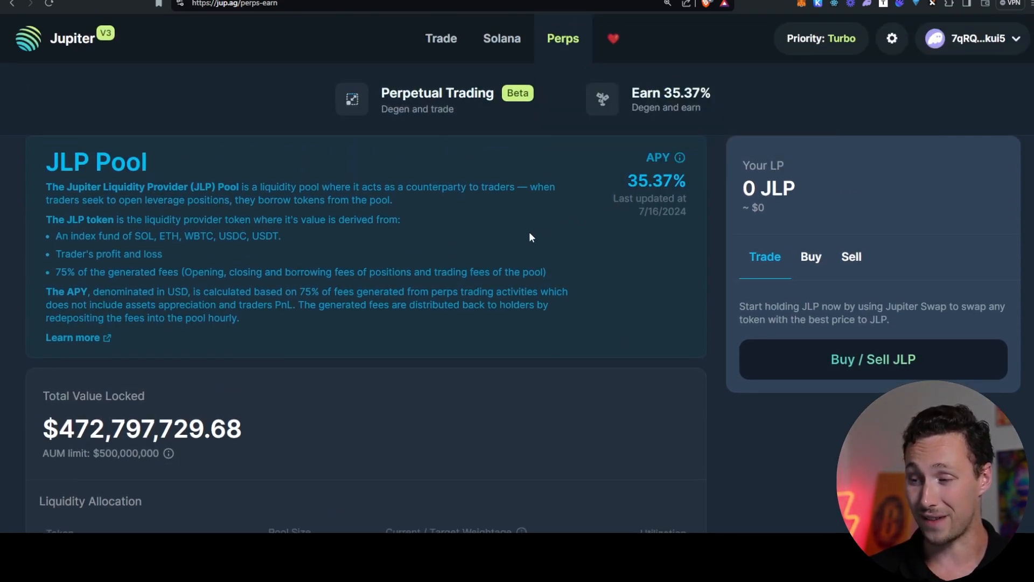
{"action": "scroll", "scroll_direction": "down", "scroll_amount": 3}
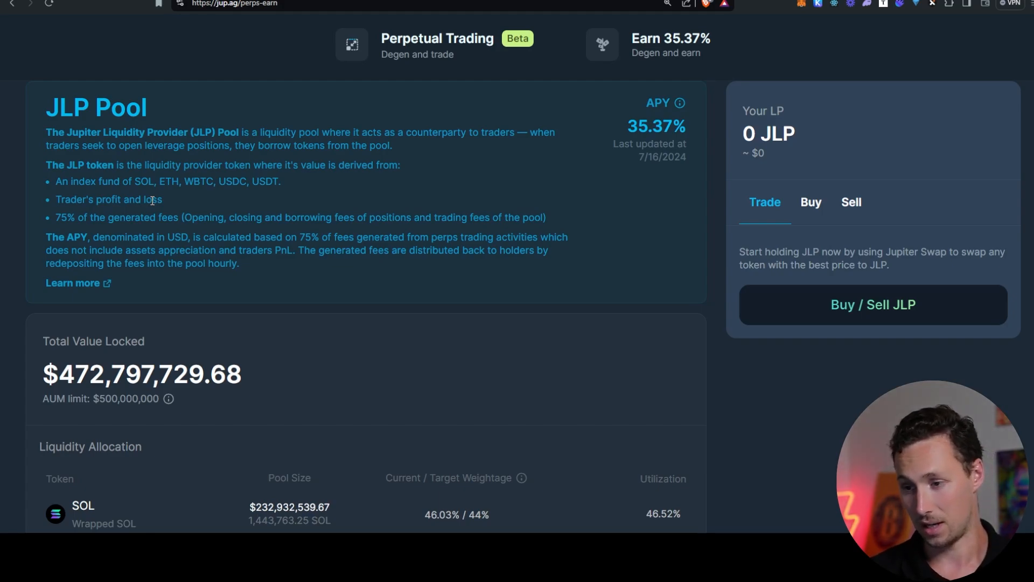
{"action": "mouse_move", "coordinate": [417, 289]}
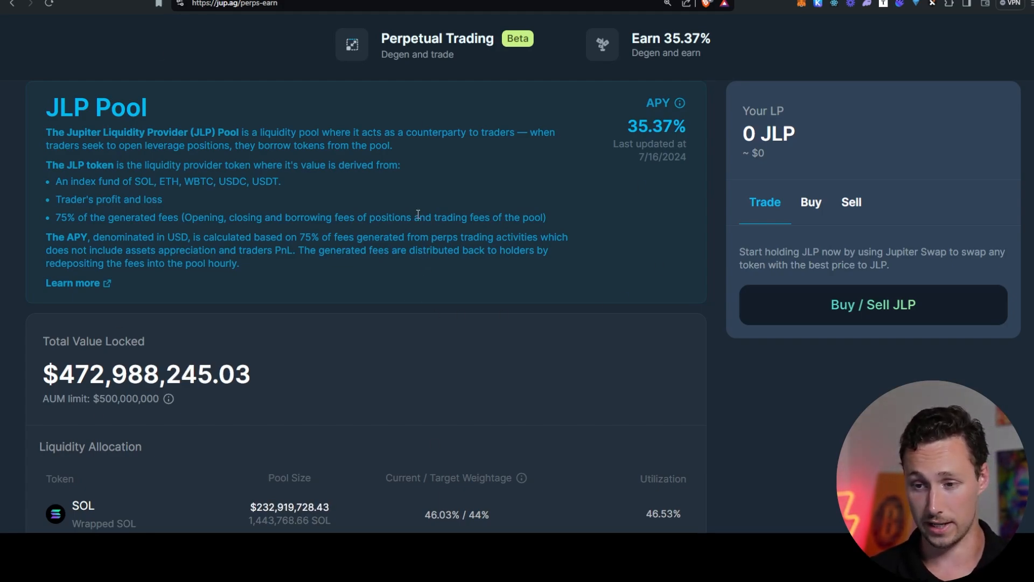
Review the JLP Liquidity Allocation table of pool tokens and their weightings.
{"action": "scroll", "scroll_direction": "down", "scroll_amount": 3}
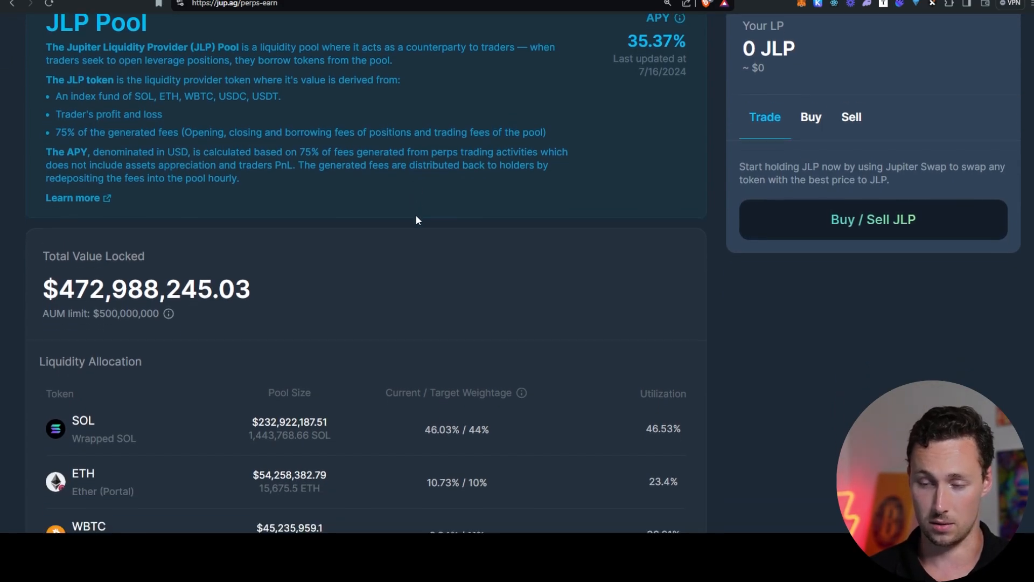
{"action": "scroll", "scroll_direction": "down", "scroll_amount": 3}
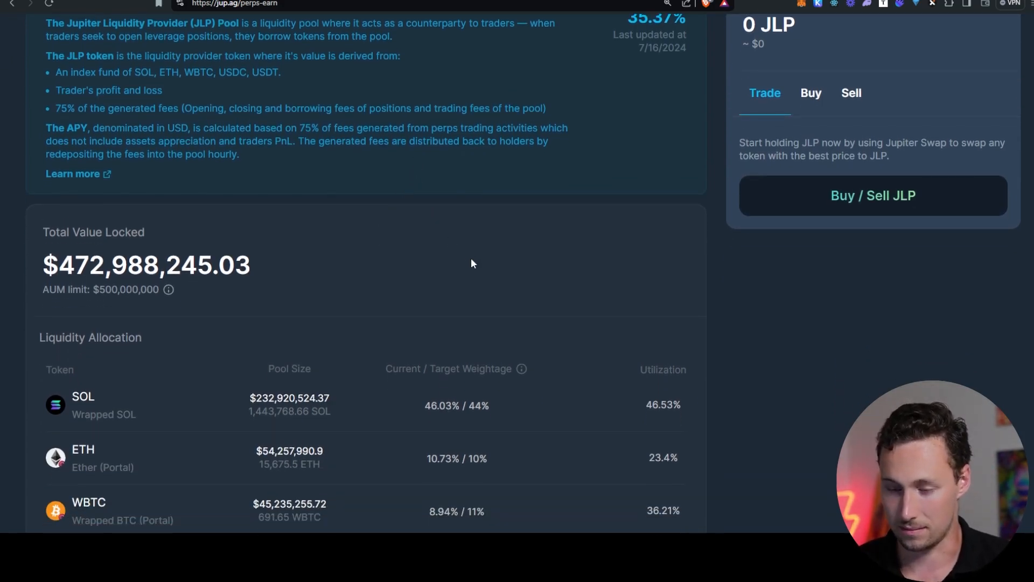
{"action": "scroll", "scroll_direction": "down", "scroll_amount": 3}
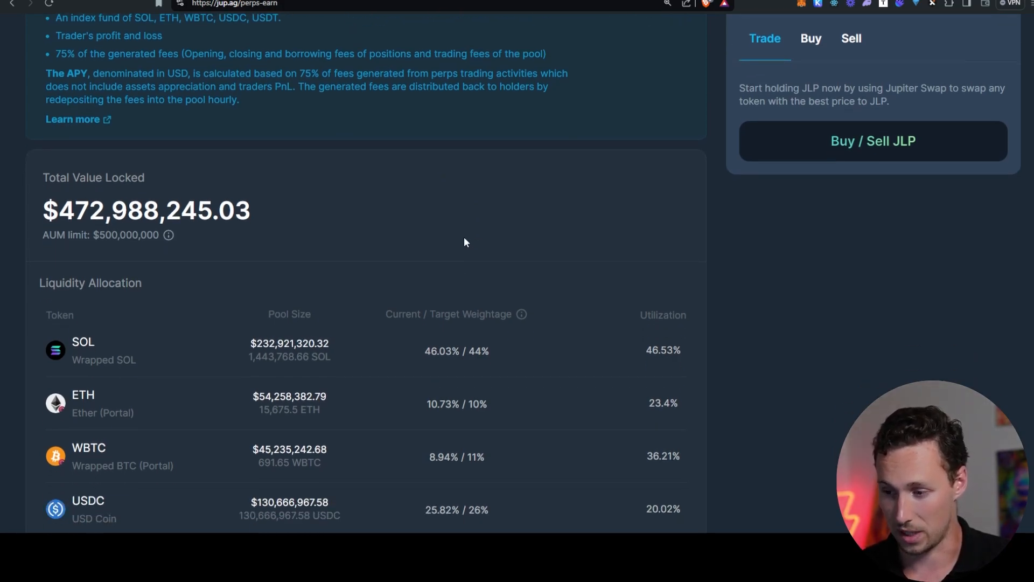
{"action": "scroll", "scroll_direction": "down", "scroll_amount": 3}
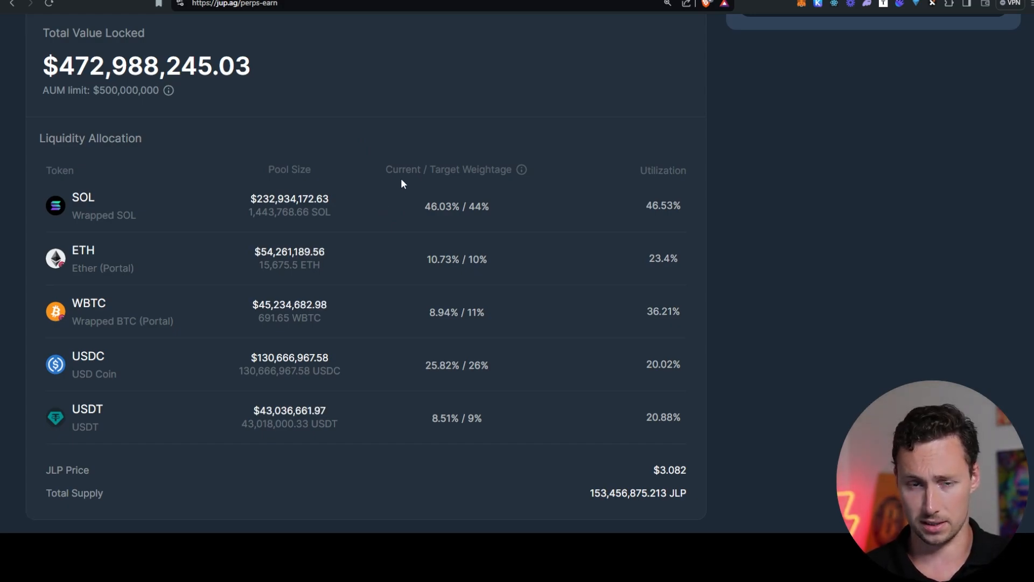
{"action": "mouse_move", "coordinate": [376, 161]}
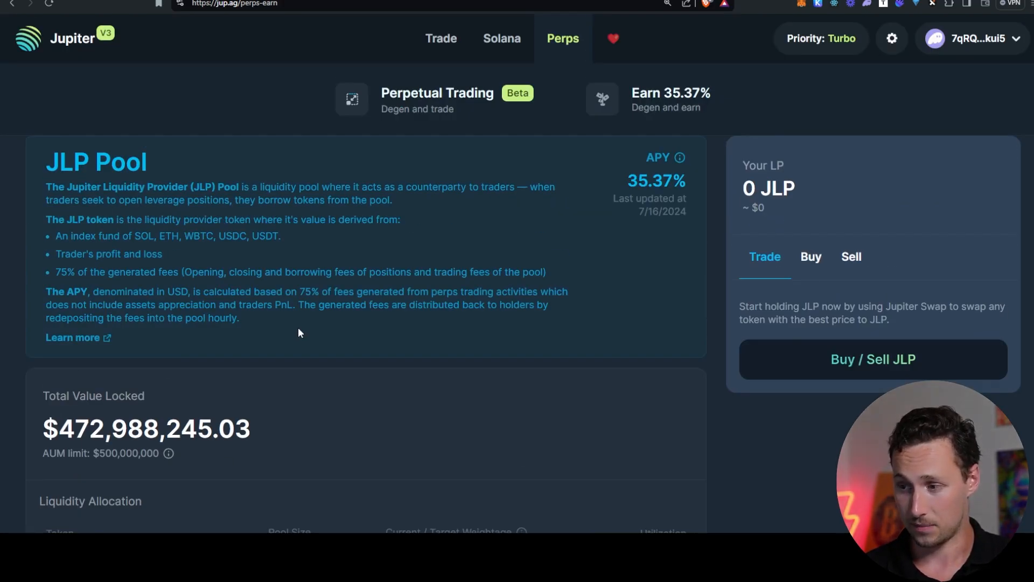
{"action": "scroll", "scroll_direction": "down", "scroll_amount": 3}
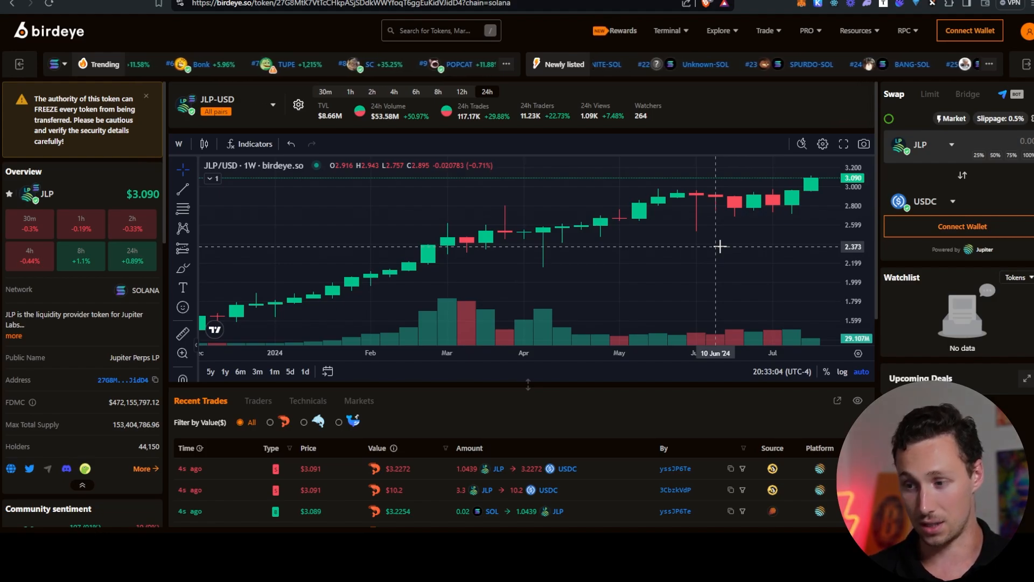
{"action": "mouse_move", "coordinate": [664, 225]}
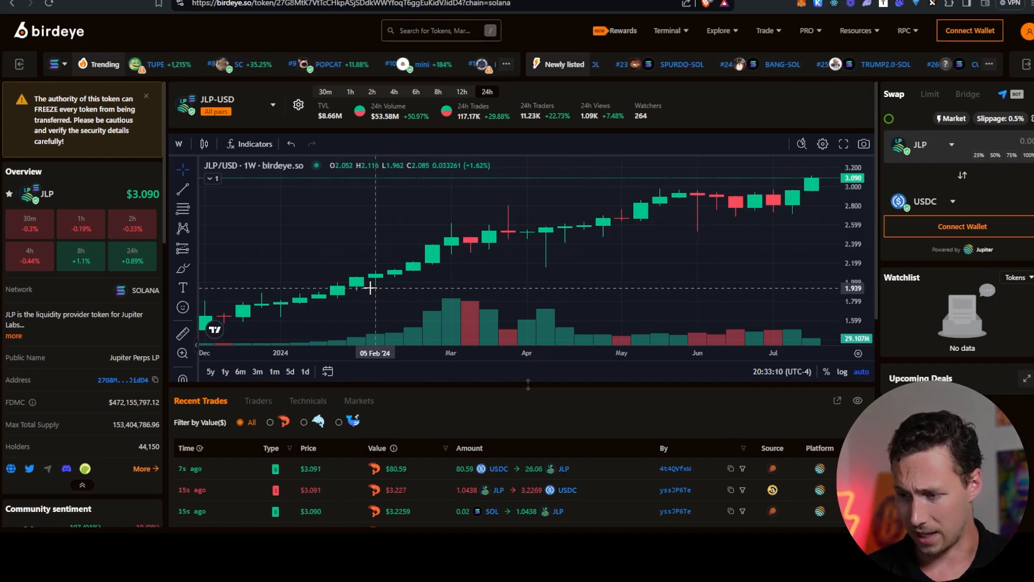
{"action": "mouse_move", "coordinate": [490, 253]}
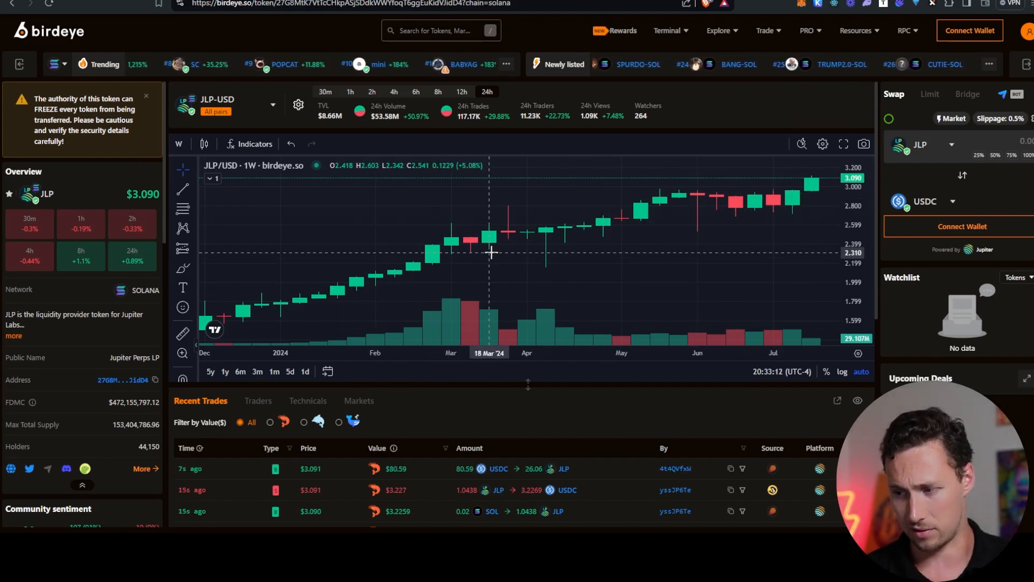
{"action": "mouse_move", "coordinate": [584, 296]}
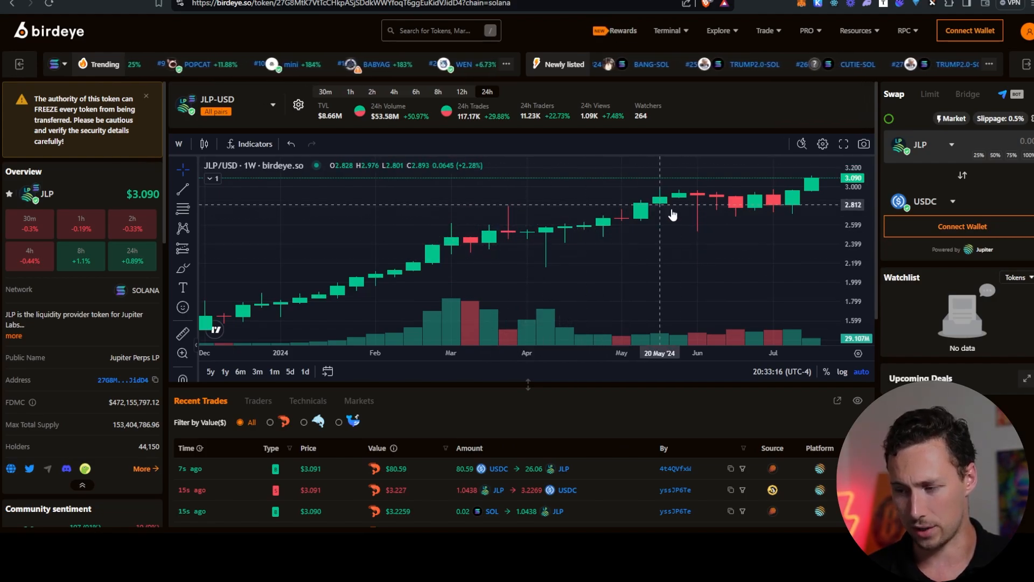
{"action": "mouse_move", "coordinate": [736, 218]}
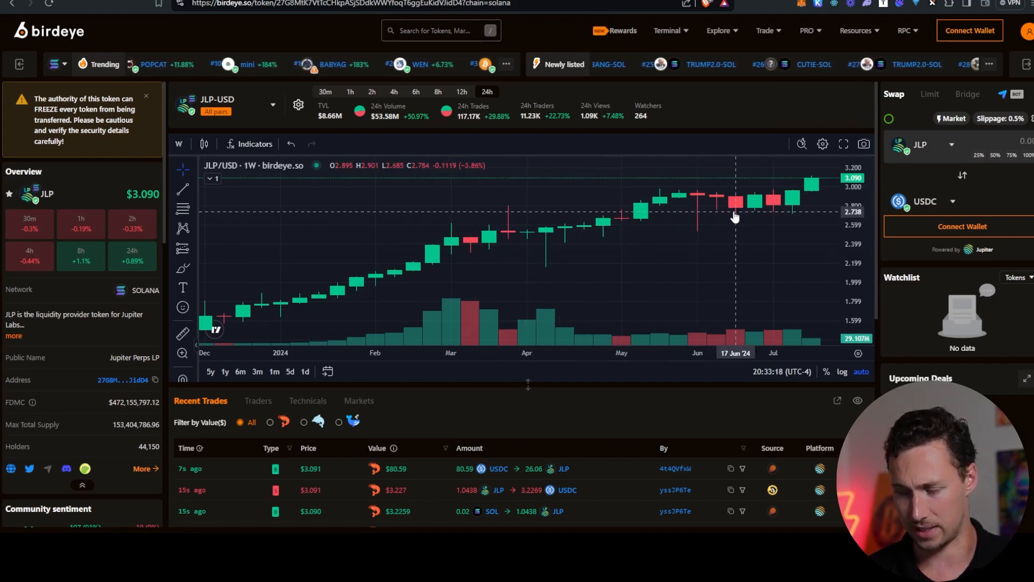
{"action": "mouse_move", "coordinate": [569, 208]}
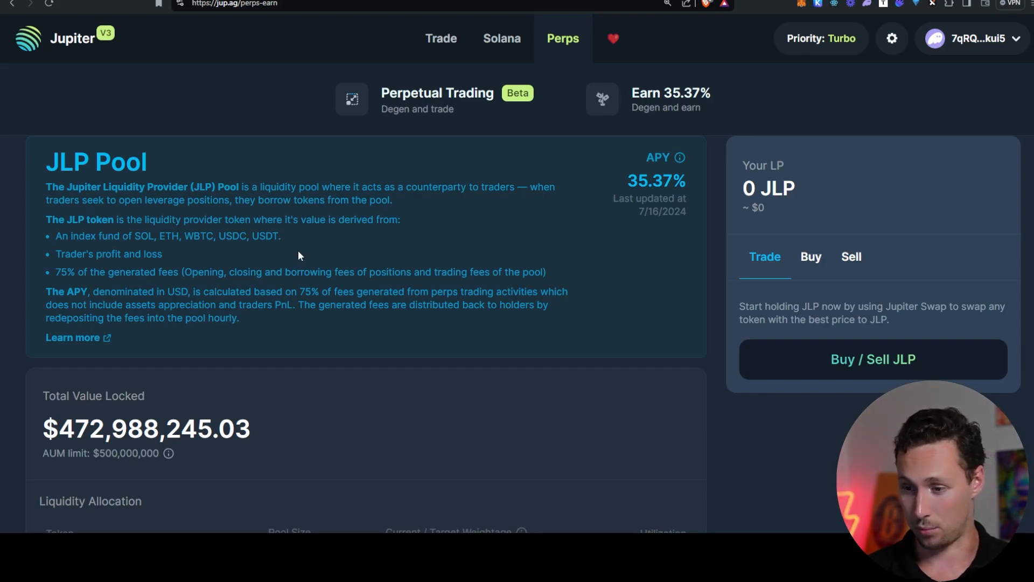
{"action": "mouse_move", "coordinate": [304, 252]}
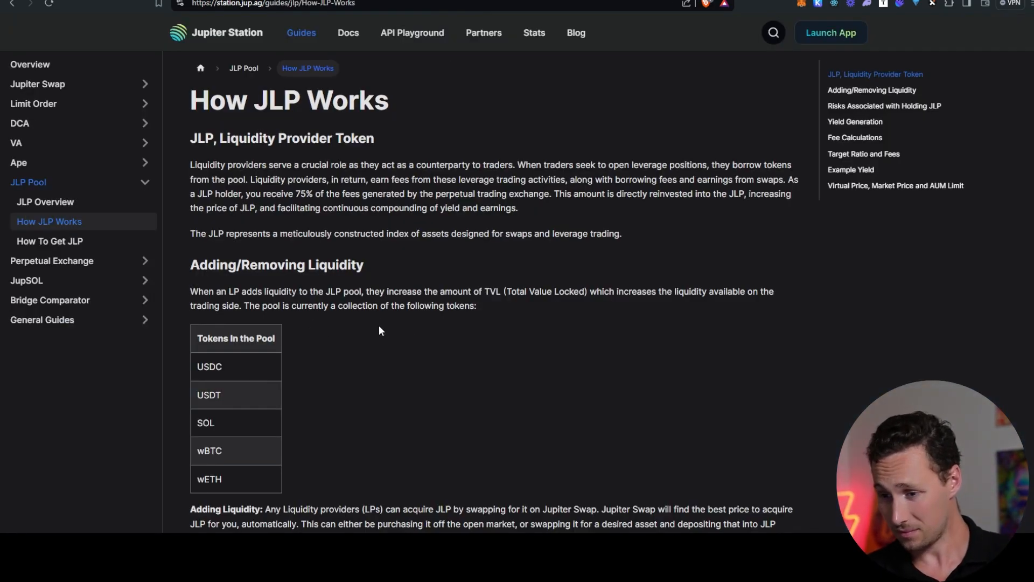
{"action": "scroll", "scroll_direction": "down", "scroll_amount": 3}
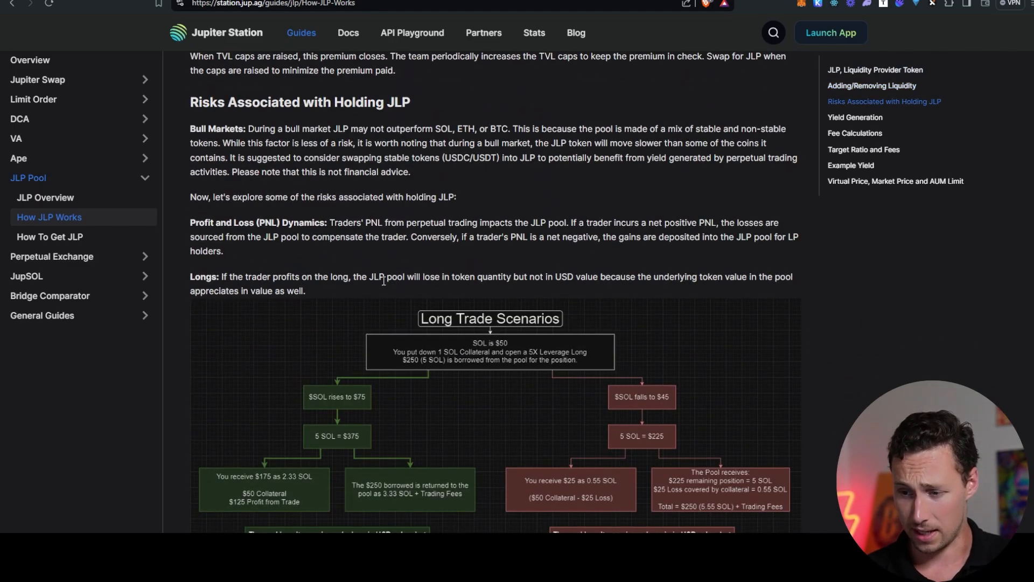
{"action": "mouse_move", "coordinate": [528, 142]}
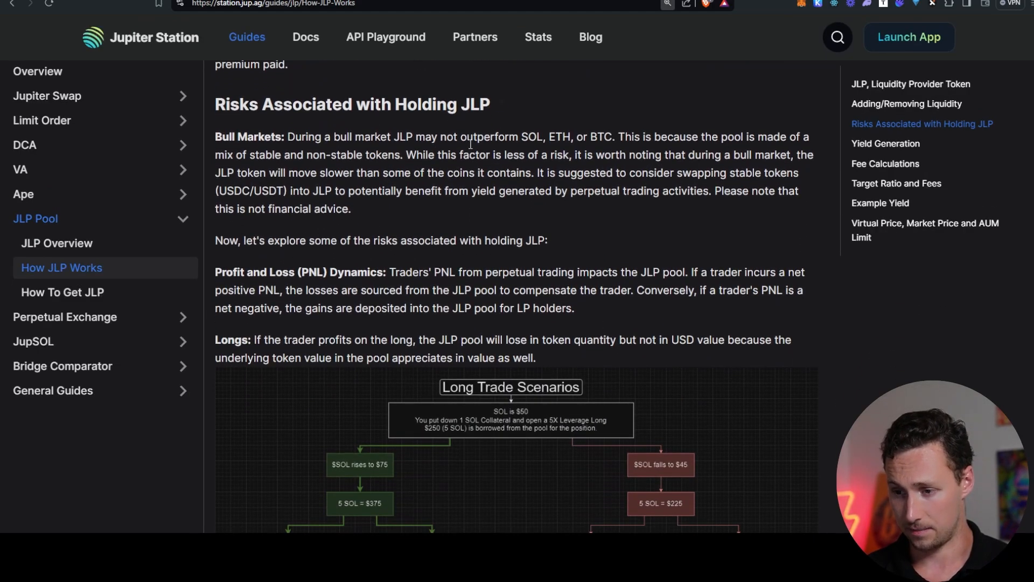
{"action": "left_click_drag", "start_coordinate": [394, 137], "coordinate": [542, 137]}
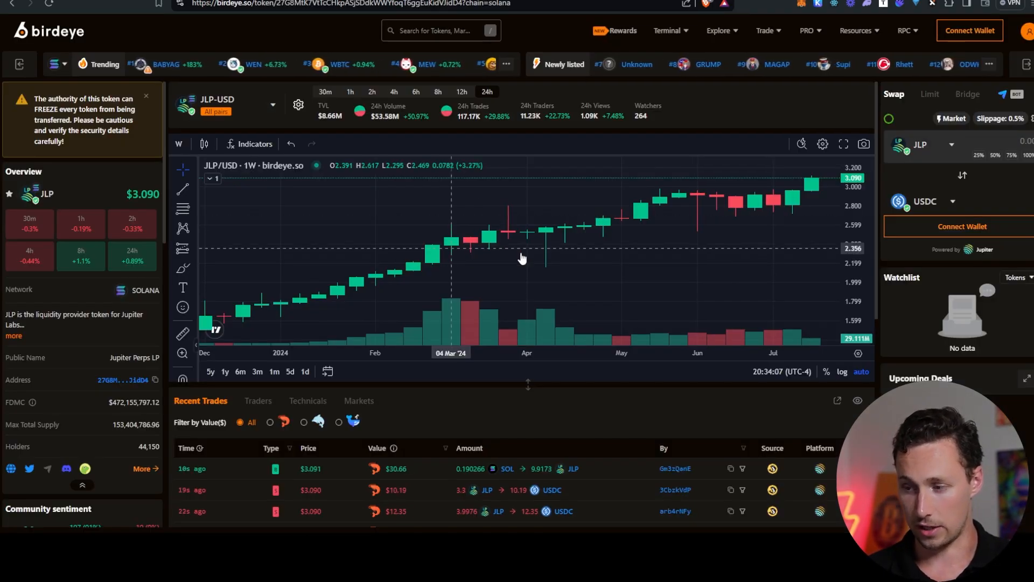
{"action": "mouse_move", "coordinate": [606, 208]}
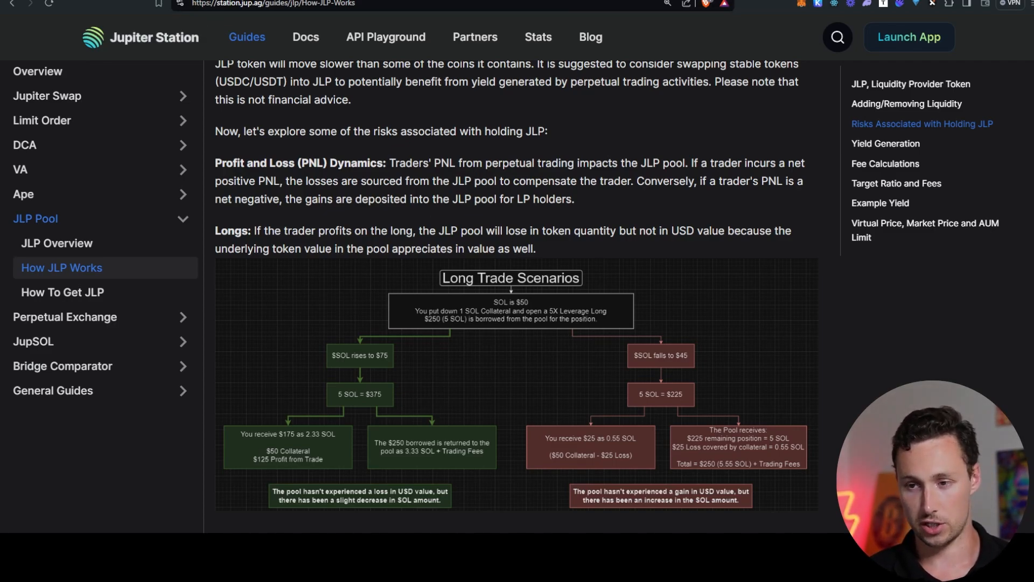
{"action": "mouse_move", "coordinate": [535, 334]}
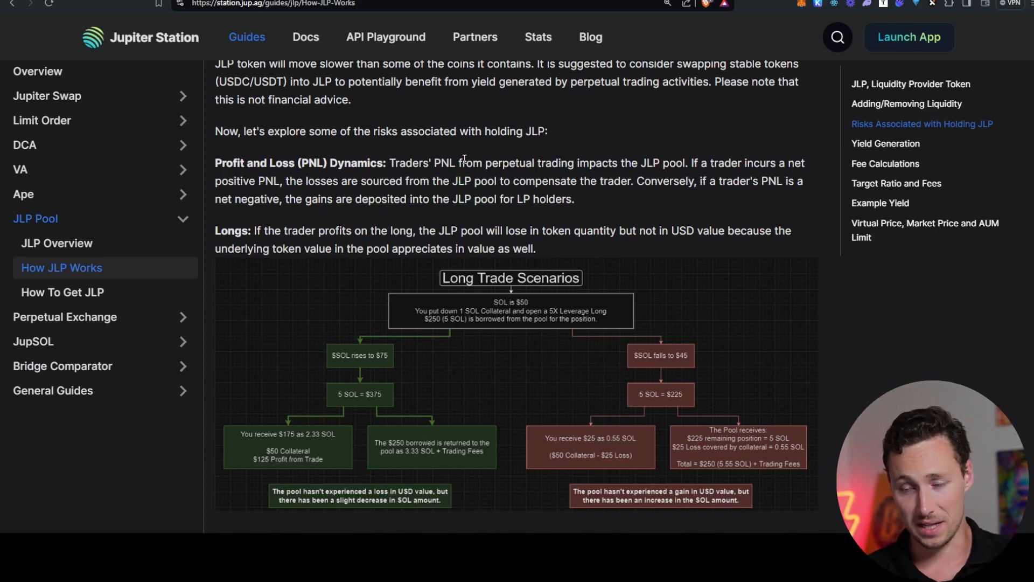
{"action": "mouse_move", "coordinate": [668, 187]}
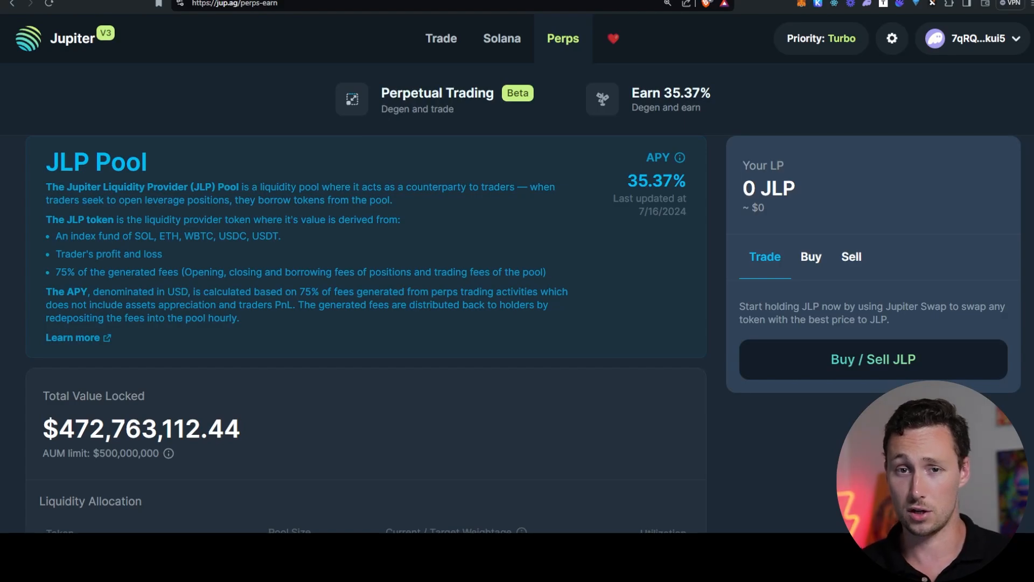
{"action": "left_click", "coordinate": [613, 39]}
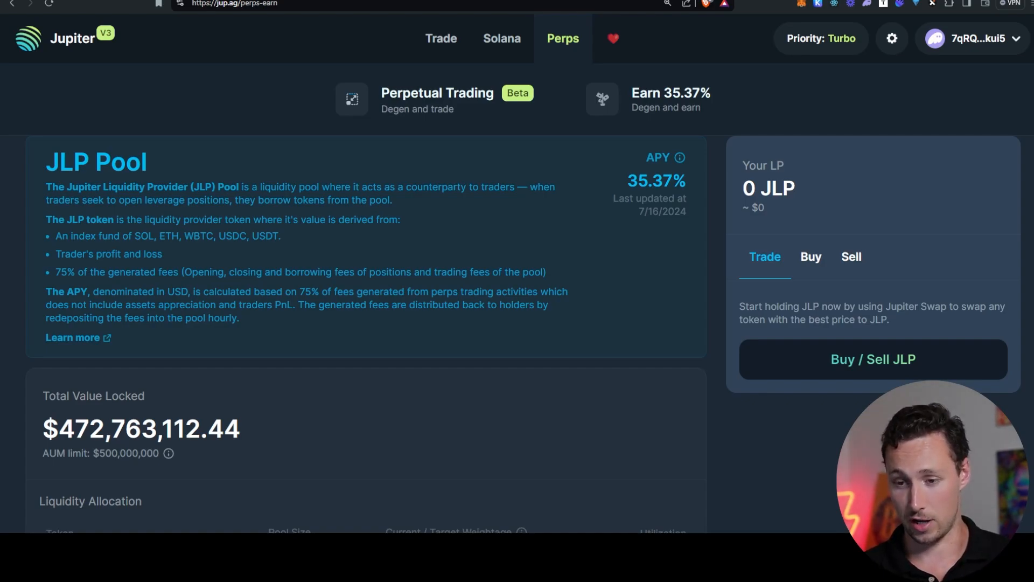
{"action": "scroll", "scroll_direction": "down", "scroll_amount": 3}
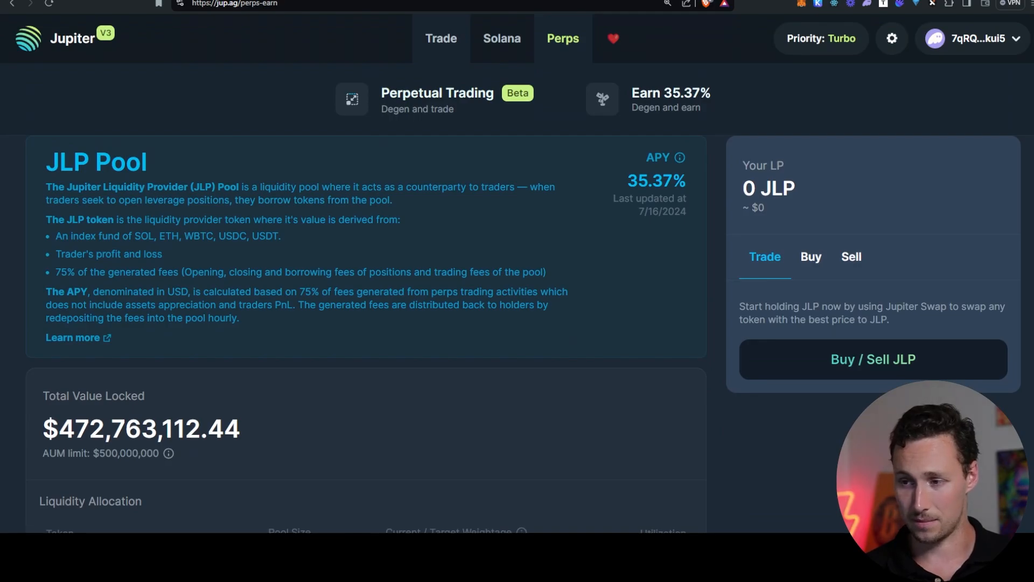
{"action": "left_click", "coordinate": [440, 39]}
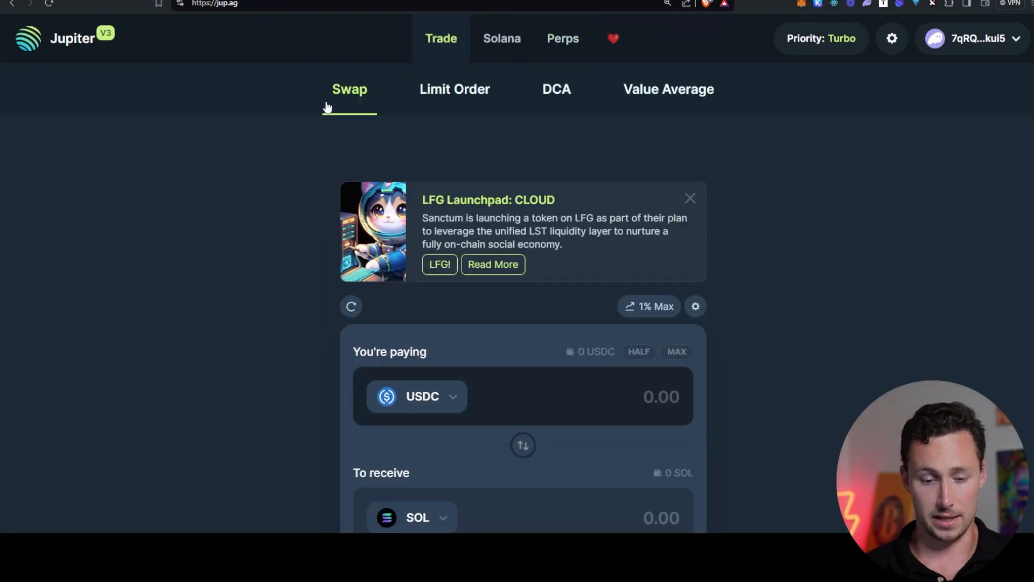
{"action": "left_click", "coordinate": [563, 39]}
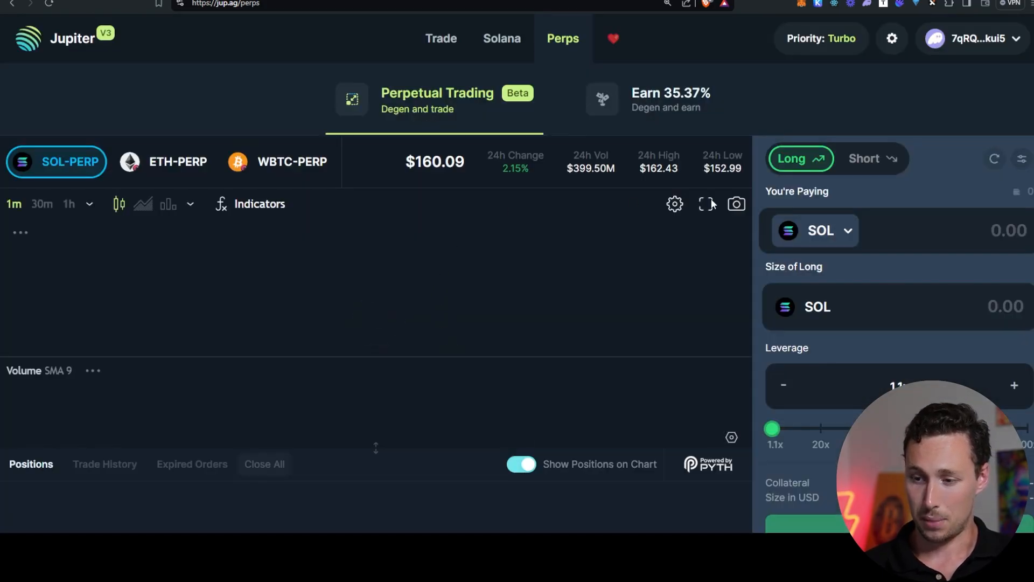
{"action": "left_click", "coordinate": [670, 99]}
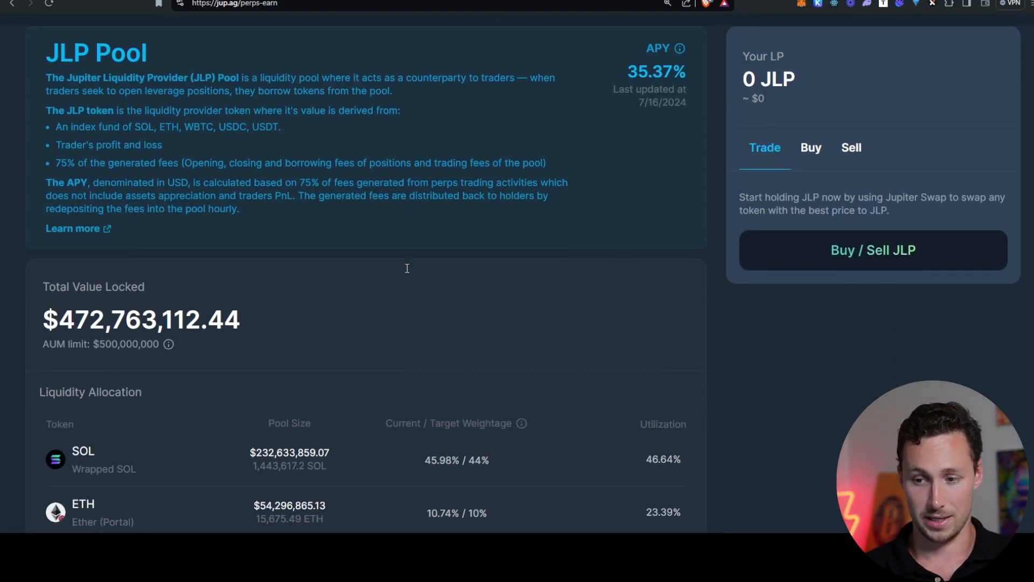
{"action": "scroll", "scroll_direction": "down", "scroll_amount": 3}
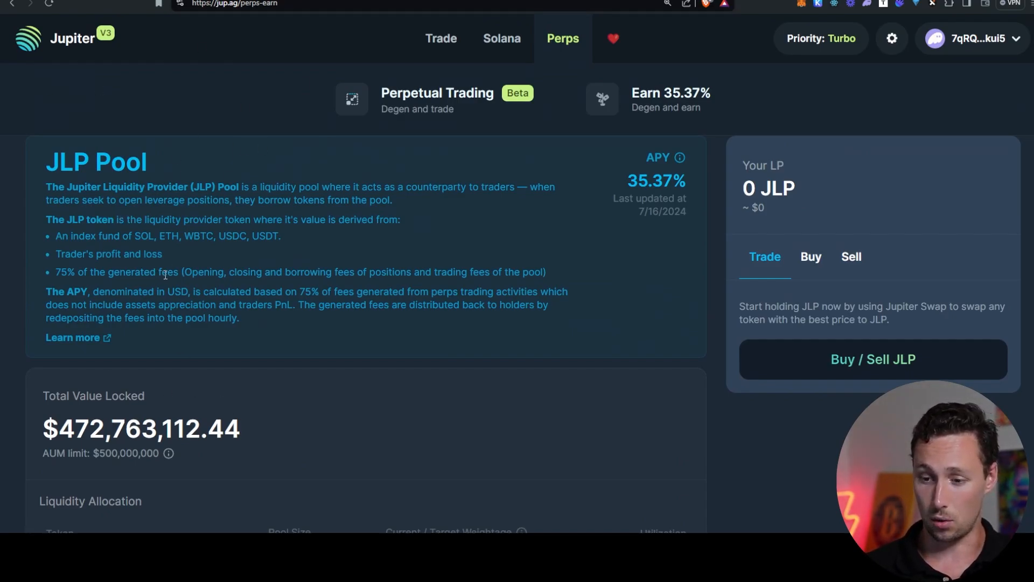
{"action": "scroll", "scroll_direction": "down", "scroll_amount": 3}
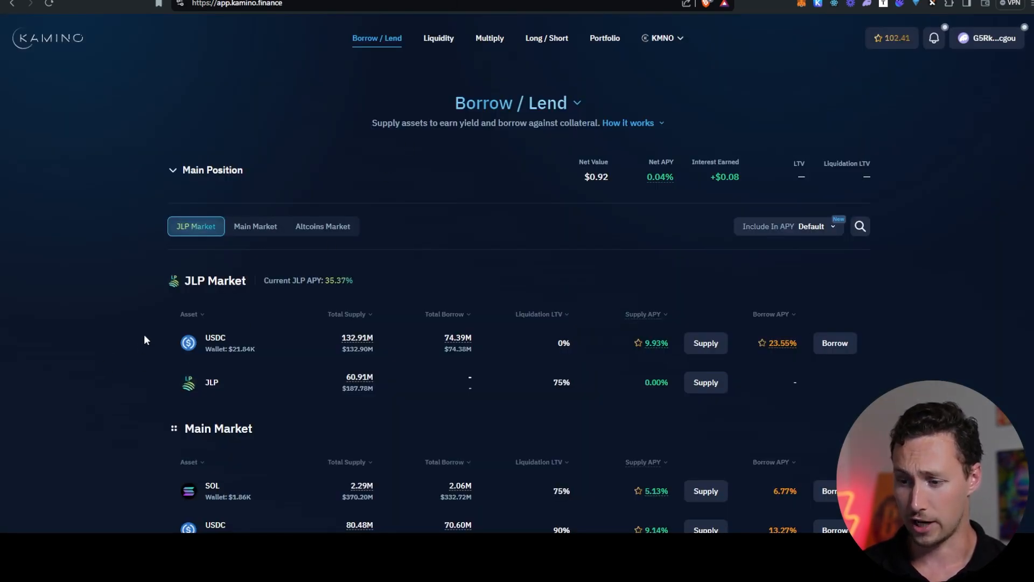
{"action": "scroll", "scroll_direction": "down", "scroll_amount": 3}
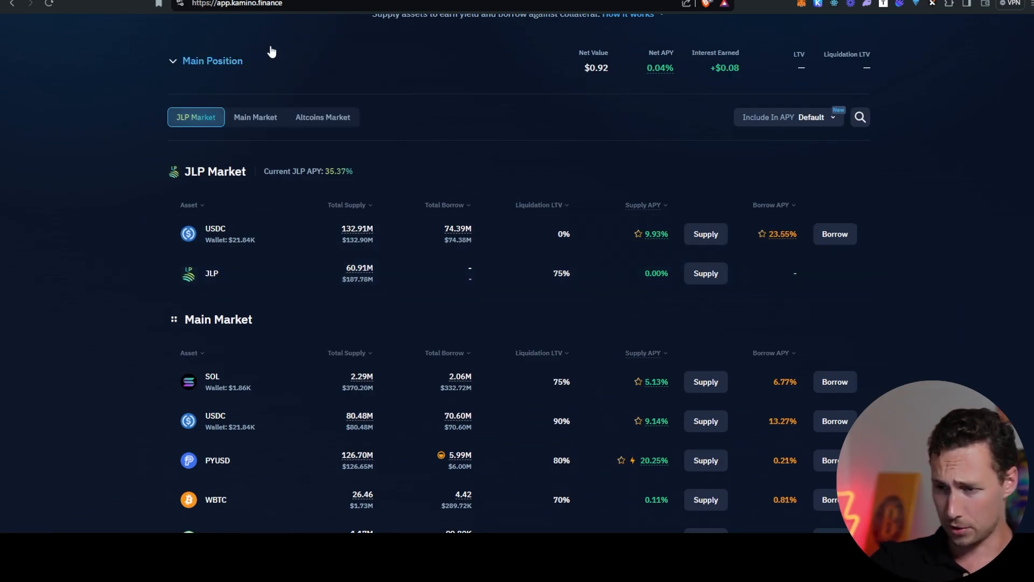
{"action": "mouse_move", "coordinate": [90, 270]}
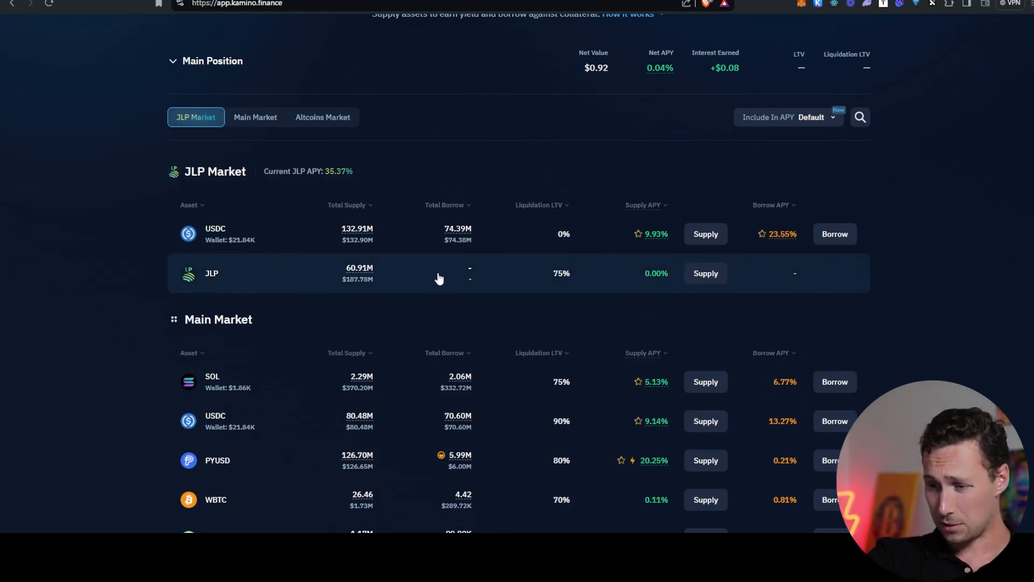
{"action": "mouse_move", "coordinate": [507, 262]}
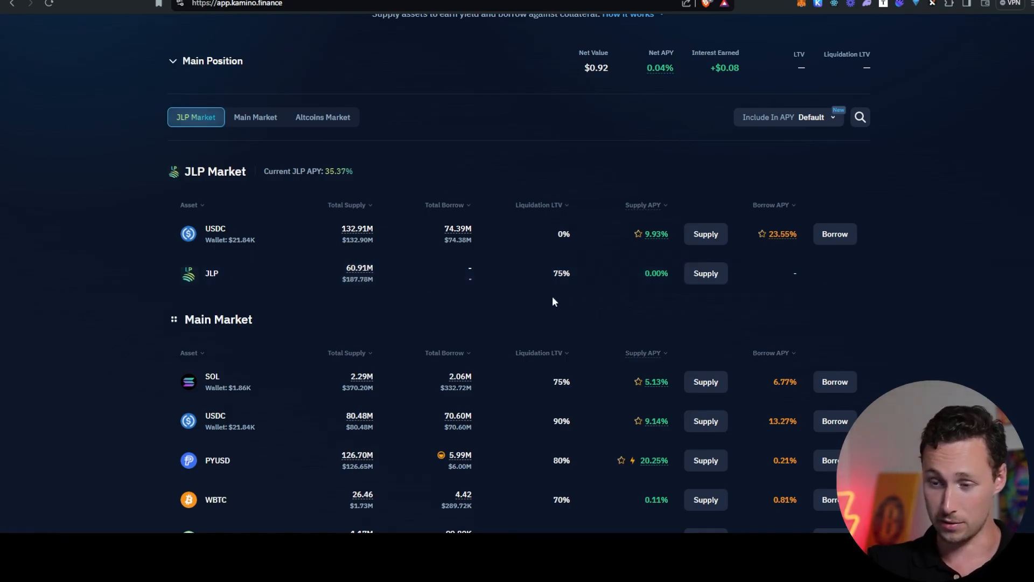
{"action": "mouse_move", "coordinate": [625, 245]}
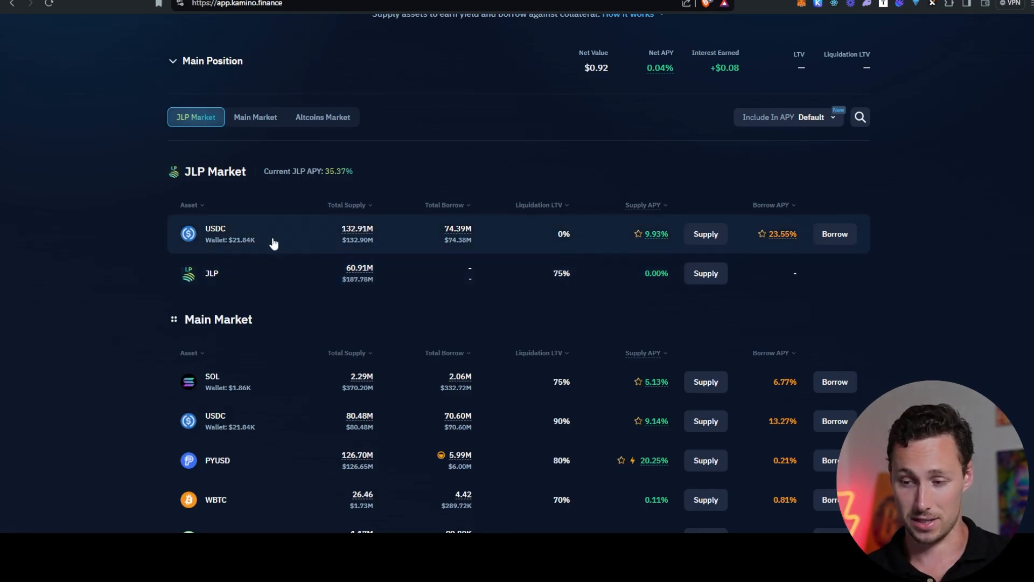
{"action": "mouse_move", "coordinate": [658, 181]}
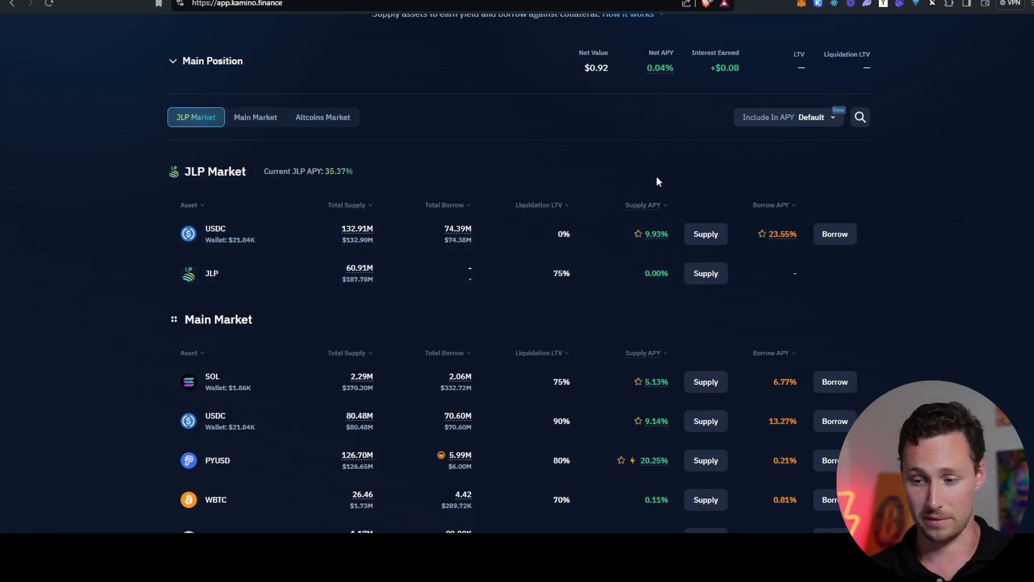
{"action": "mouse_move", "coordinate": [482, 201]}
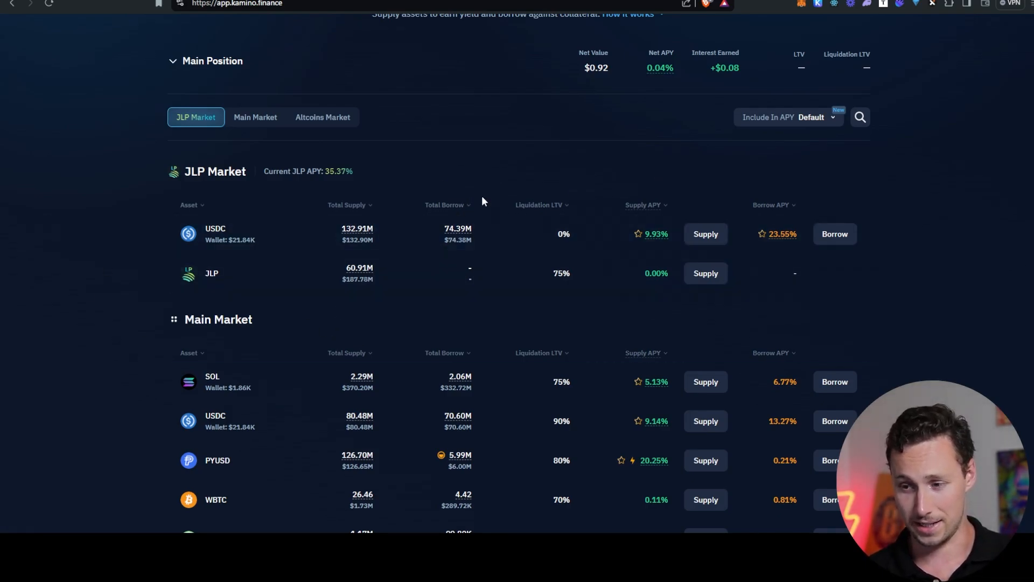
{"action": "mouse_move", "coordinate": [796, 196]}
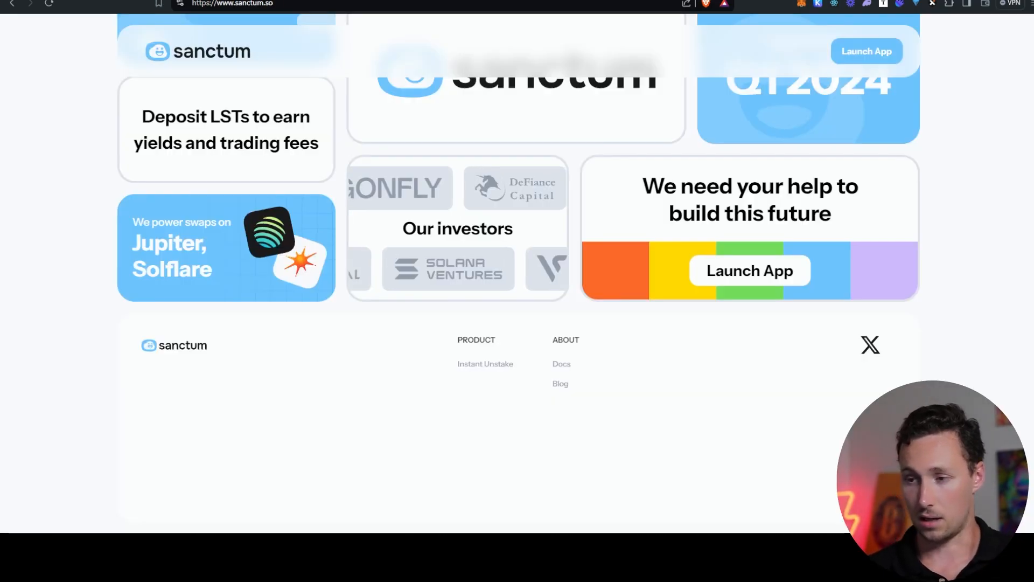
{"action": "scroll", "scroll_direction": "up", "scroll_amount": 3}
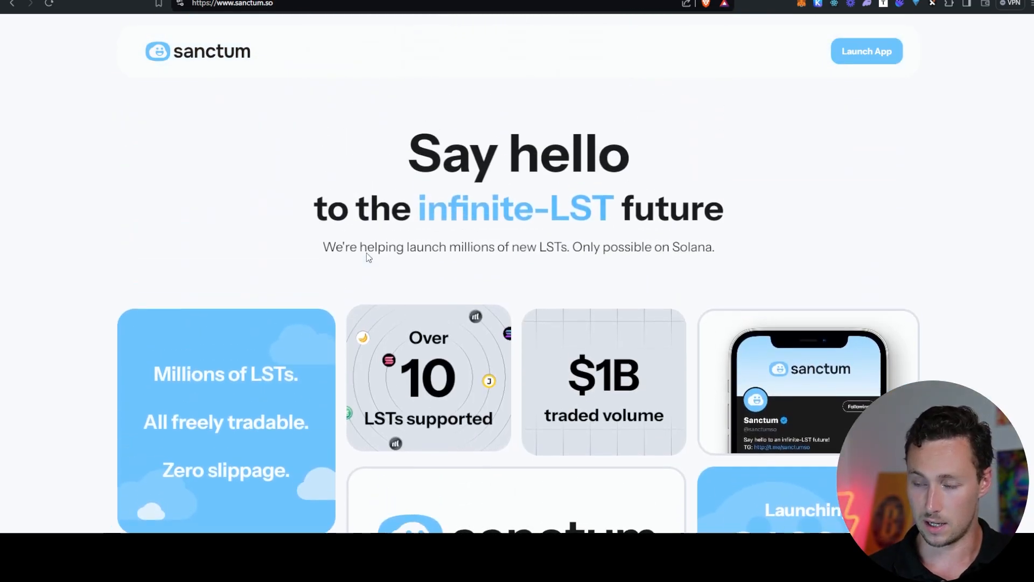
{"action": "scroll", "scroll_direction": "down", "scroll_amount": 3}
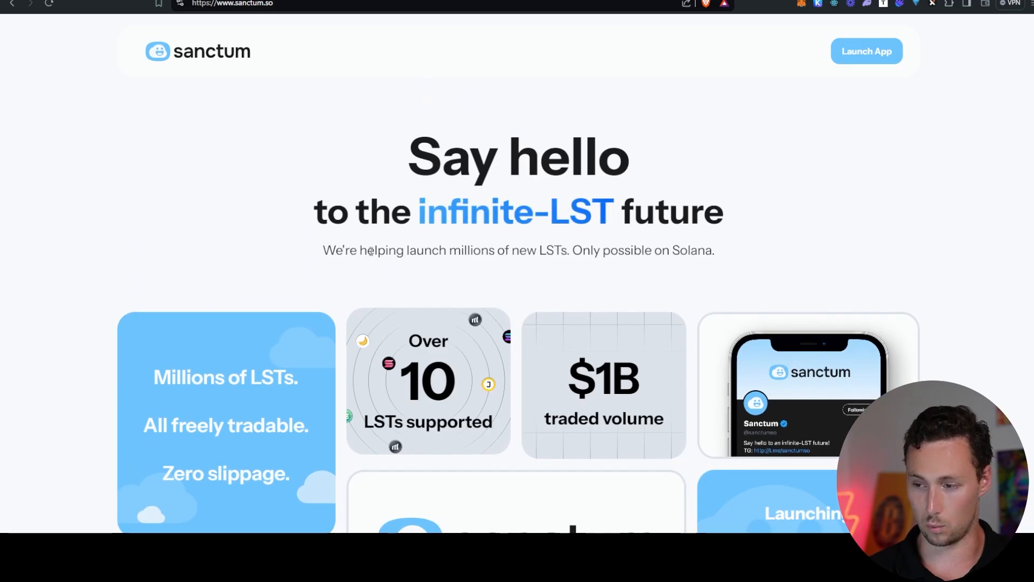
{"action": "scroll", "scroll_direction": "down", "scroll_amount": 3}
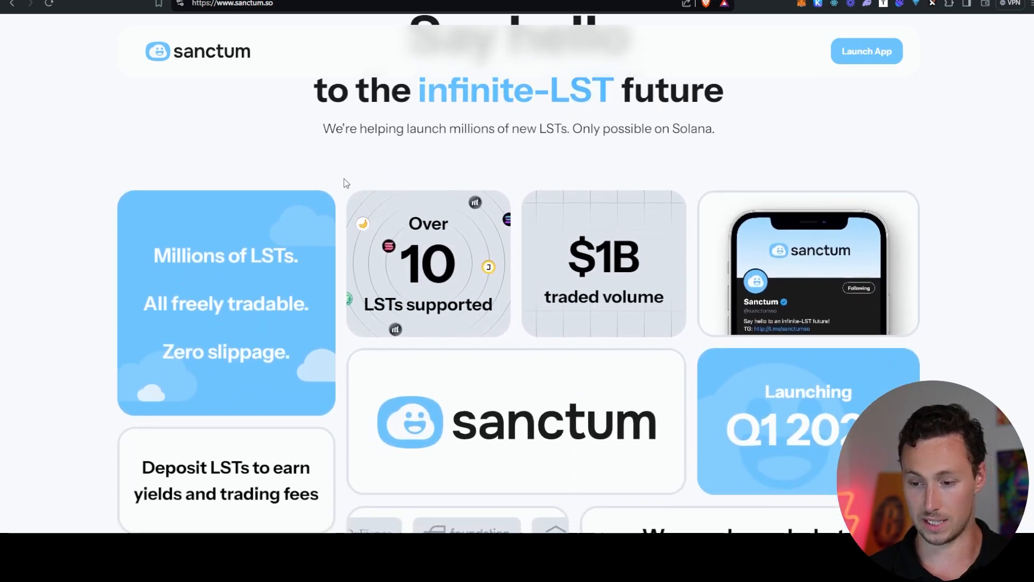
{"action": "scroll", "scroll_direction": "down", "scroll_amount": 3}
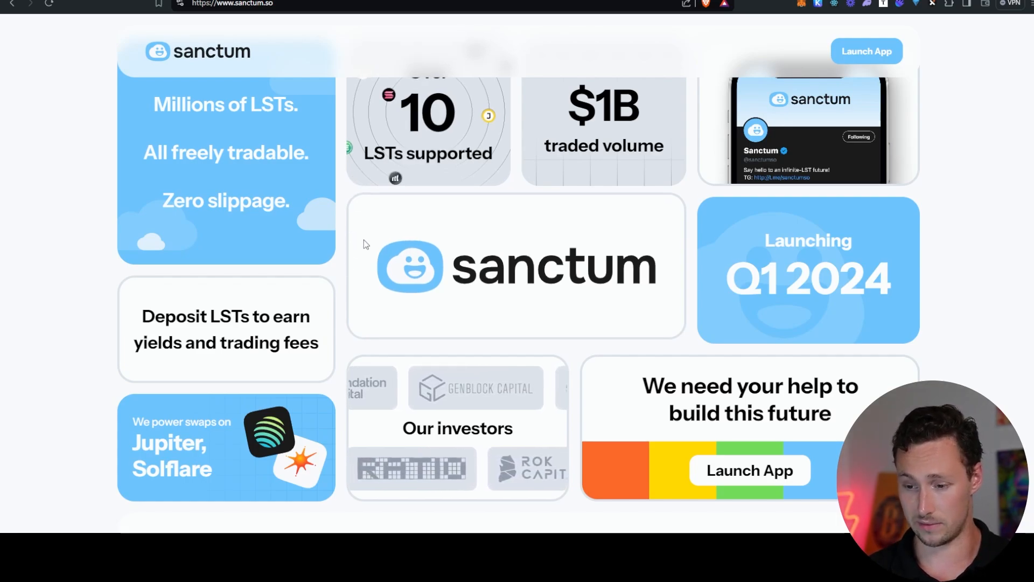
{"action": "scroll", "scroll_direction": "up", "scroll_amount": 3}
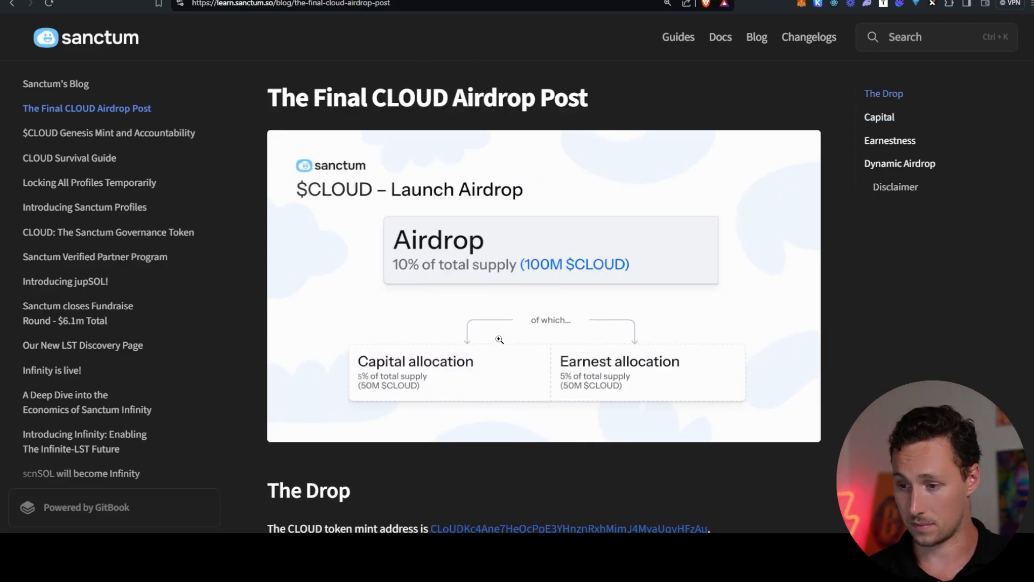
{"action": "scroll", "scroll_direction": "down", "scroll_amount": 3}
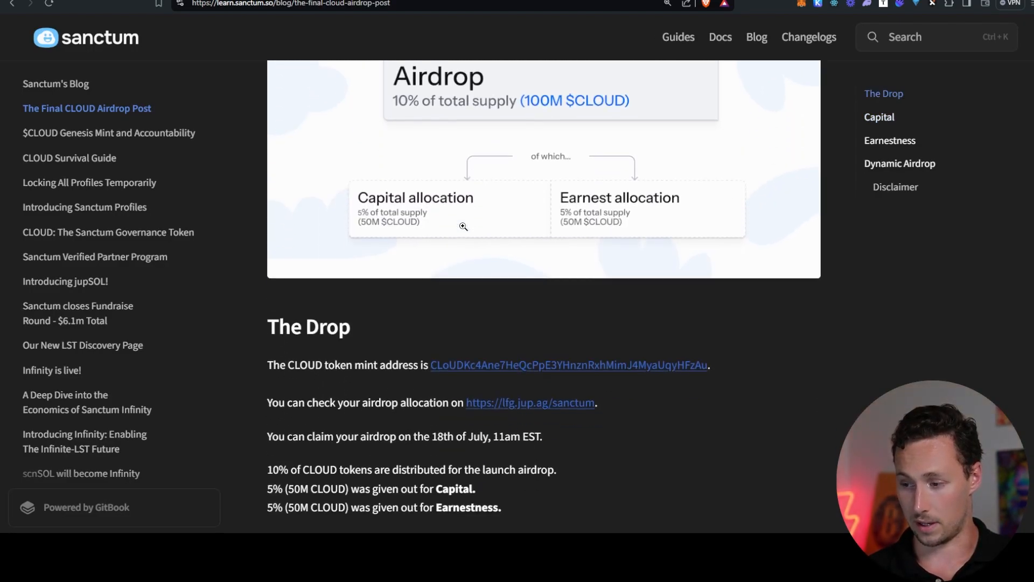
{"action": "scroll", "scroll_direction": "down", "scroll_amount": 3}
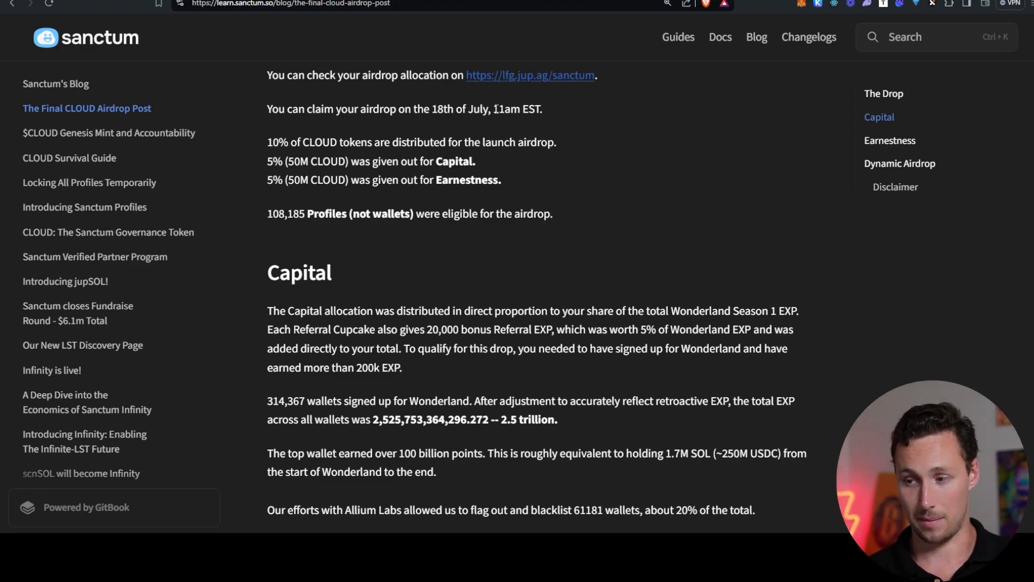
{"action": "mouse_move", "coordinate": [562, 276]}
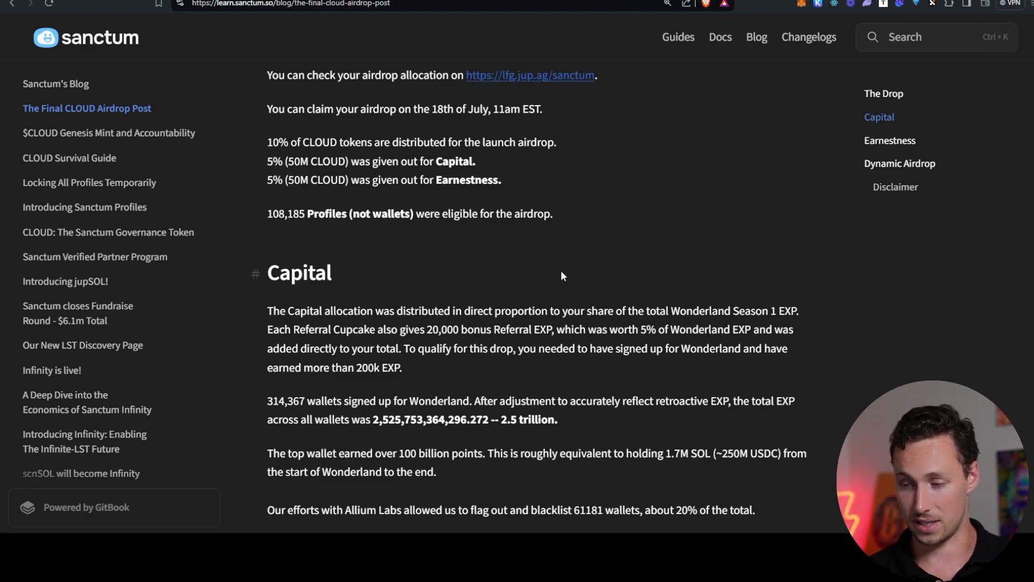
{"action": "scroll", "scroll_direction": "up", "scroll_amount": 3}
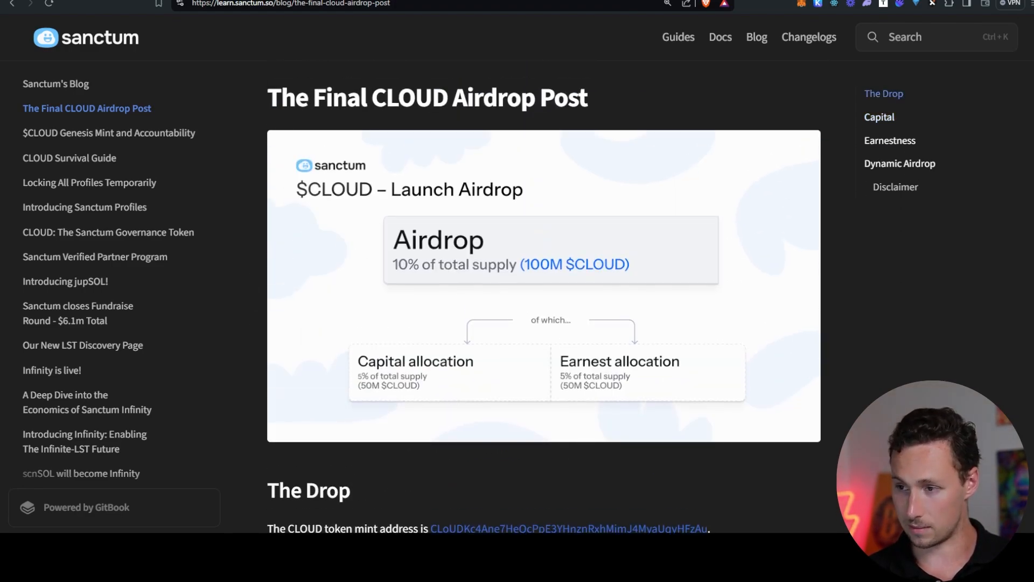
{"action": "left_click", "coordinate": [86, 37]}
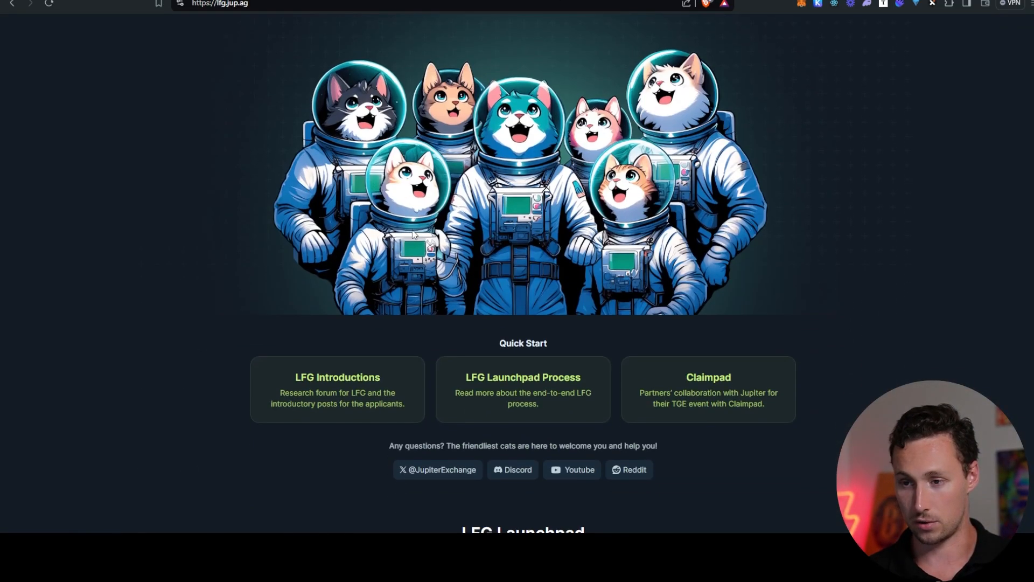
{"action": "scroll", "scroll_direction": "down", "scroll_amount": 3}
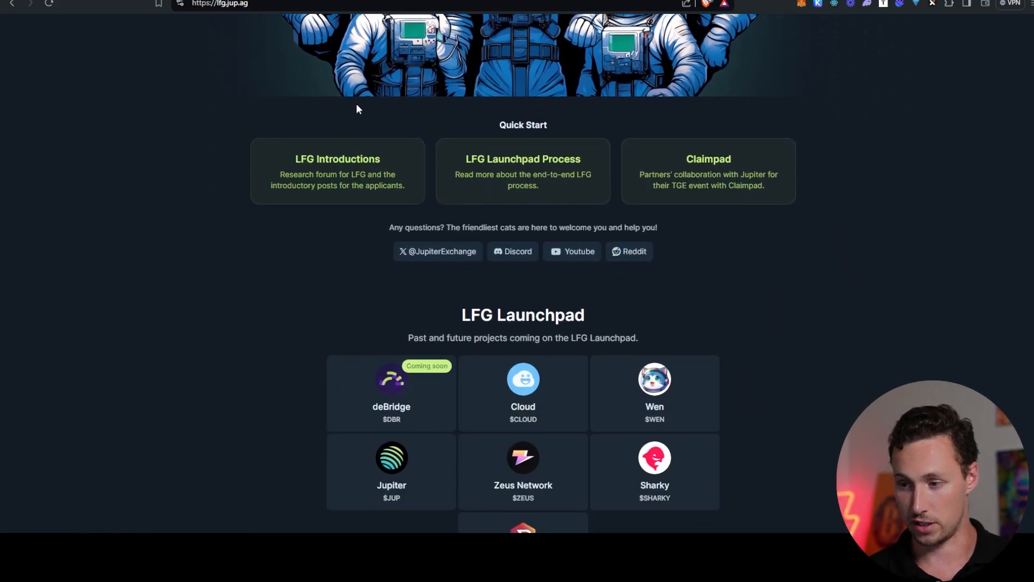
{"action": "scroll", "scroll_direction": "down", "scroll_amount": 3}
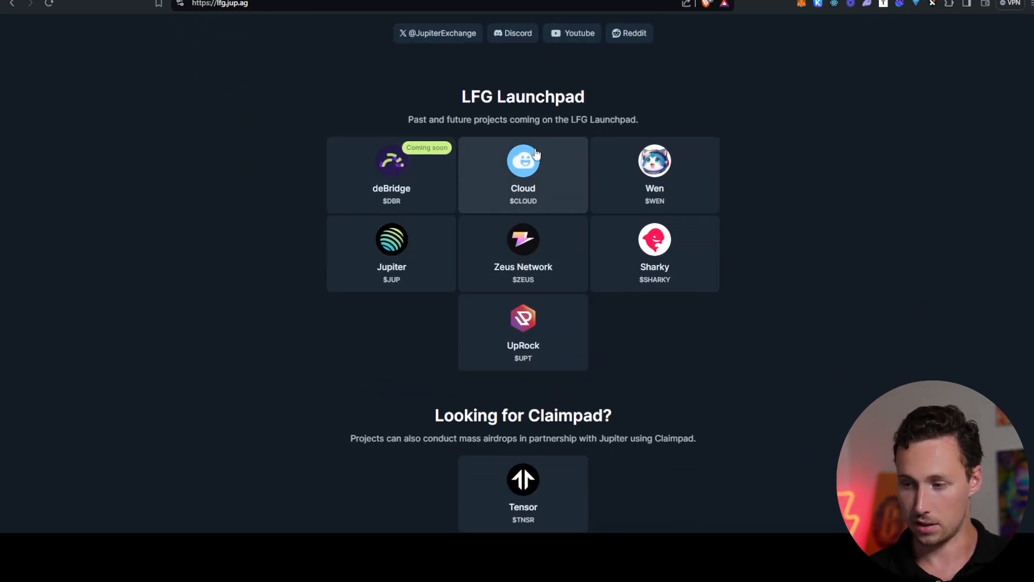
{"action": "mouse_move", "coordinate": [570, 208]}
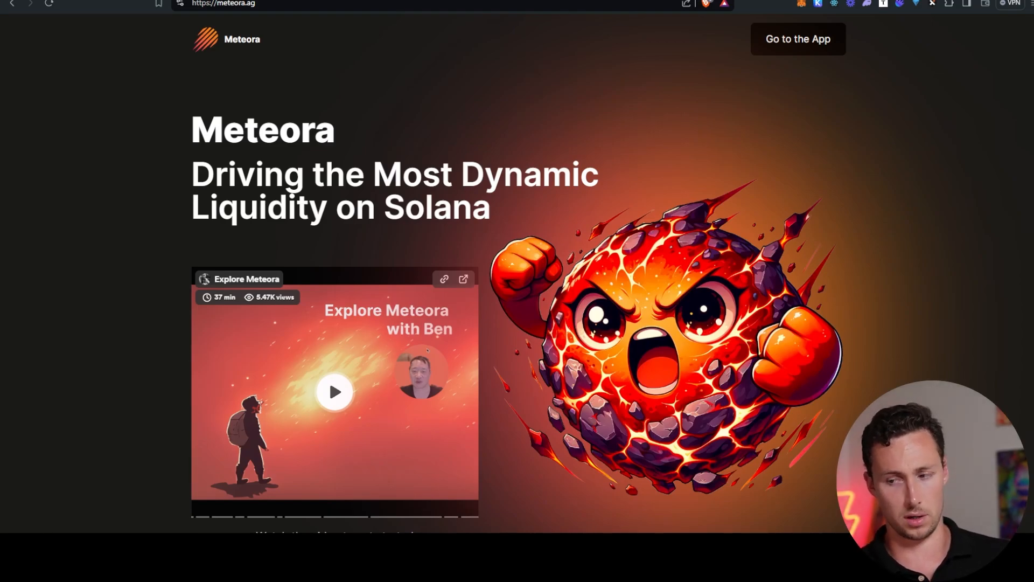
{"action": "left_click", "coordinate": [797, 39]}
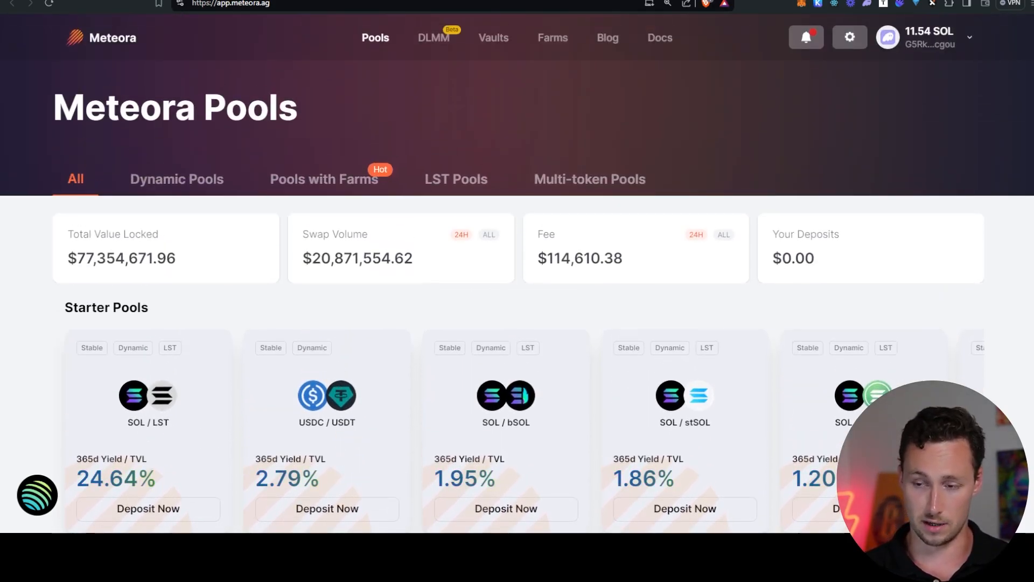
{"action": "scroll", "scroll_direction": "down", "scroll_amount": 3}
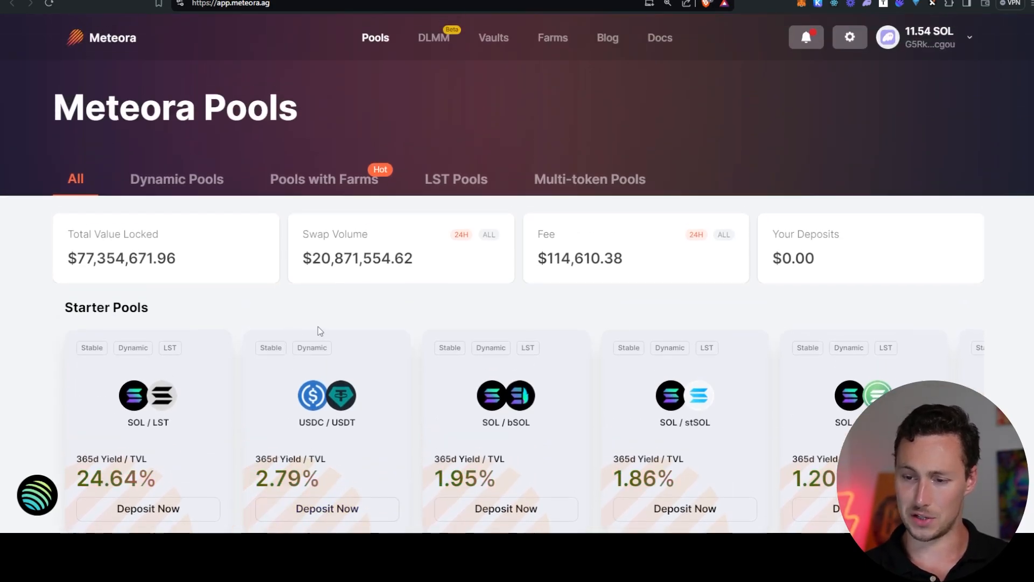
{"action": "scroll", "scroll_direction": "down", "scroll_amount": 3}
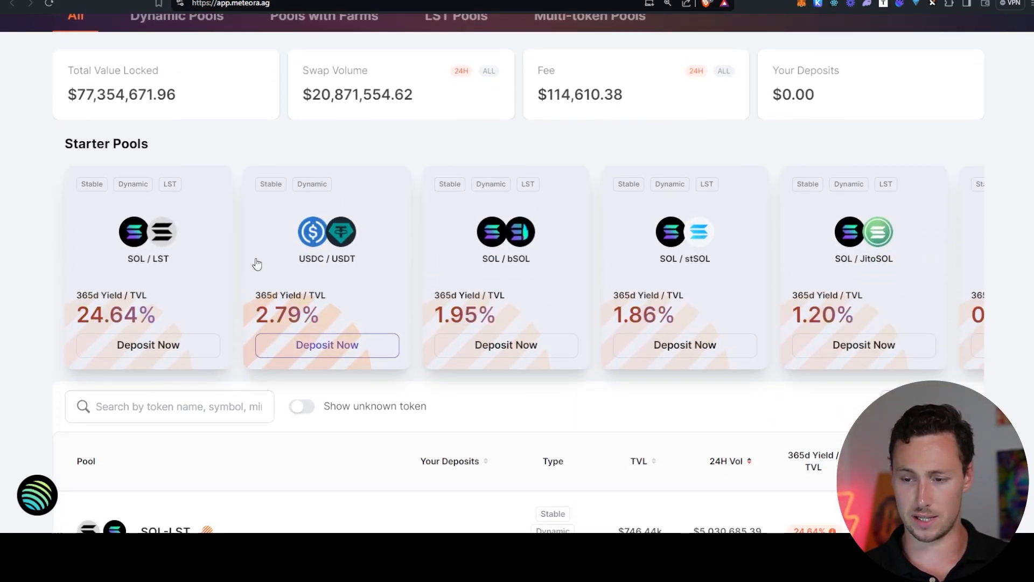
{"action": "scroll", "scroll_direction": "down", "scroll_amount": 3}
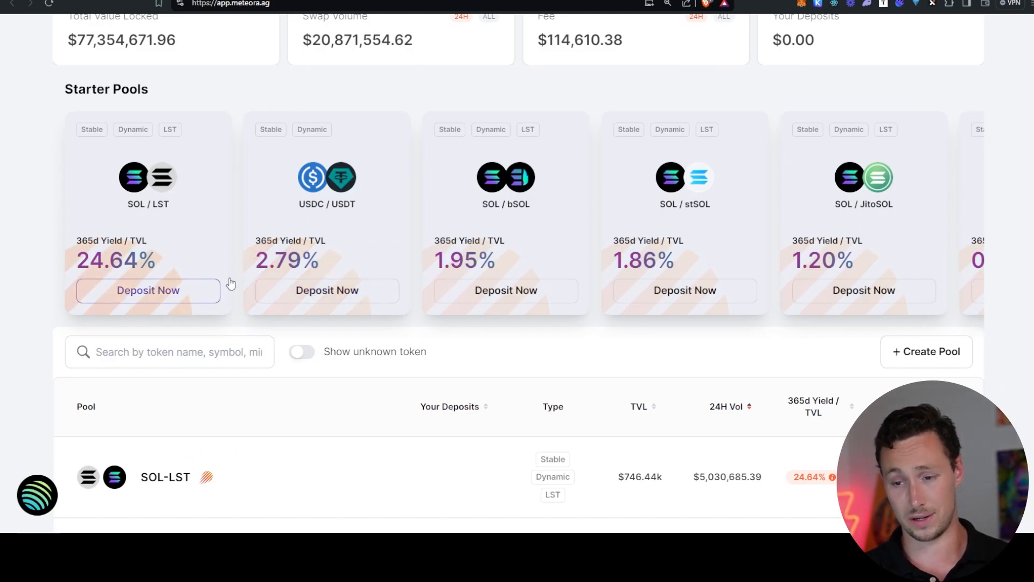
{"action": "scroll", "scroll_direction": "down", "scroll_amount": 3}
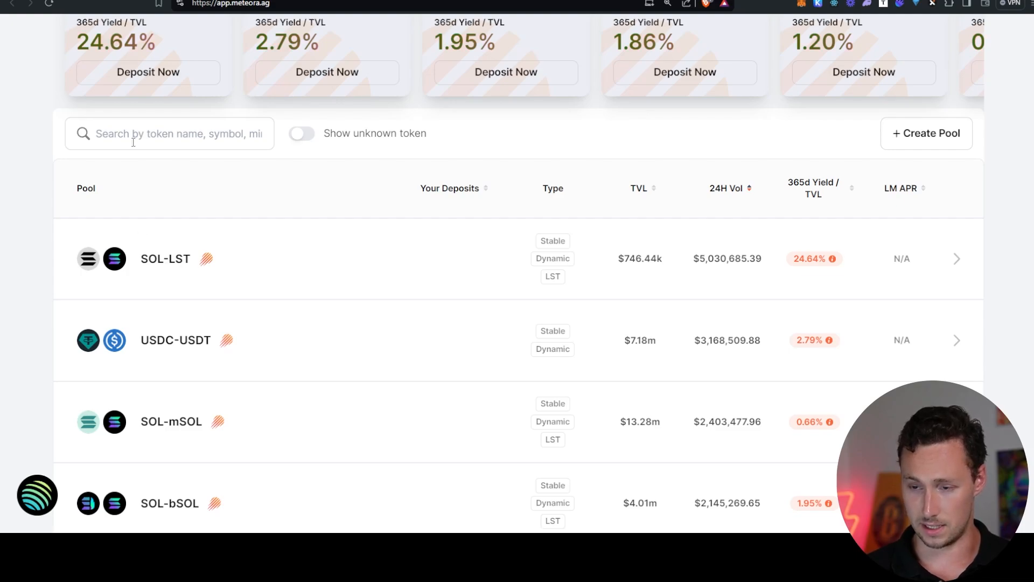
{"action": "mouse_move", "coordinate": [167, 272]}
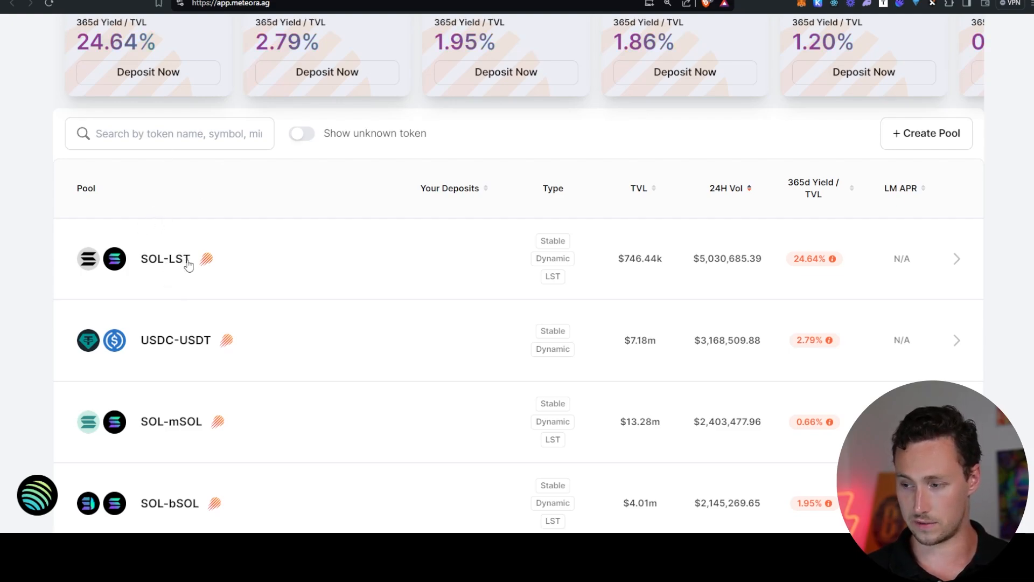
{"action": "mouse_move", "coordinate": [833, 258]}
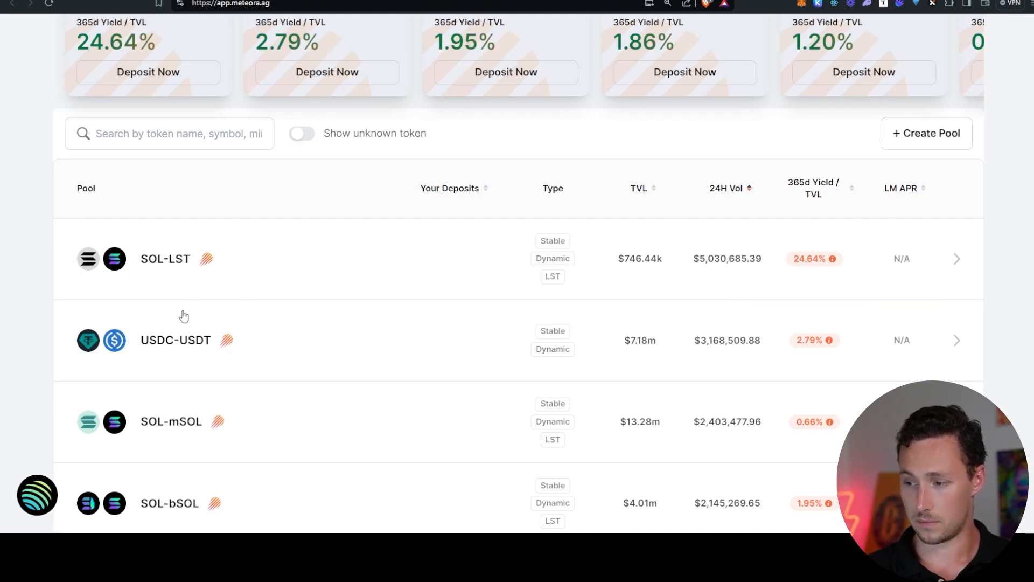
{"action": "mouse_move", "coordinate": [833, 259]}
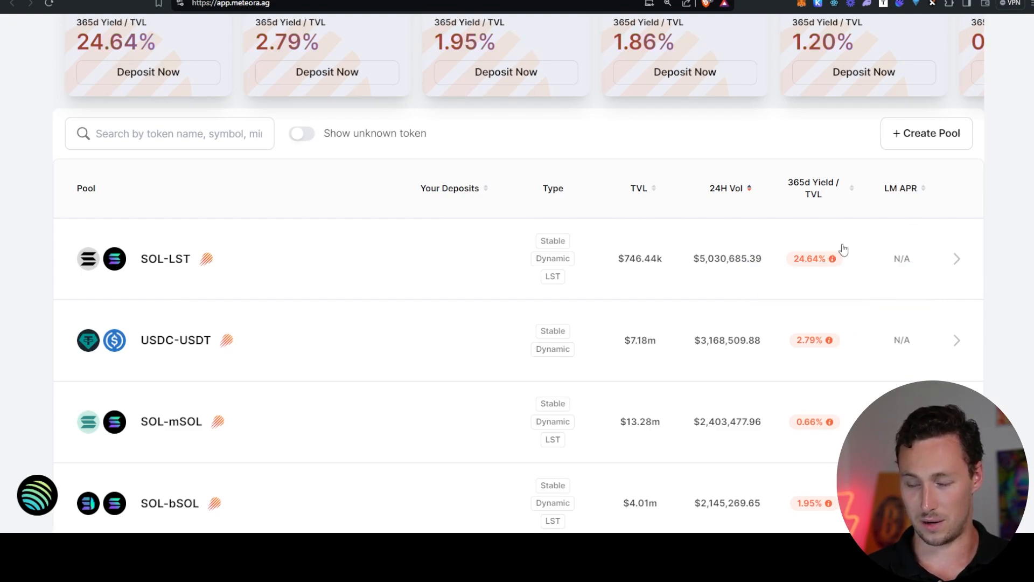
{"action": "scroll", "scroll_direction": "down", "scroll_amount": 3}
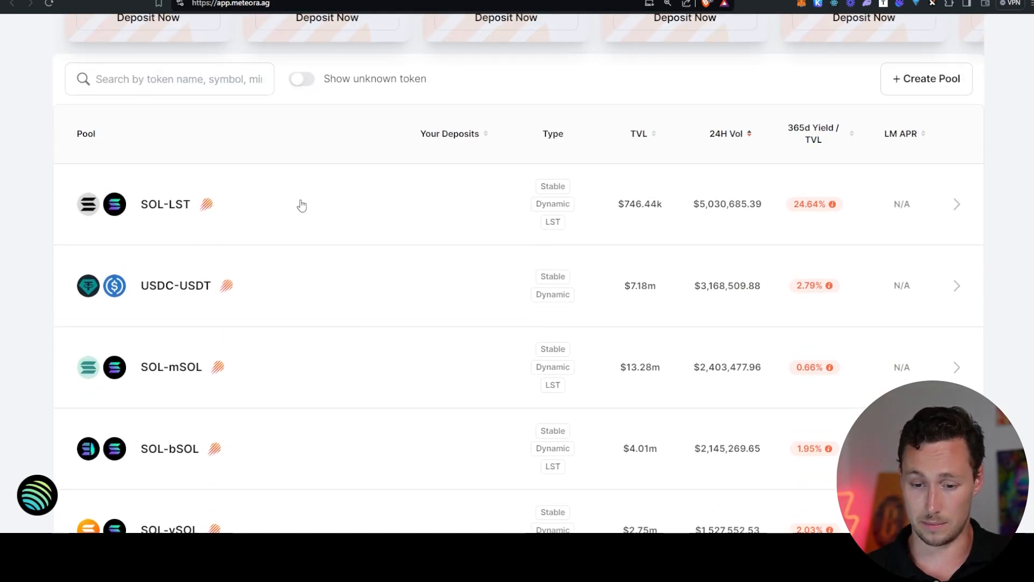
{"action": "mouse_move", "coordinate": [244, 229]}
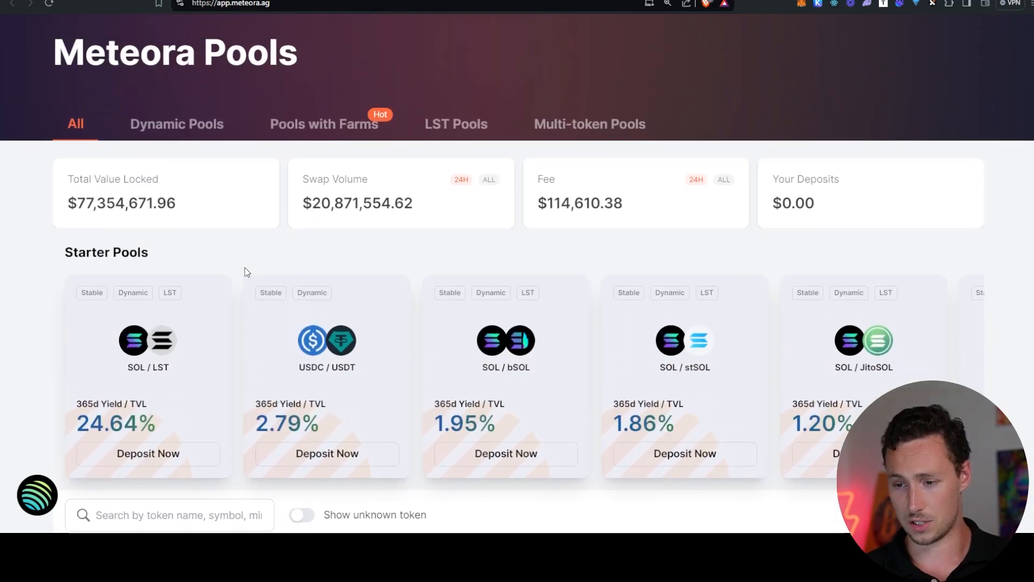
{"action": "scroll", "scroll_direction": "down", "scroll_amount": 3}
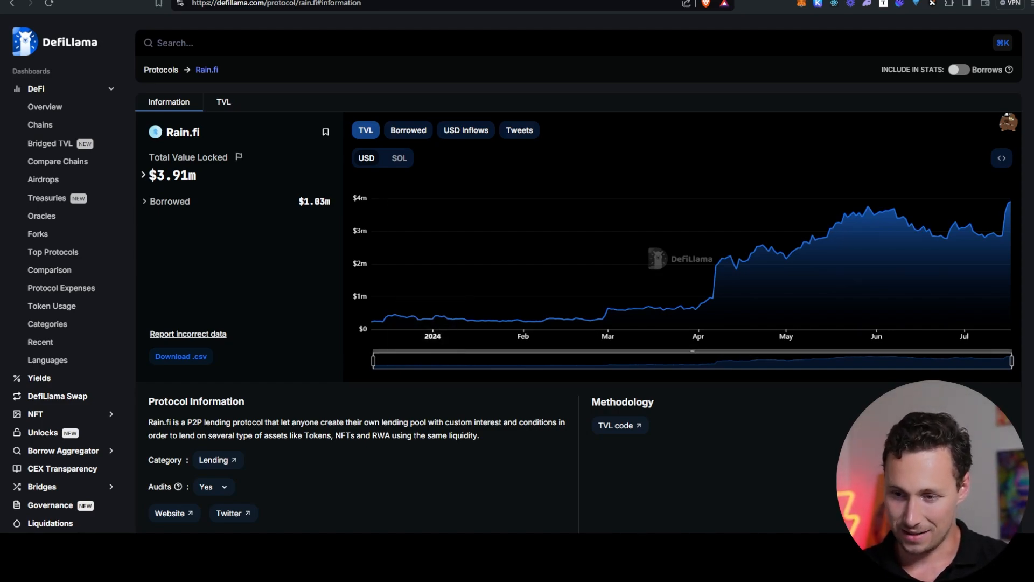
{"action": "mouse_move", "coordinate": [703, 258]}
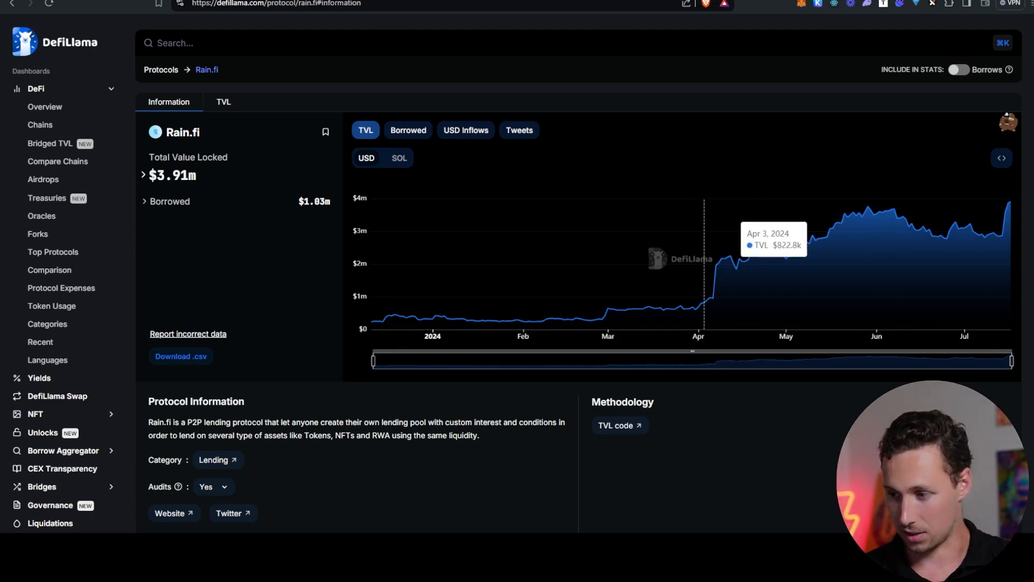
{"action": "mouse_move", "coordinate": [722, 267]}
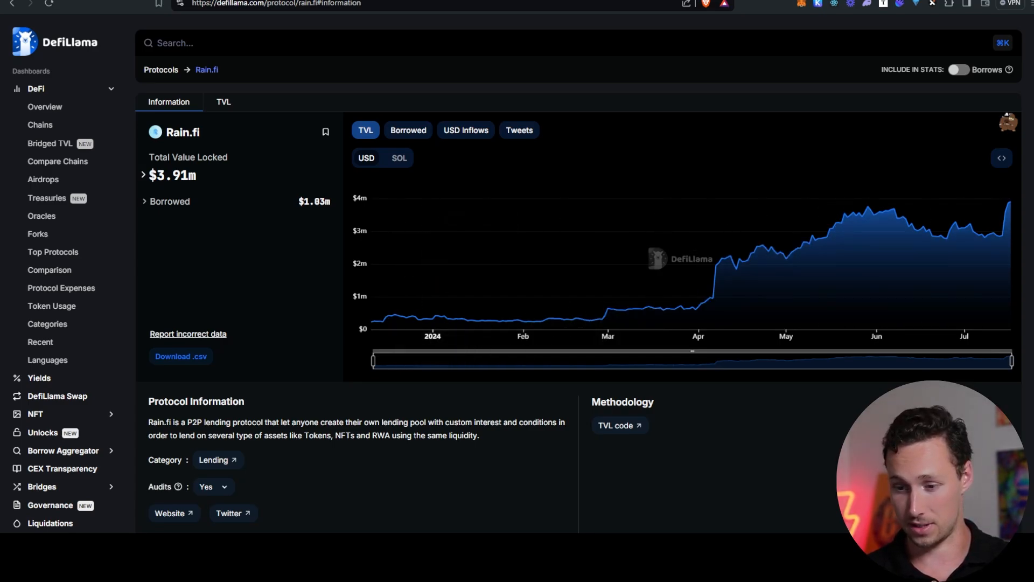
Scroll the Rain.fi page down to its lending description and Competitors list with Kamino Lend.
{"action": "scroll", "scroll_direction": "down", "scroll_amount": 3}
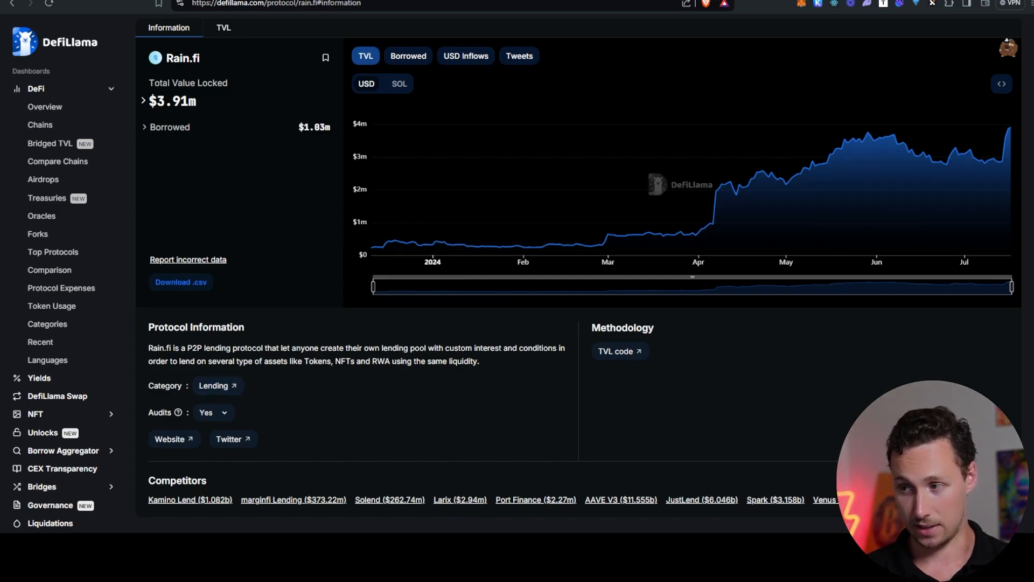
Go from DefiLlama to the Rain.fi site and view the Droplets points leaderboard of top users.
{"action": "left_click", "coordinate": [169, 439]}
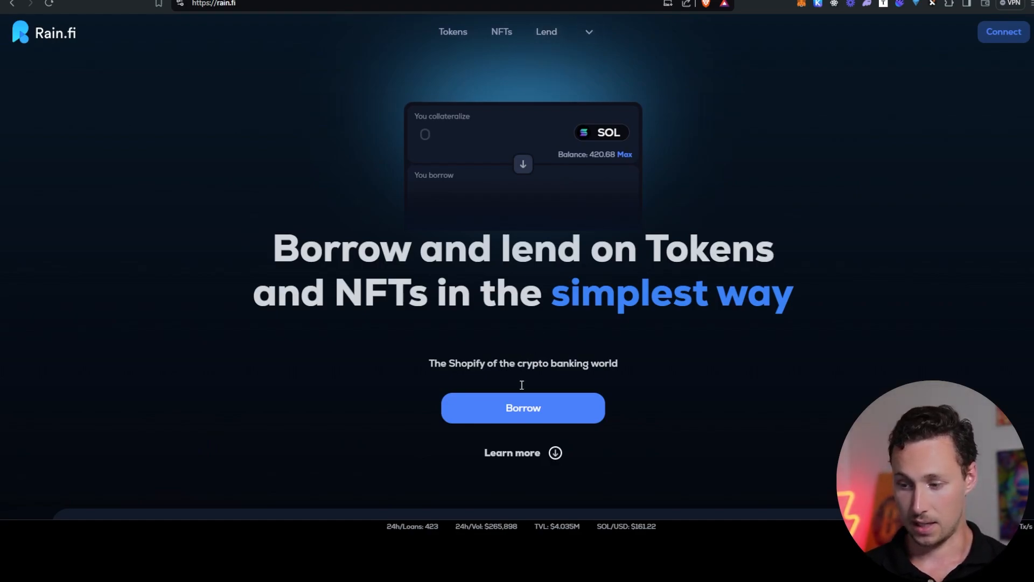
{"action": "left_click", "coordinate": [546, 31]}
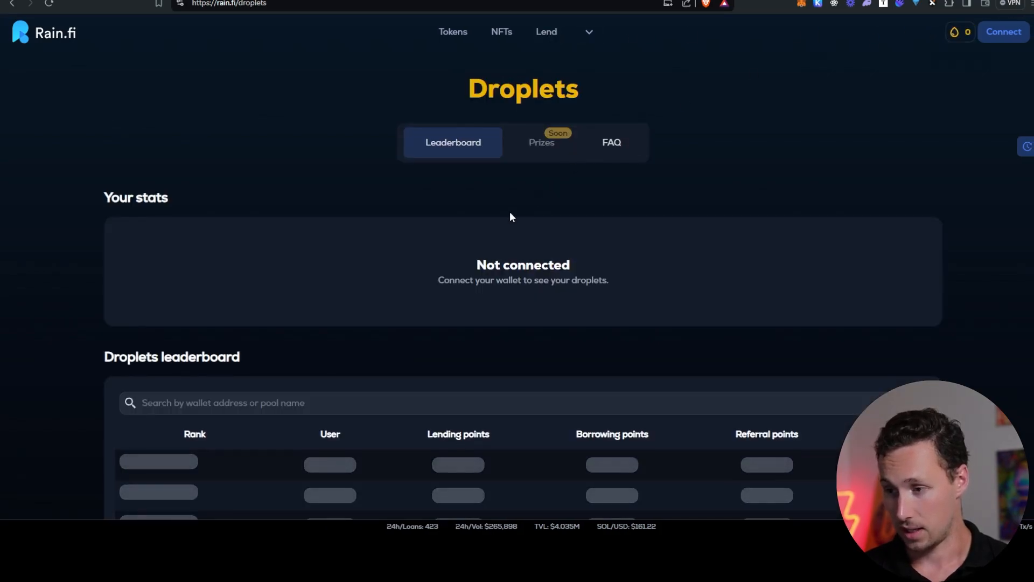
{"action": "scroll", "scroll_direction": "down", "scroll_amount": 3}
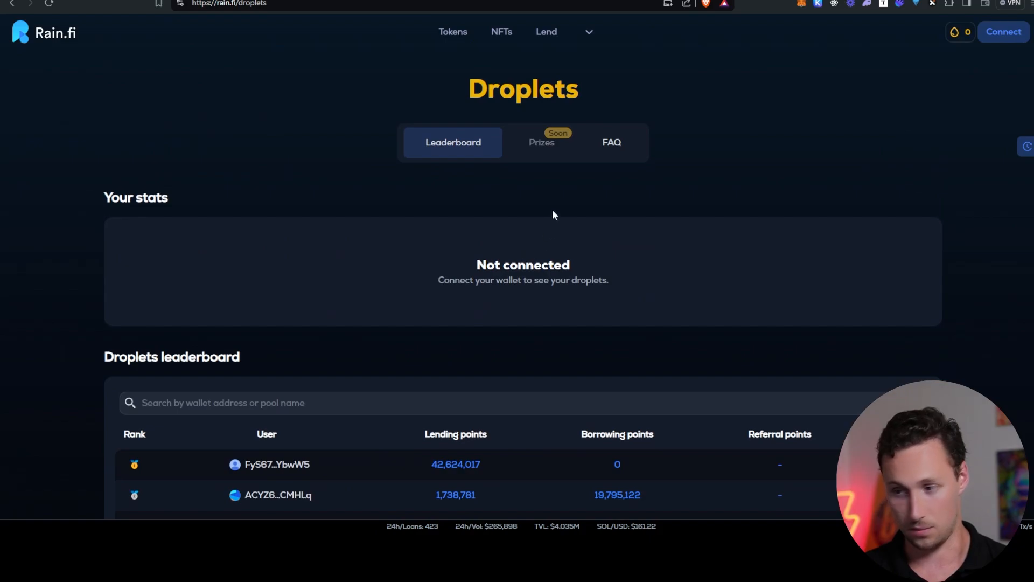
{"action": "mouse_move", "coordinate": [597, 92]}
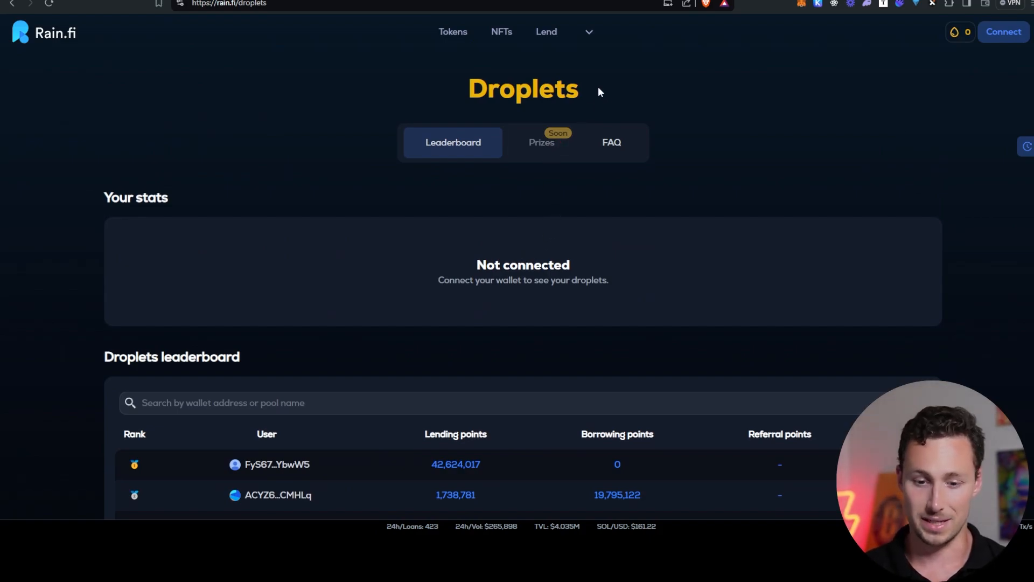
{"action": "mouse_move", "coordinate": [452, 32]}
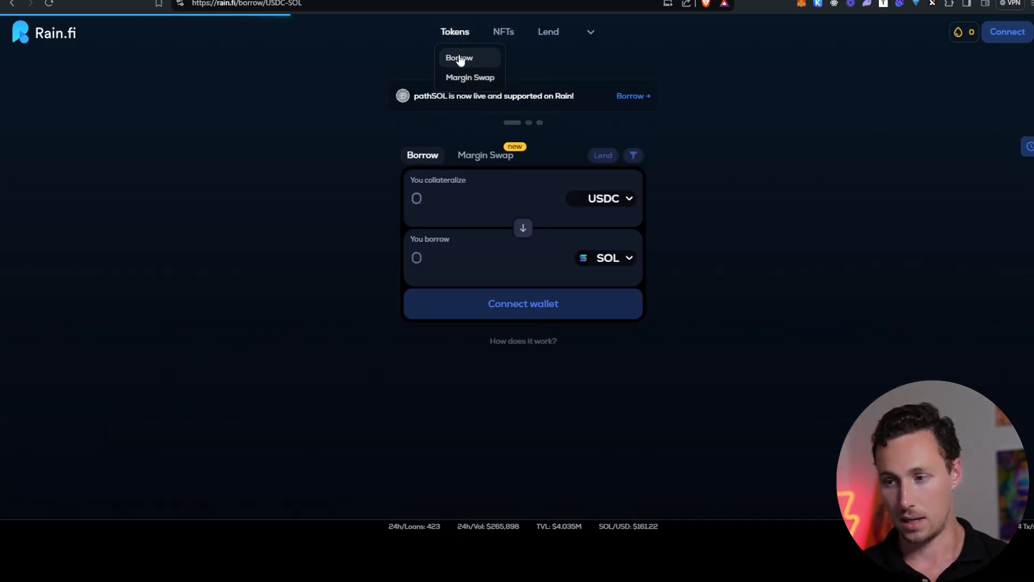
Compare the NFT borrow offer with the token borrow form, then check the earned droplets counter.
{"action": "left_click", "coordinate": [503, 32]}
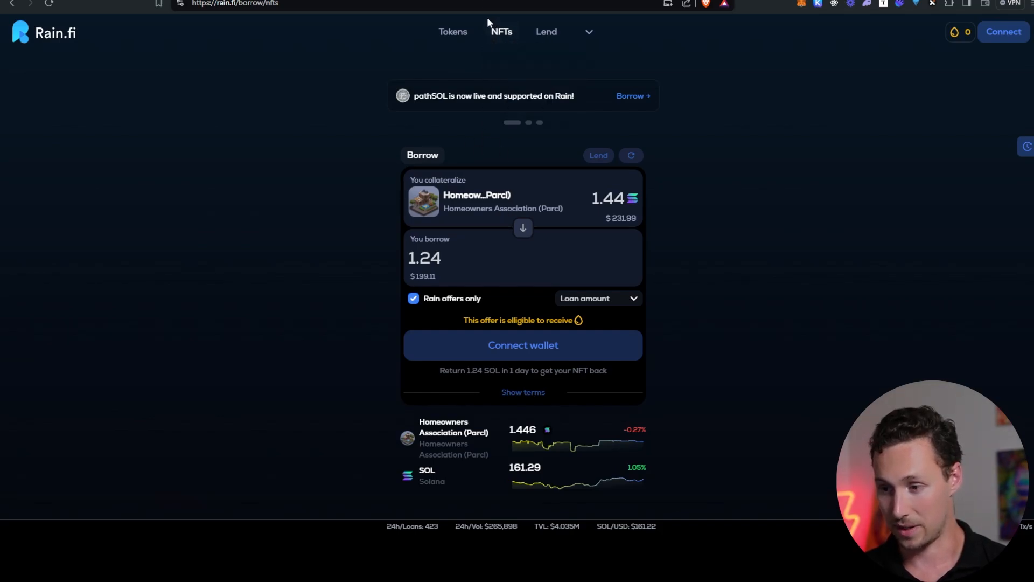
{"action": "left_click", "coordinate": [453, 31]}
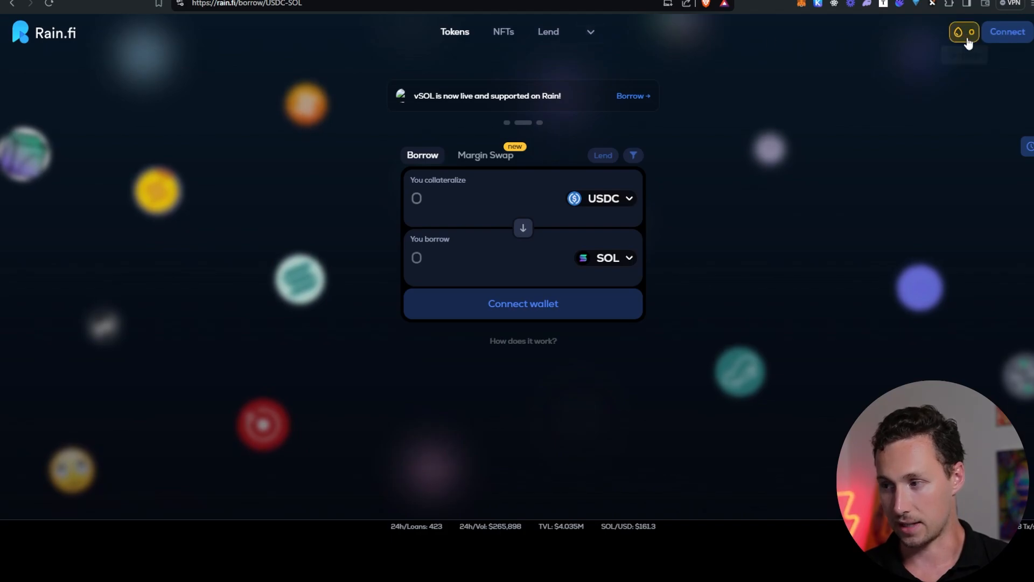
{"action": "left_click", "coordinate": [957, 32]}
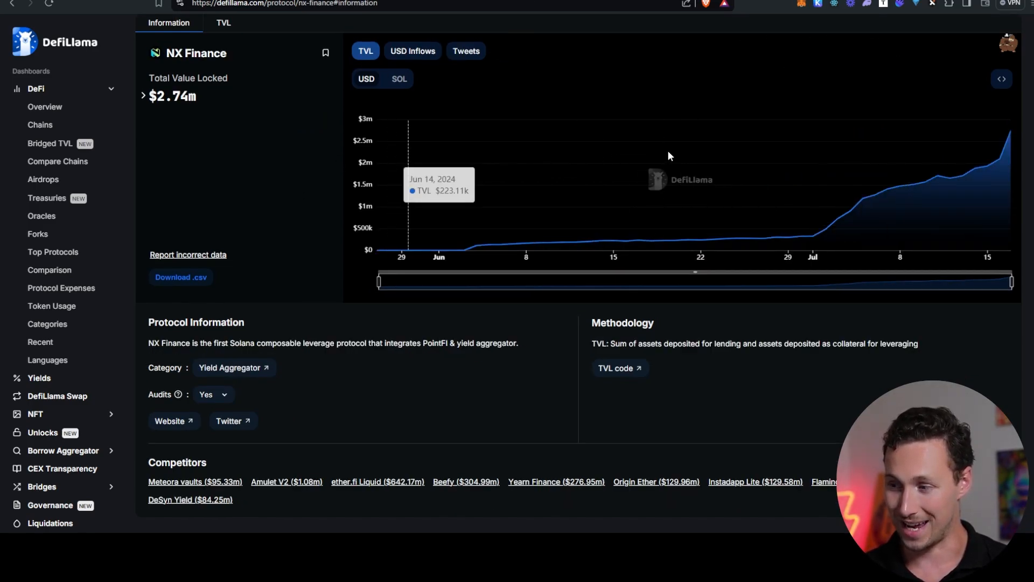
{"action": "mouse_move", "coordinate": [813, 156]}
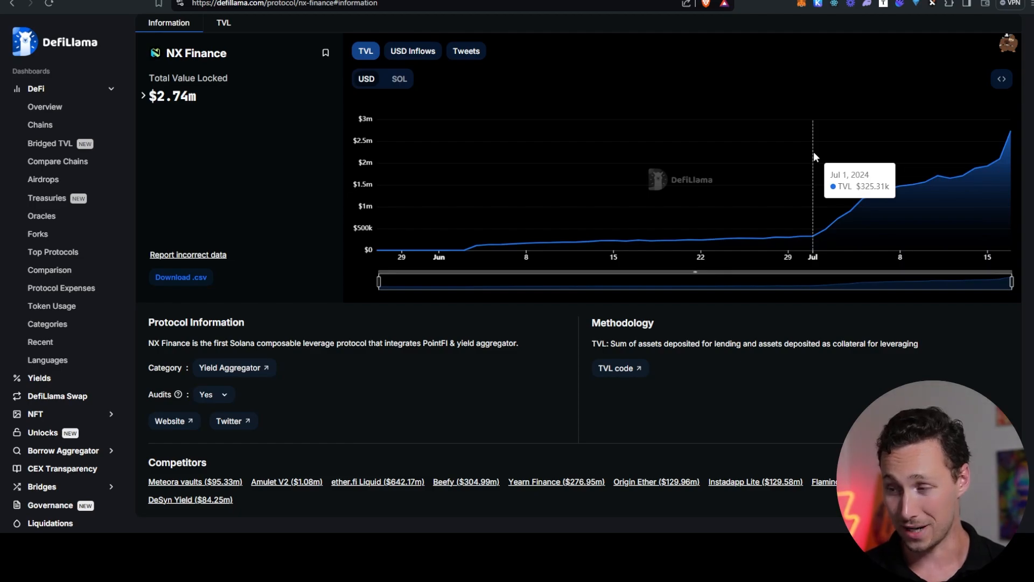
{"action": "mouse_move", "coordinate": [963, 118]}
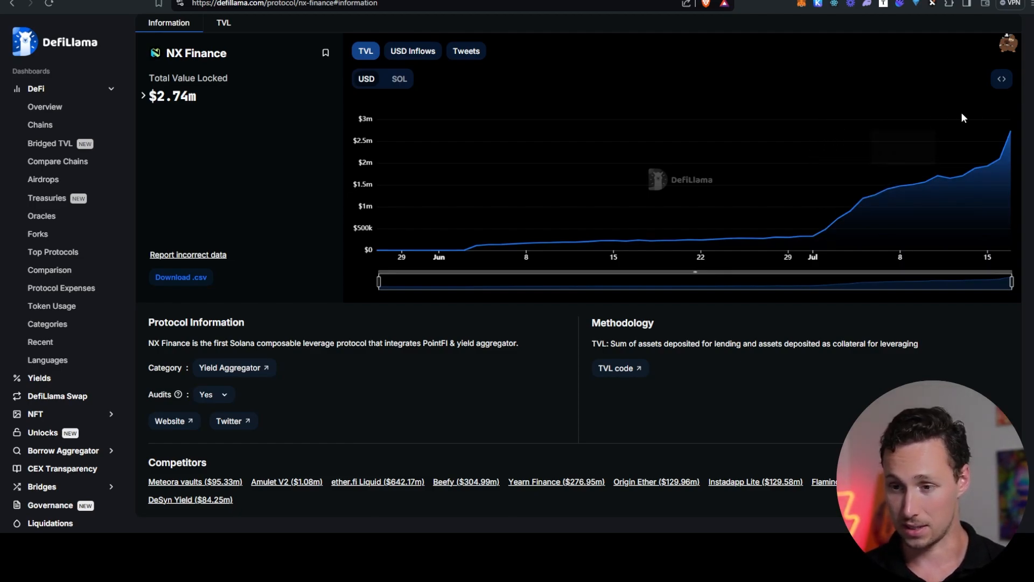
{"action": "mouse_move", "coordinate": [329, 498]}
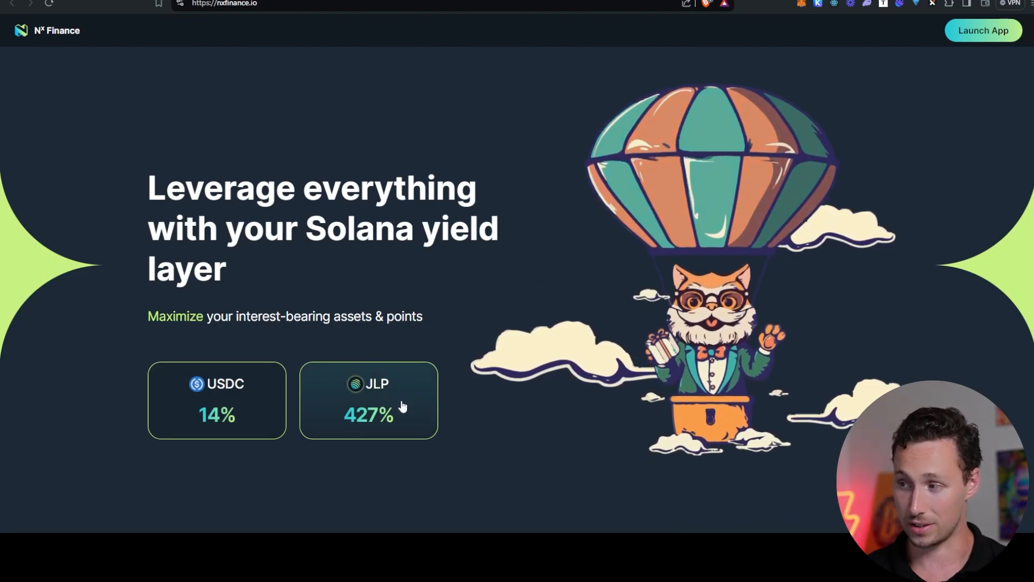
Launch the leveraged JLP yield strategy on NX Finance's app, borrowing USDT.
{"action": "left_click", "coordinate": [369, 400]}
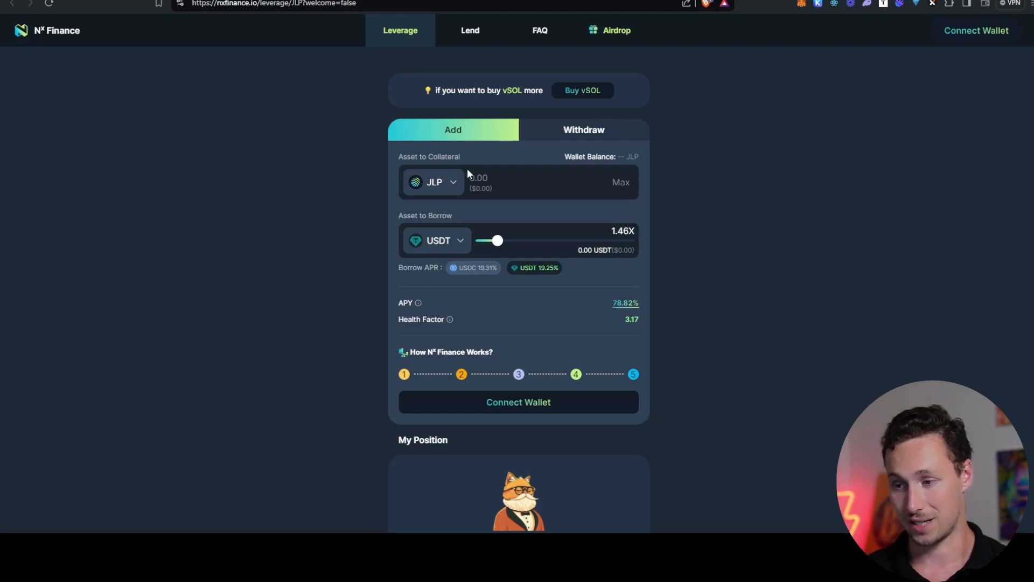
{"action": "mouse_move", "coordinate": [458, 226]}
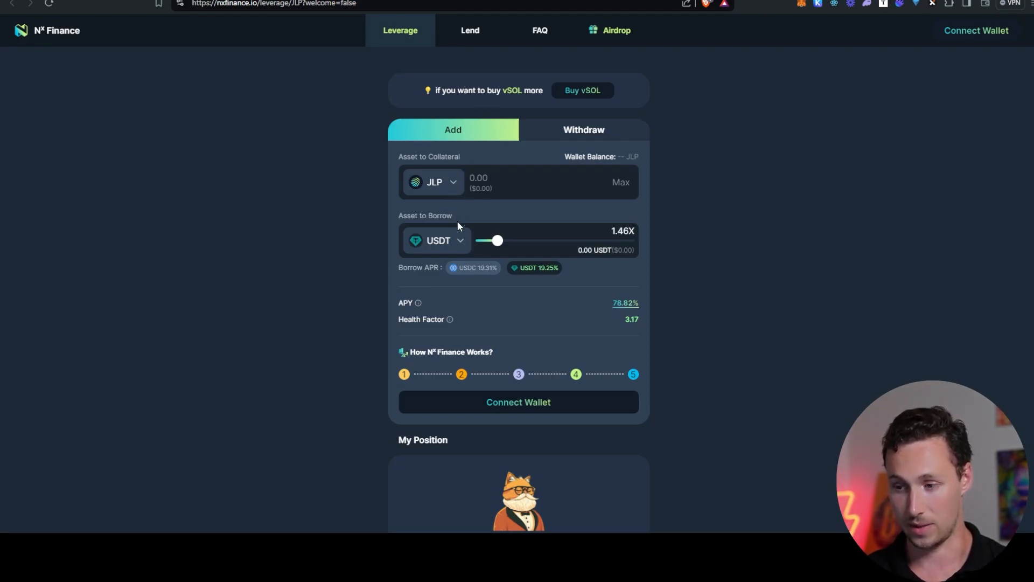
{"action": "mouse_move", "coordinate": [501, 244]}
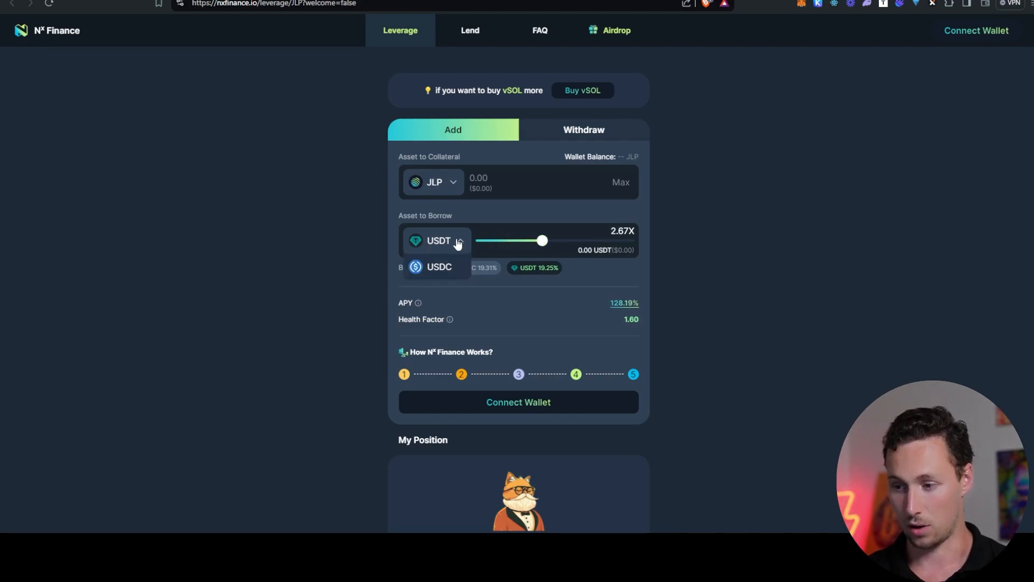
Vary the JLP leverage slider from 5x down through 4.18x, 1.42x, 2.48x, 2.76x, 1.78x, 3.13x, settling at 1.63x.
{"action": "left_click_drag", "start_coordinate": [542, 241], "coordinate": [629, 240]}
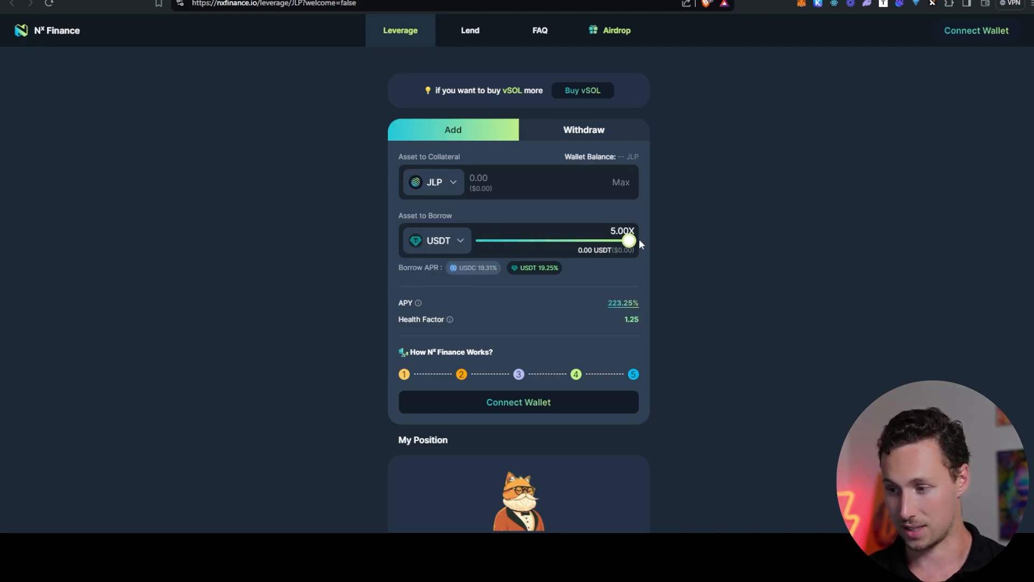
{"action": "mouse_move", "coordinate": [631, 313]}
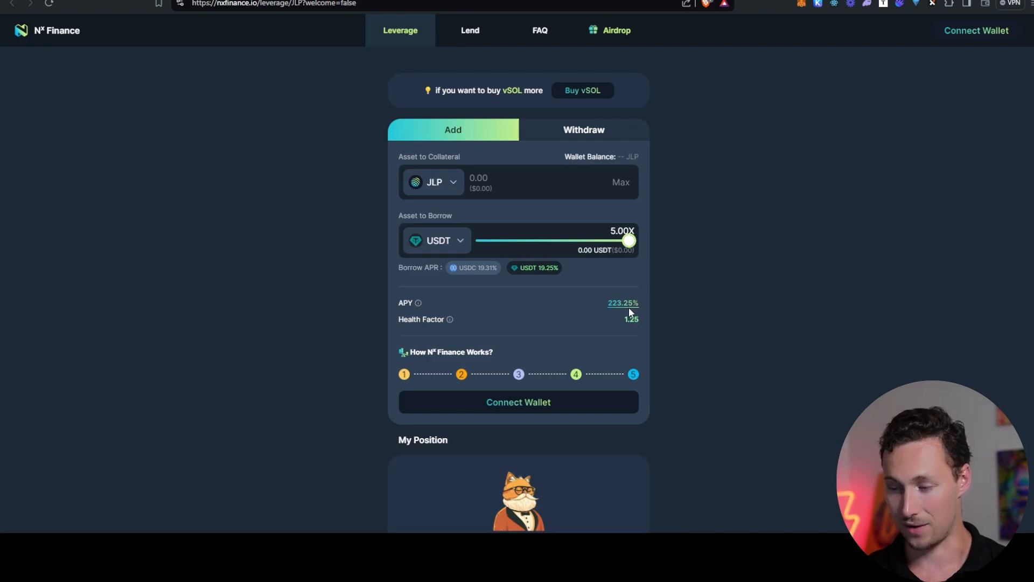
{"action": "mouse_move", "coordinate": [622, 302]}
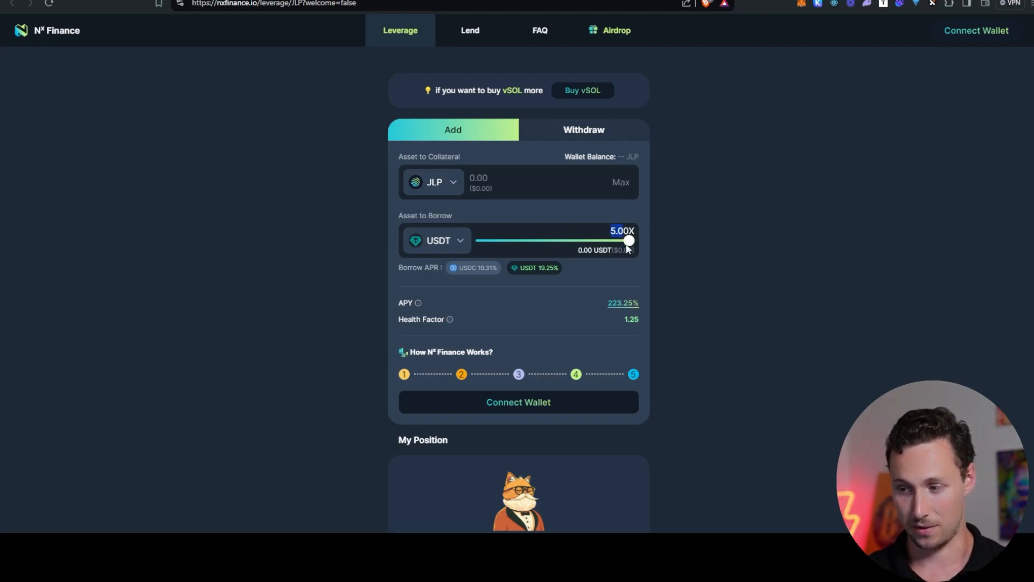
{"action": "left_click_drag", "start_coordinate": [628, 240], "coordinate": [598, 241]}
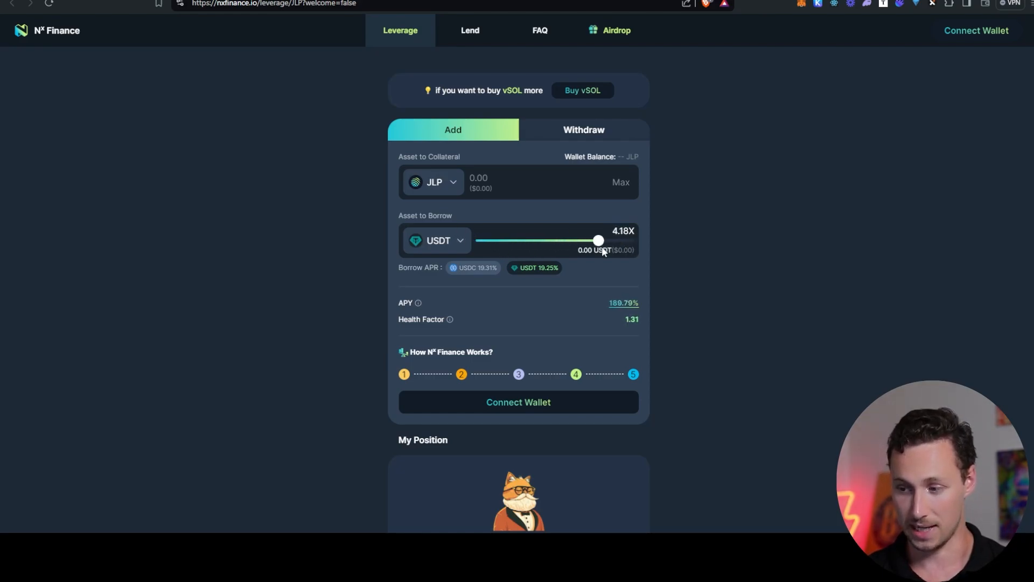
{"action": "left_click_drag", "start_coordinate": [597, 240], "coordinate": [496, 240]}
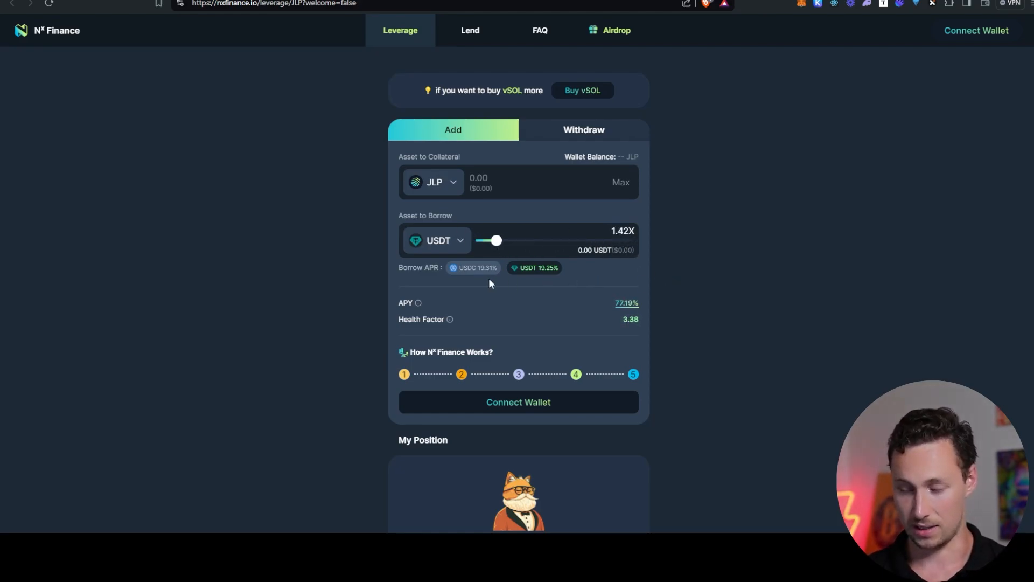
{"action": "left_click_drag", "start_coordinate": [498, 240], "coordinate": [535, 241]}
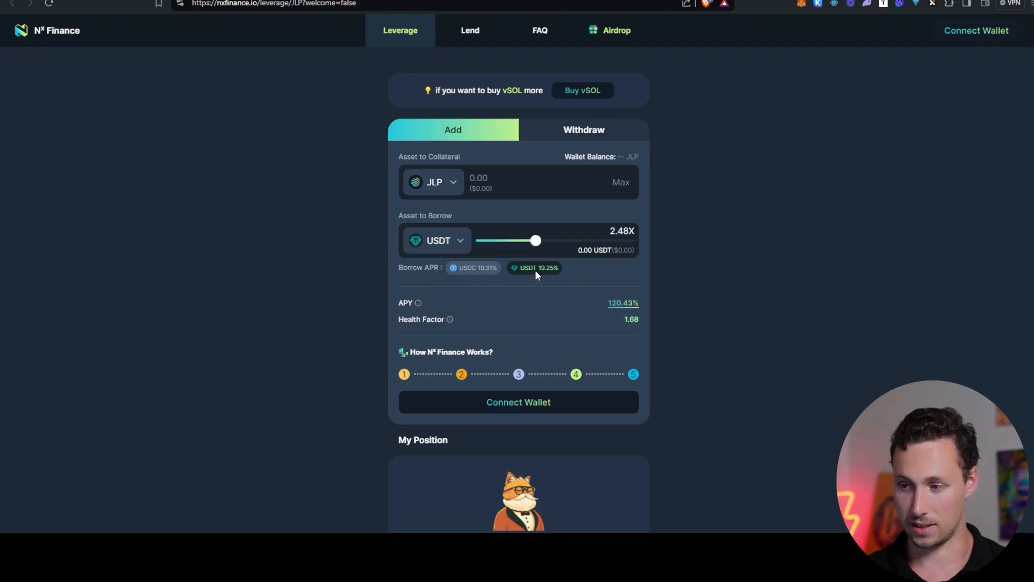
{"action": "left_click_drag", "start_coordinate": [535, 240], "coordinate": [546, 240]}
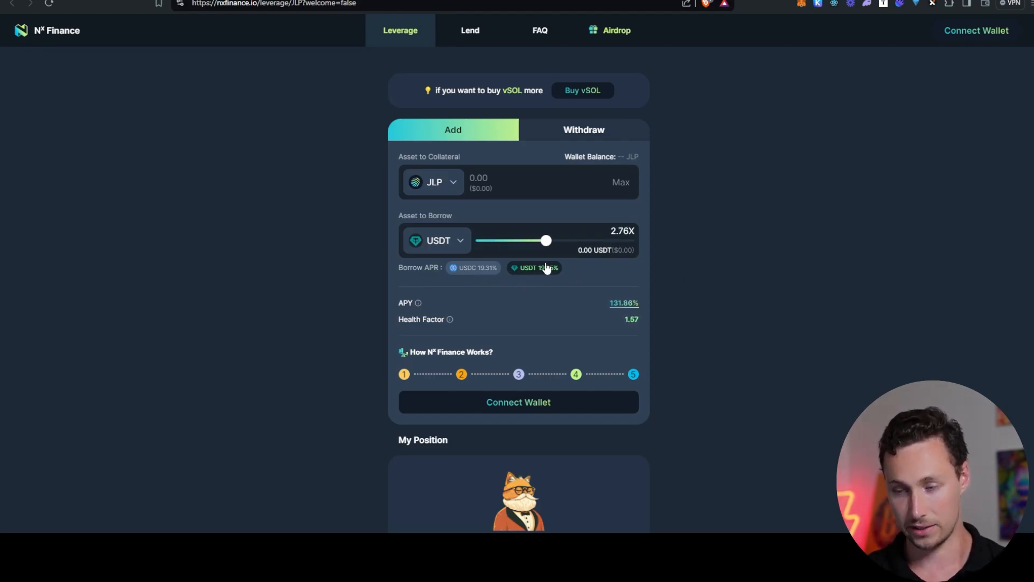
{"action": "mouse_move", "coordinate": [257, 192]}
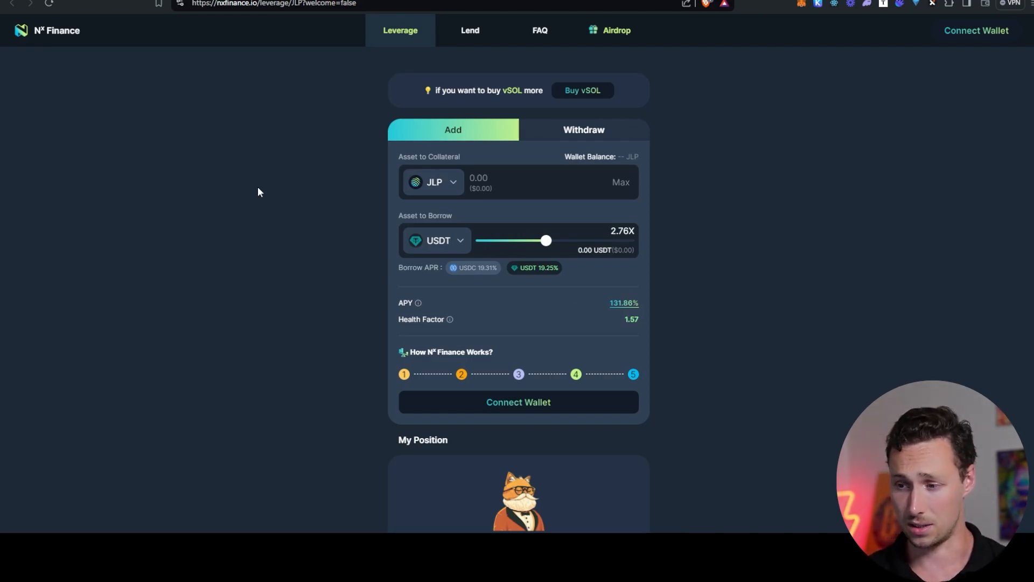
{"action": "mouse_move", "coordinate": [553, 246]}
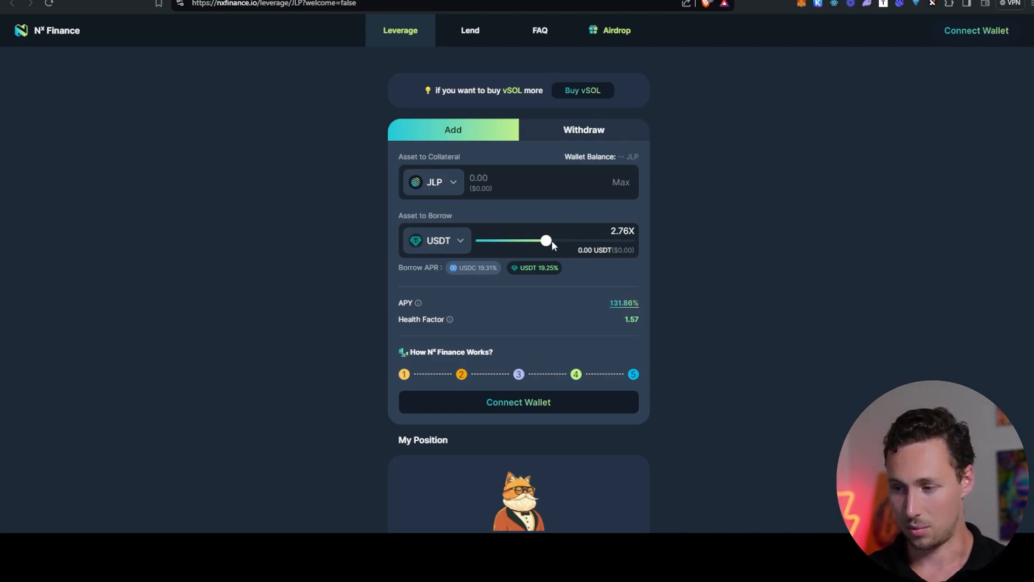
{"action": "left_click_drag", "start_coordinate": [546, 240], "coordinate": [510, 240]}
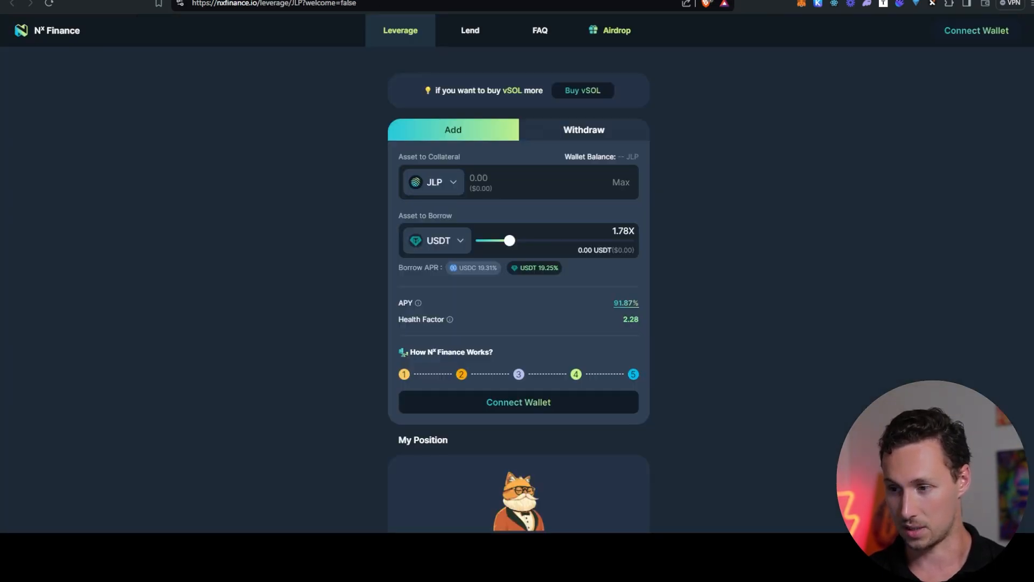
{"action": "left_click_drag", "start_coordinate": [509, 241], "coordinate": [560, 241]}
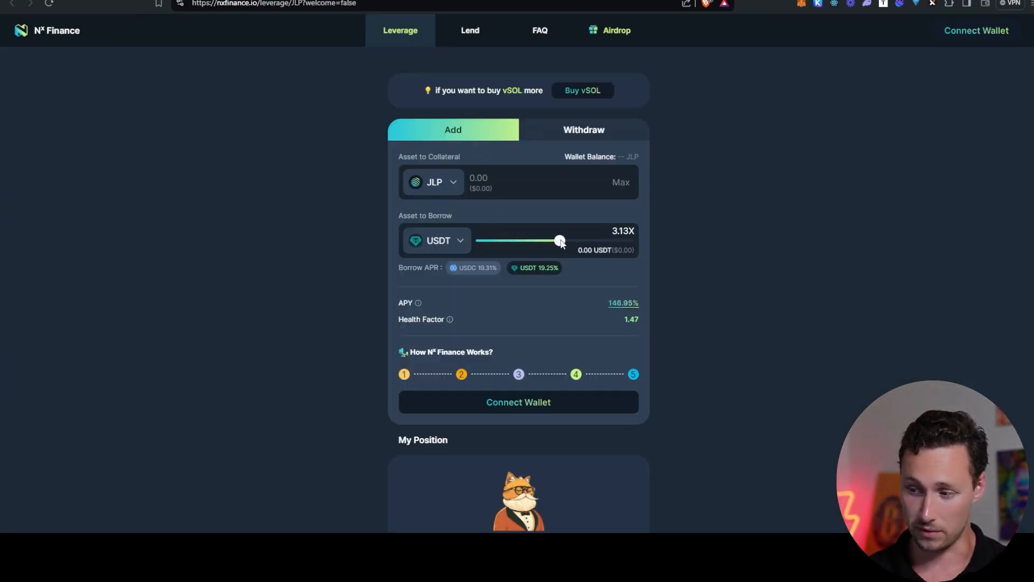
{"action": "left_click_drag", "start_coordinate": [559, 240], "coordinate": [504, 240]}
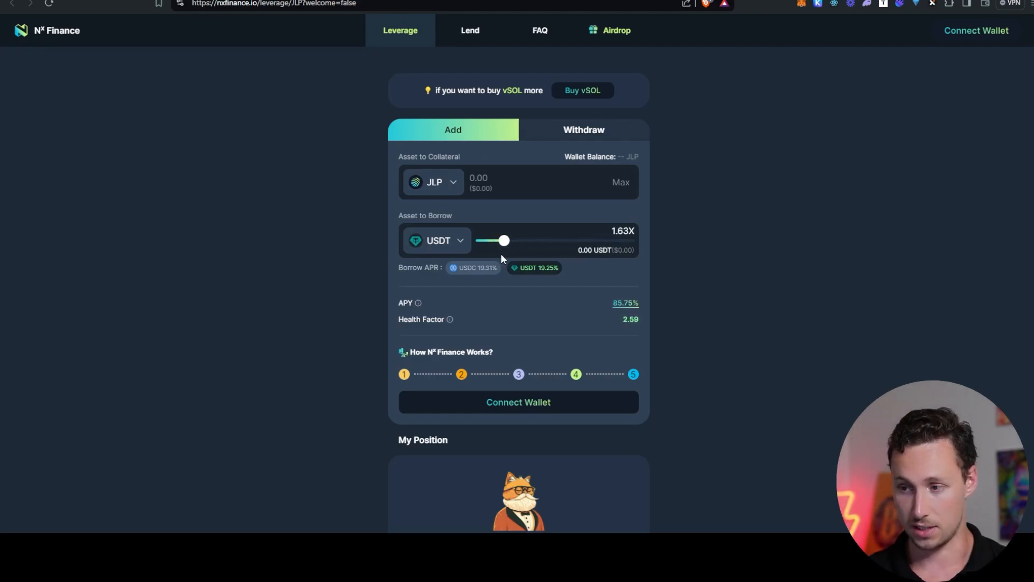
{"action": "left_click", "coordinate": [615, 30]}
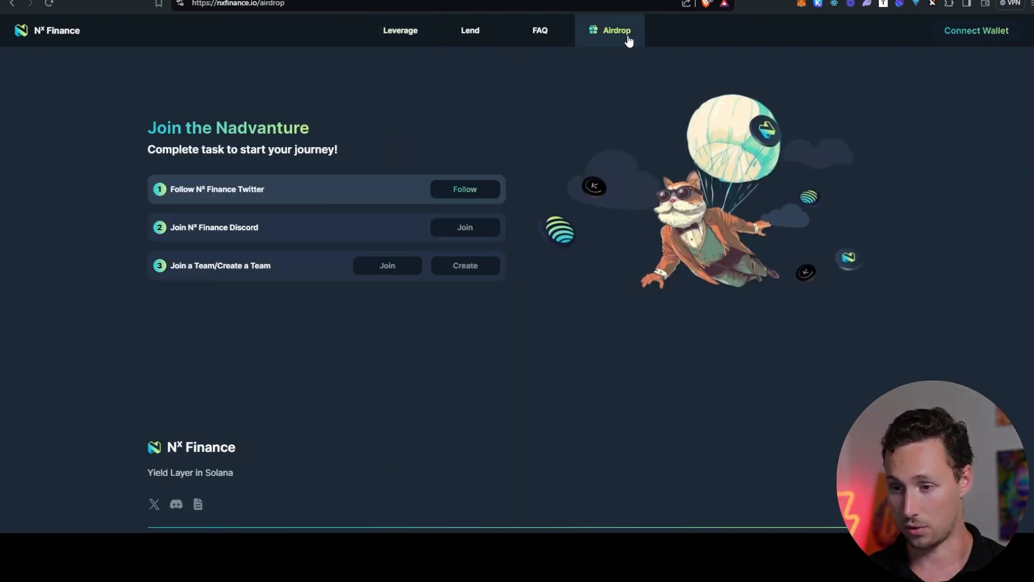
{"action": "mouse_move", "coordinate": [353, 87]}
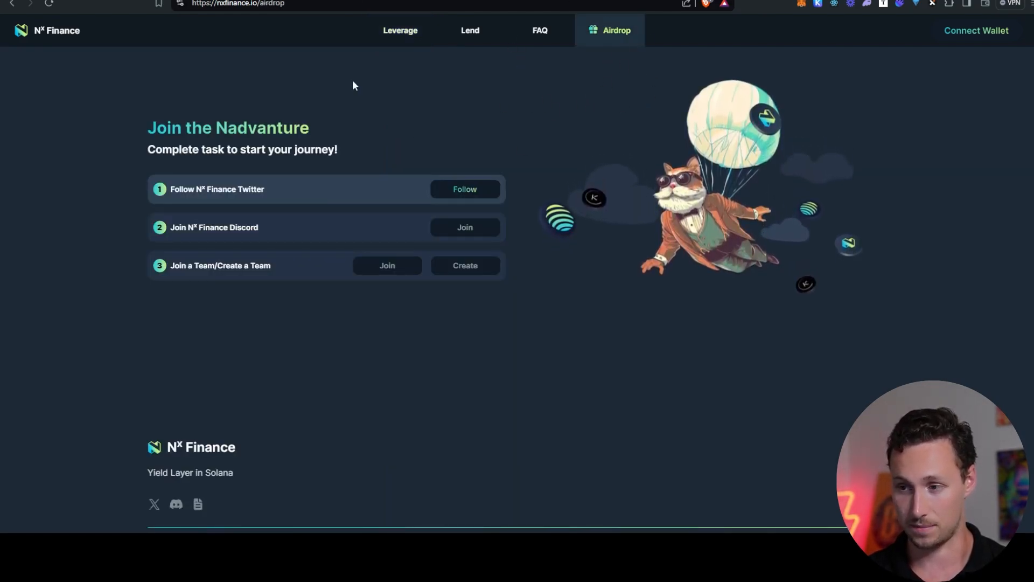
{"action": "left_click", "coordinate": [399, 30]}
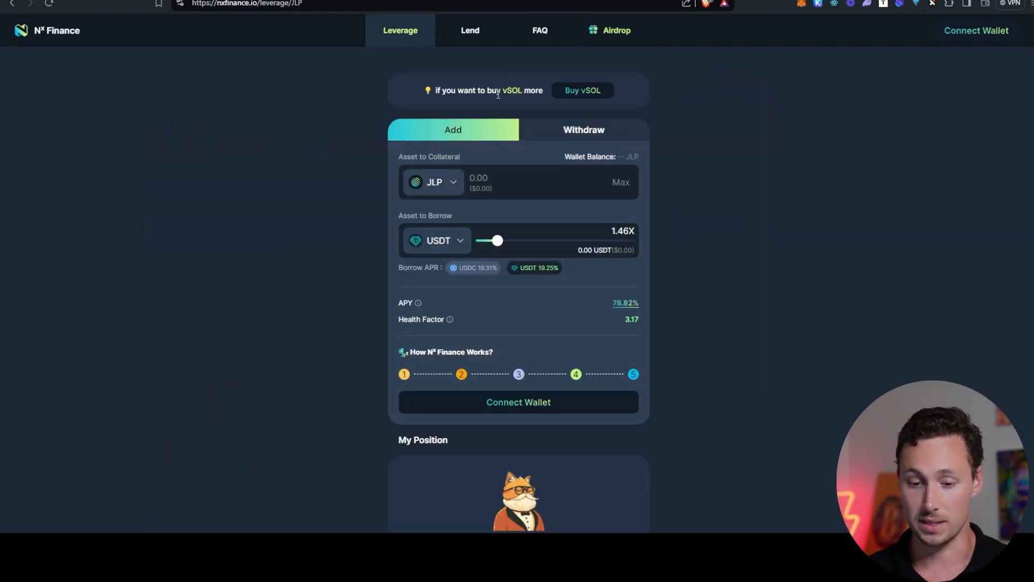
{"action": "mouse_move", "coordinate": [24, 72]}
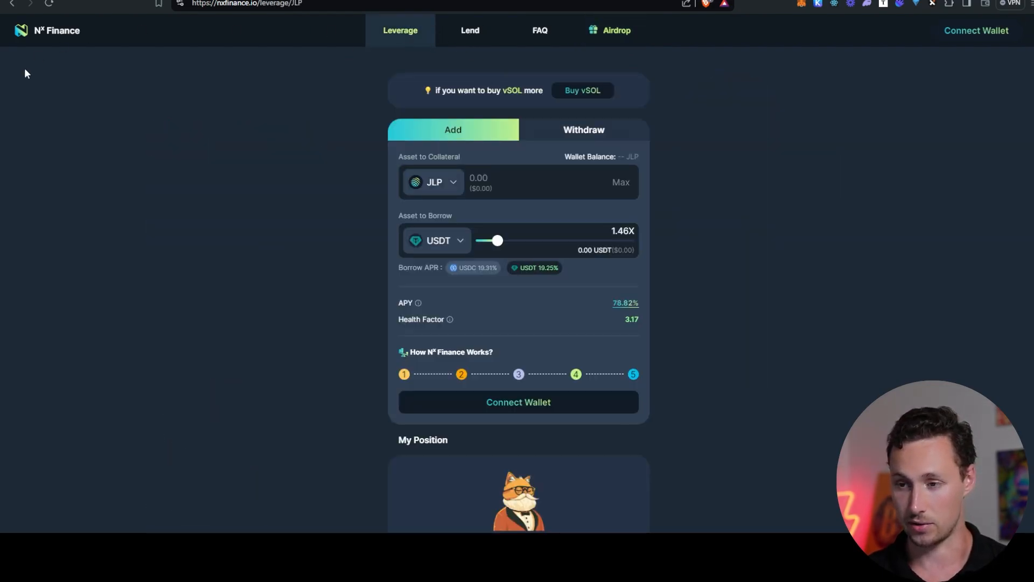
Read the 'North Korean Hackers Infiltrate Job Boards' post down past Raydium fees to Farm of the Week.
{"action": "left_click", "coordinate": [247, 4]}
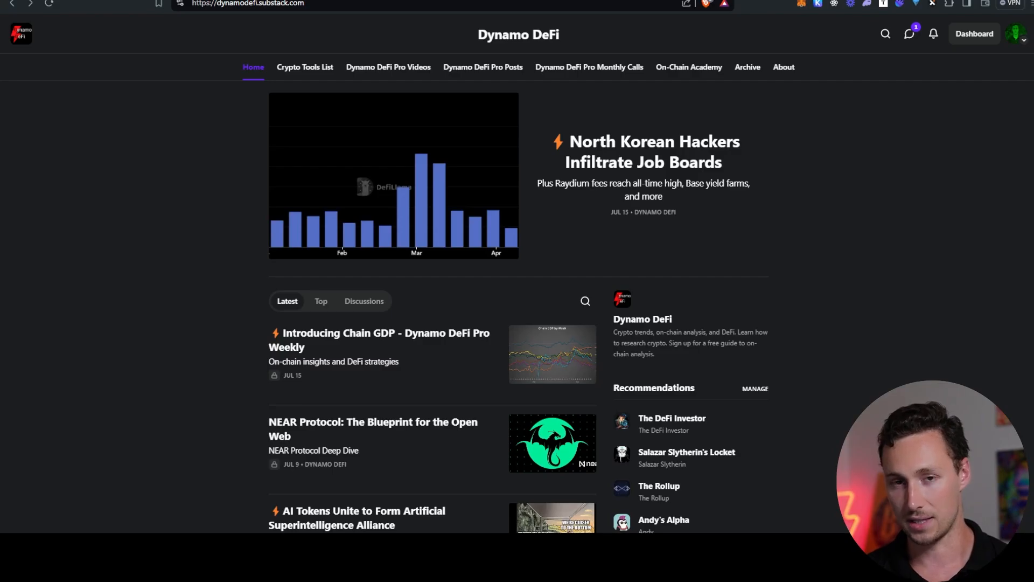
{"action": "left_click", "coordinate": [653, 152]}
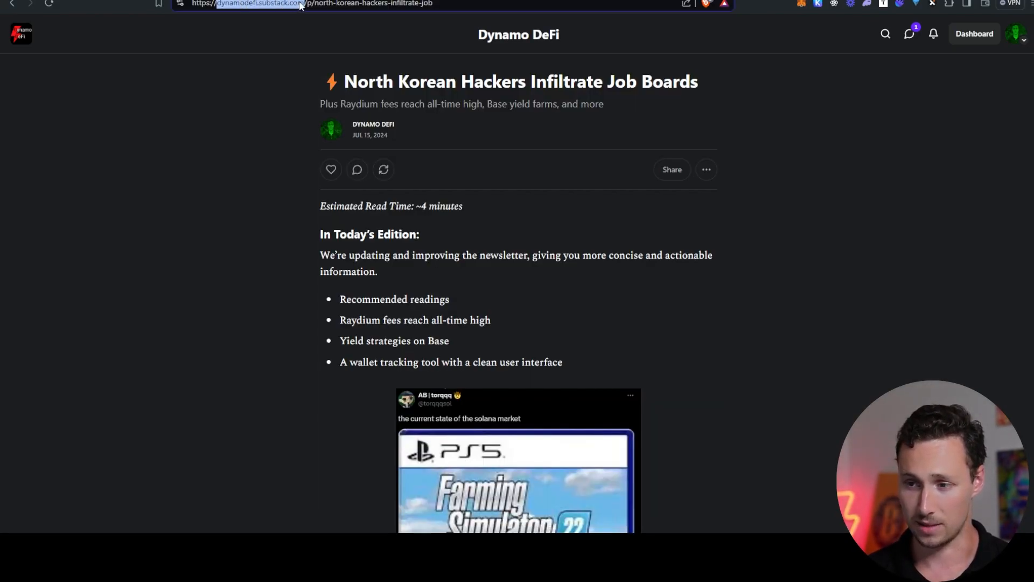
{"action": "scroll", "scroll_direction": "down", "scroll_amount": 3}
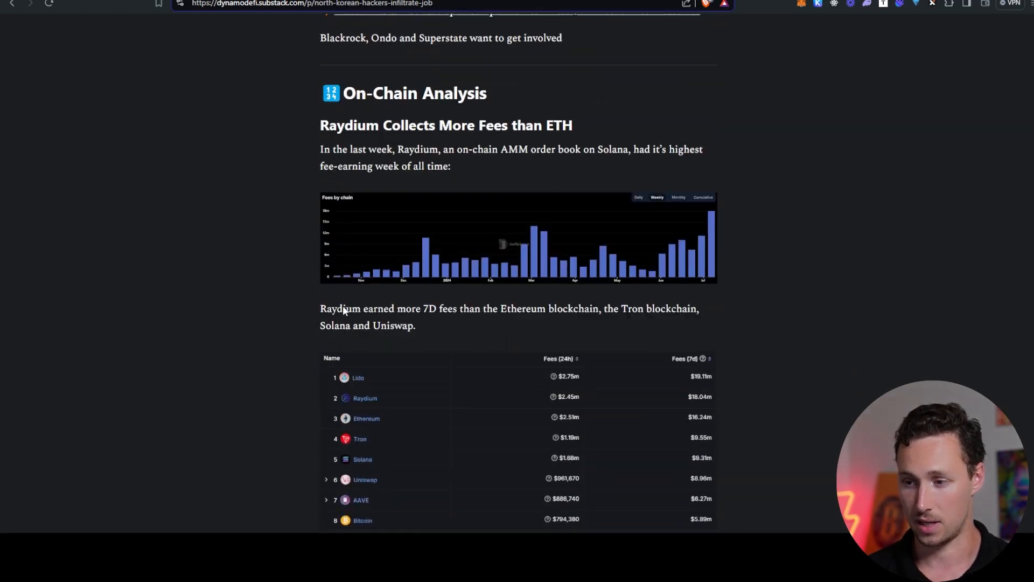
{"action": "scroll", "scroll_direction": "down", "scroll_amount": 3}
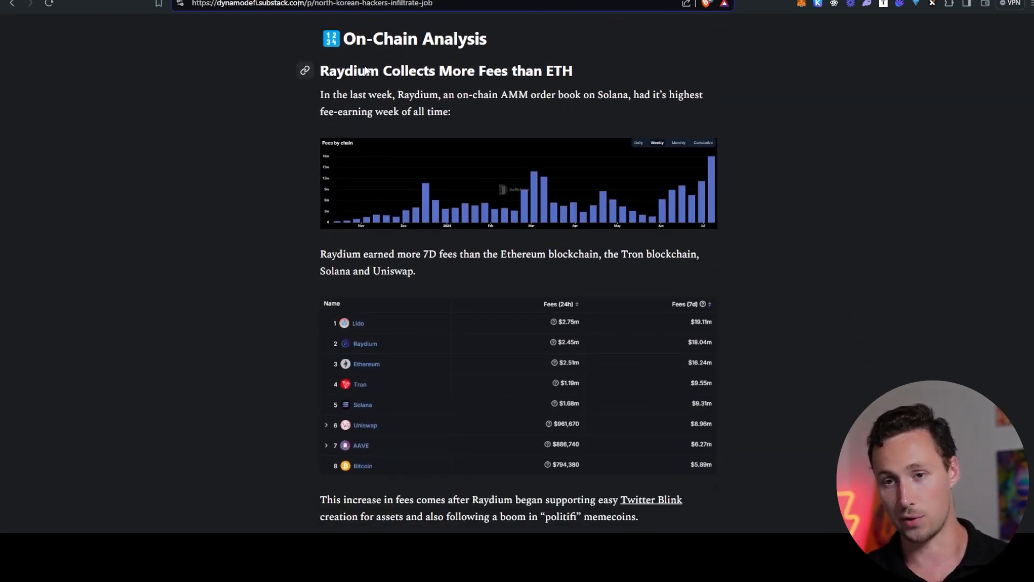
{"action": "scroll", "scroll_direction": "down", "scroll_amount": 3}
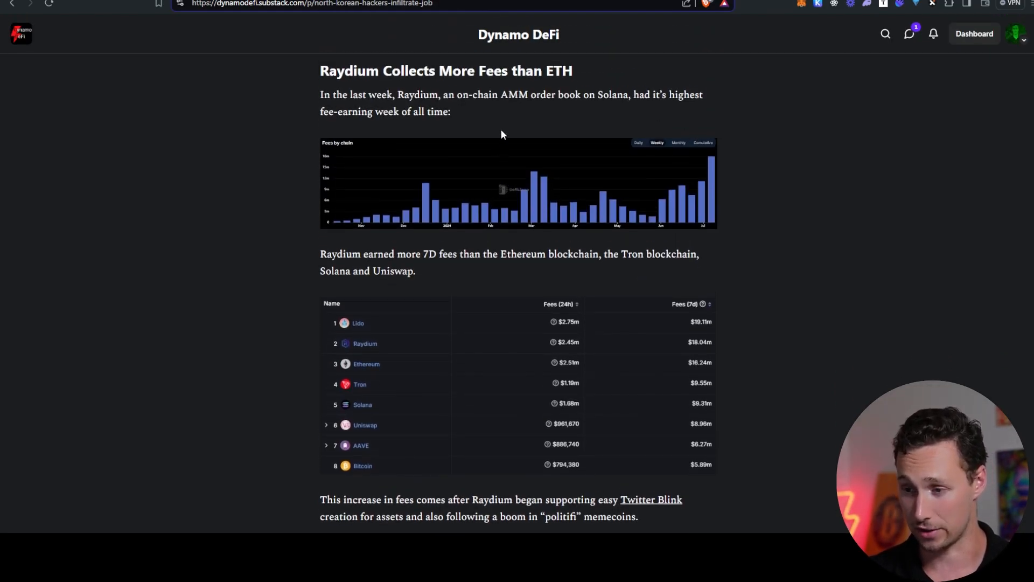
{"action": "mouse_move", "coordinate": [257, 203]}
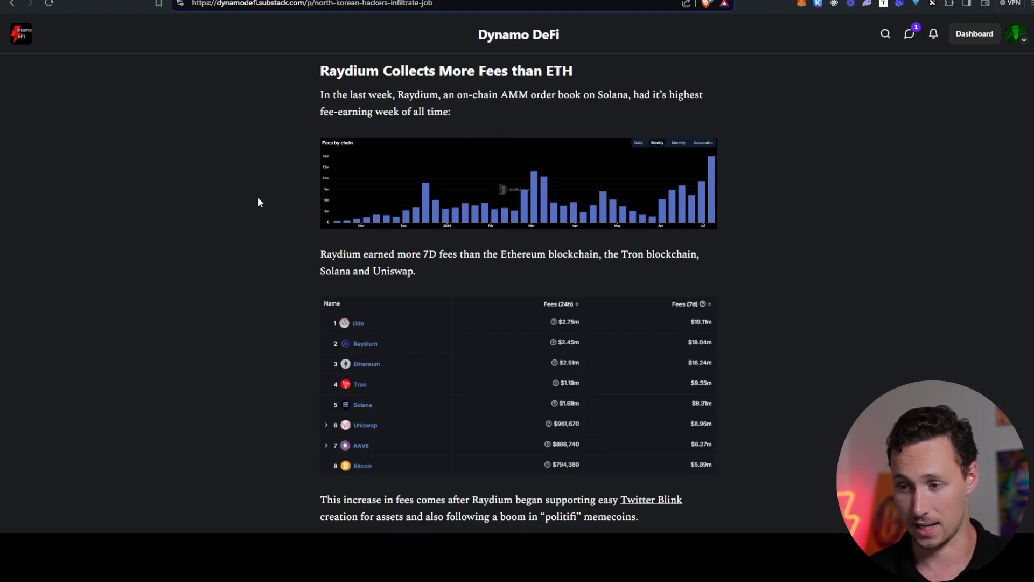
{"action": "scroll", "scroll_direction": "down", "scroll_amount": 3}
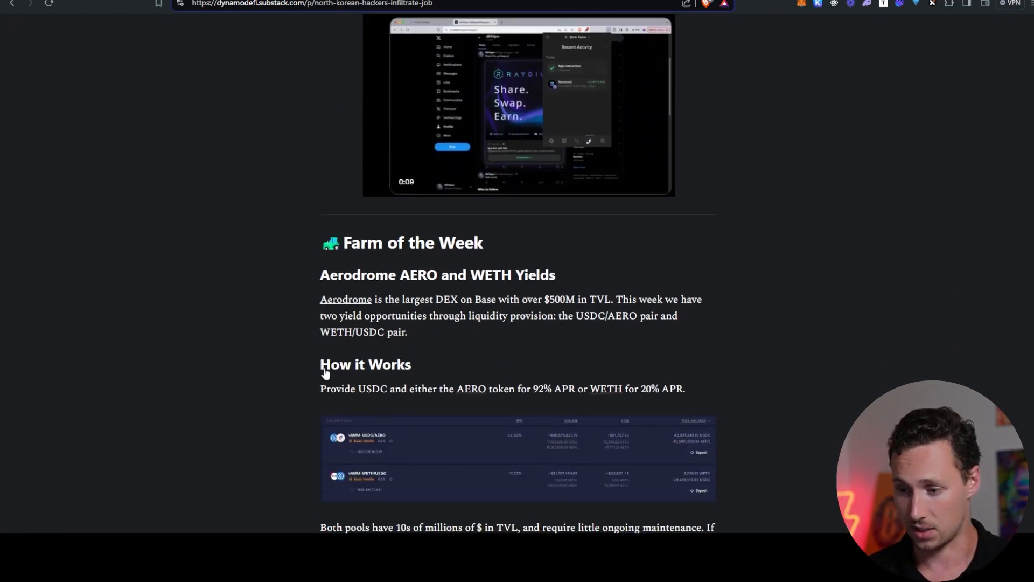
{"action": "scroll", "scroll_direction": "down", "scroll_amount": 3}
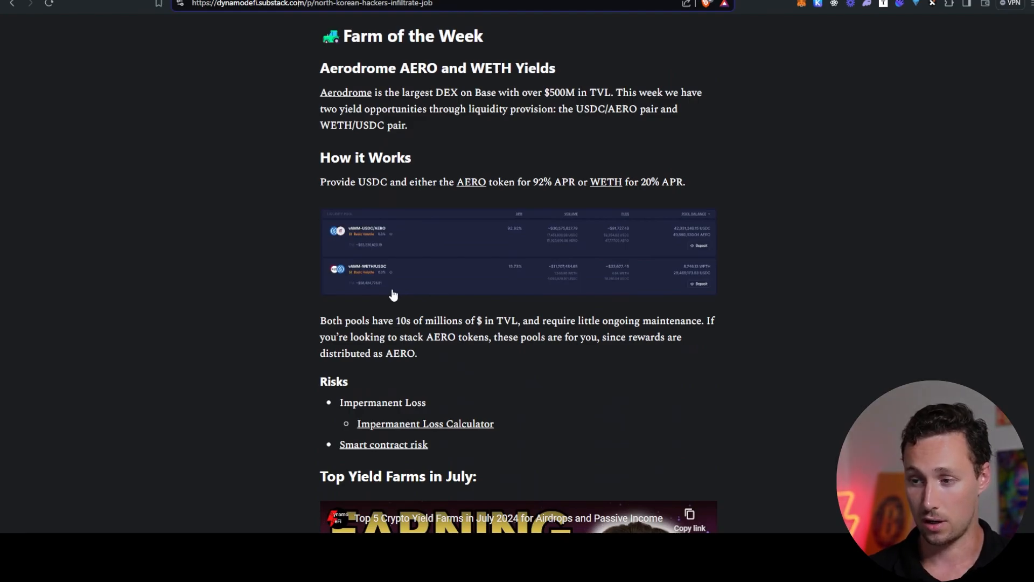
{"action": "mouse_move", "coordinate": [435, 58]}
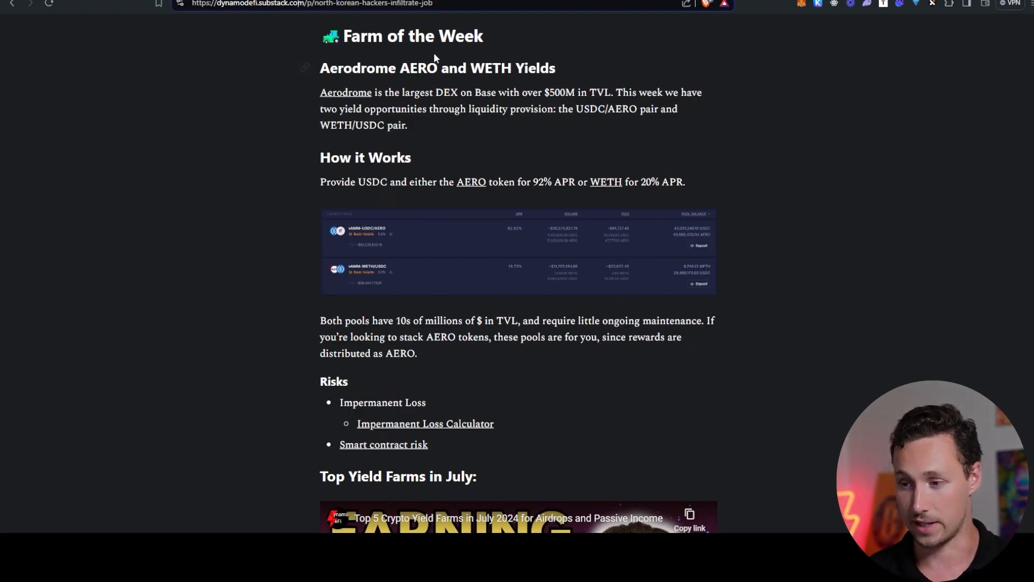